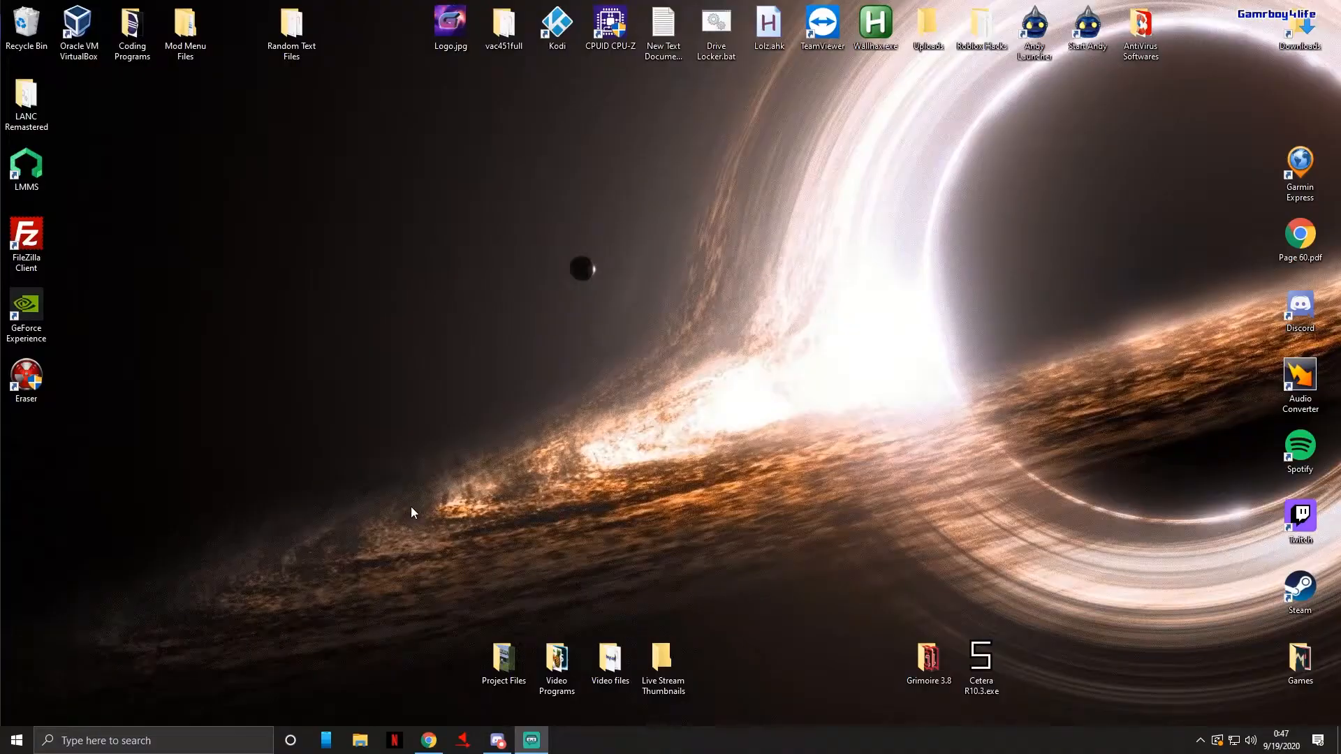
pyautogui.moveTo(435, 494)
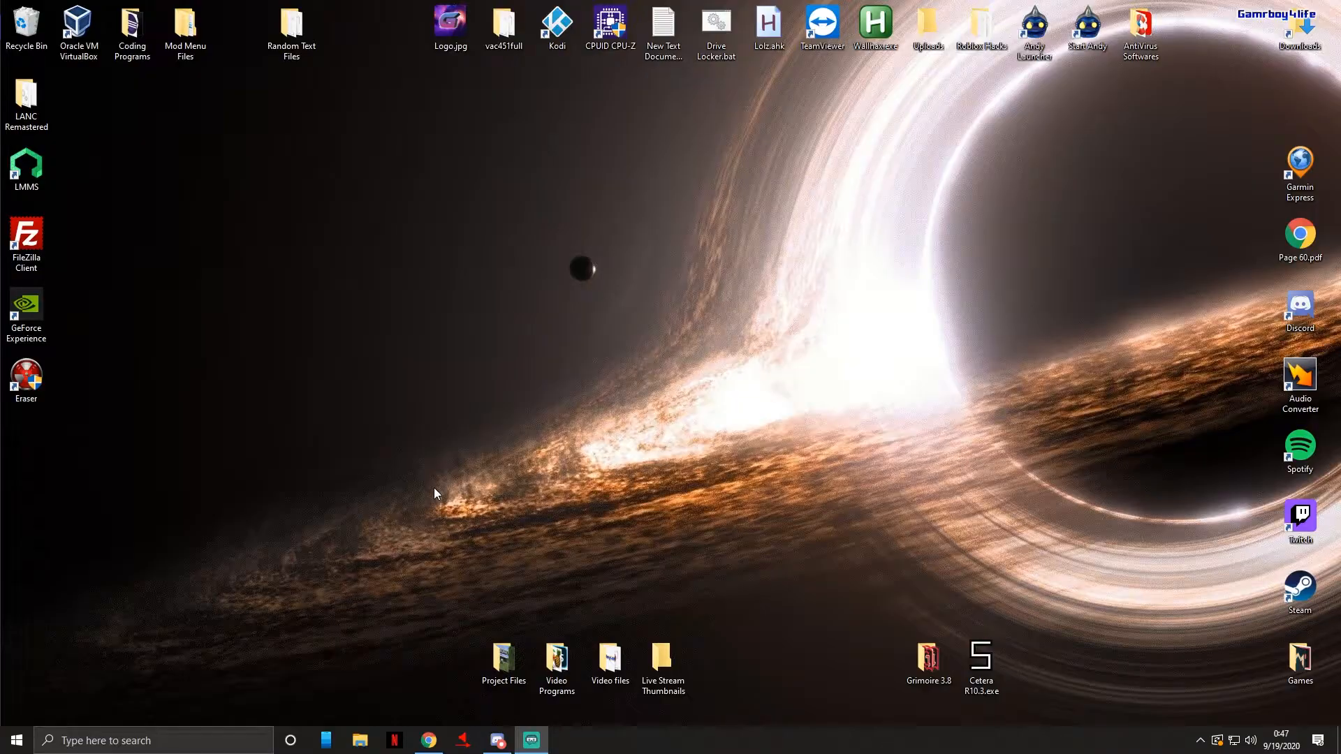
# Look inside the Coding Programs desktop folder and close it again.
pyautogui.click(132, 30)
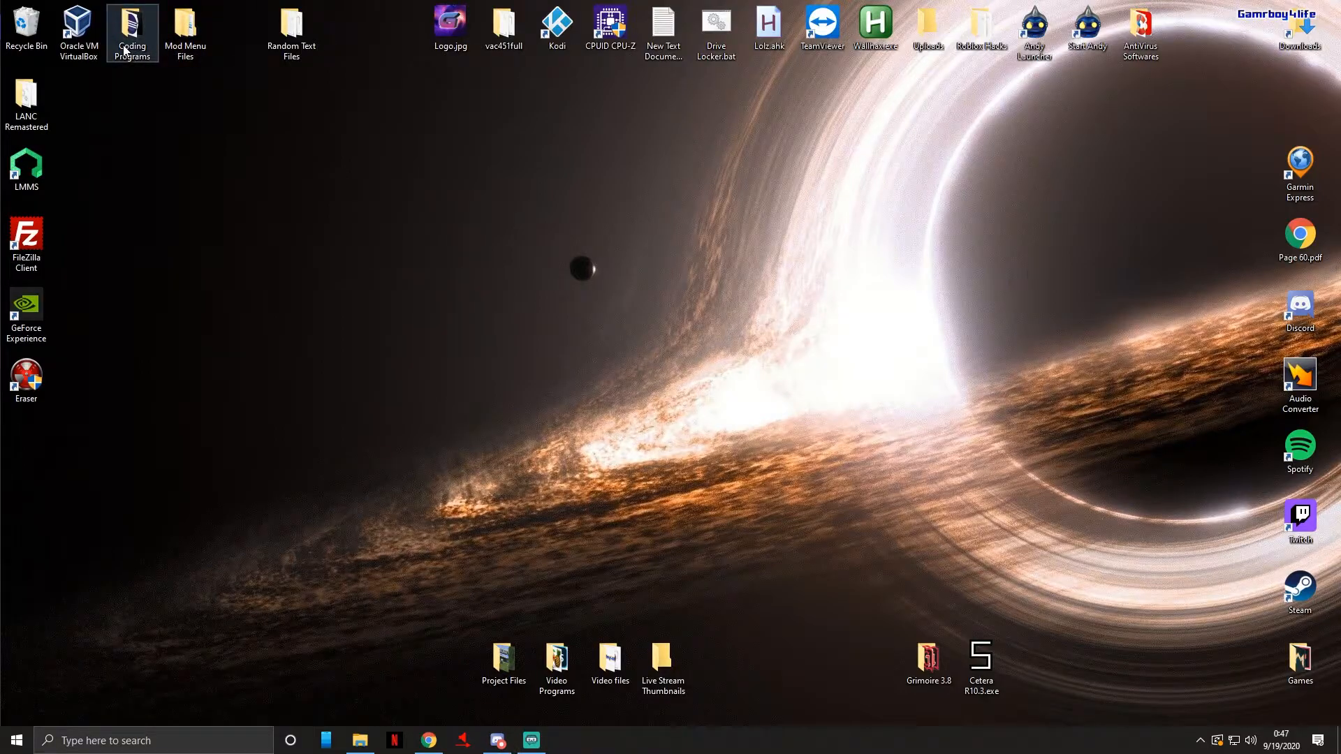
pyautogui.doubleClick(132, 28)
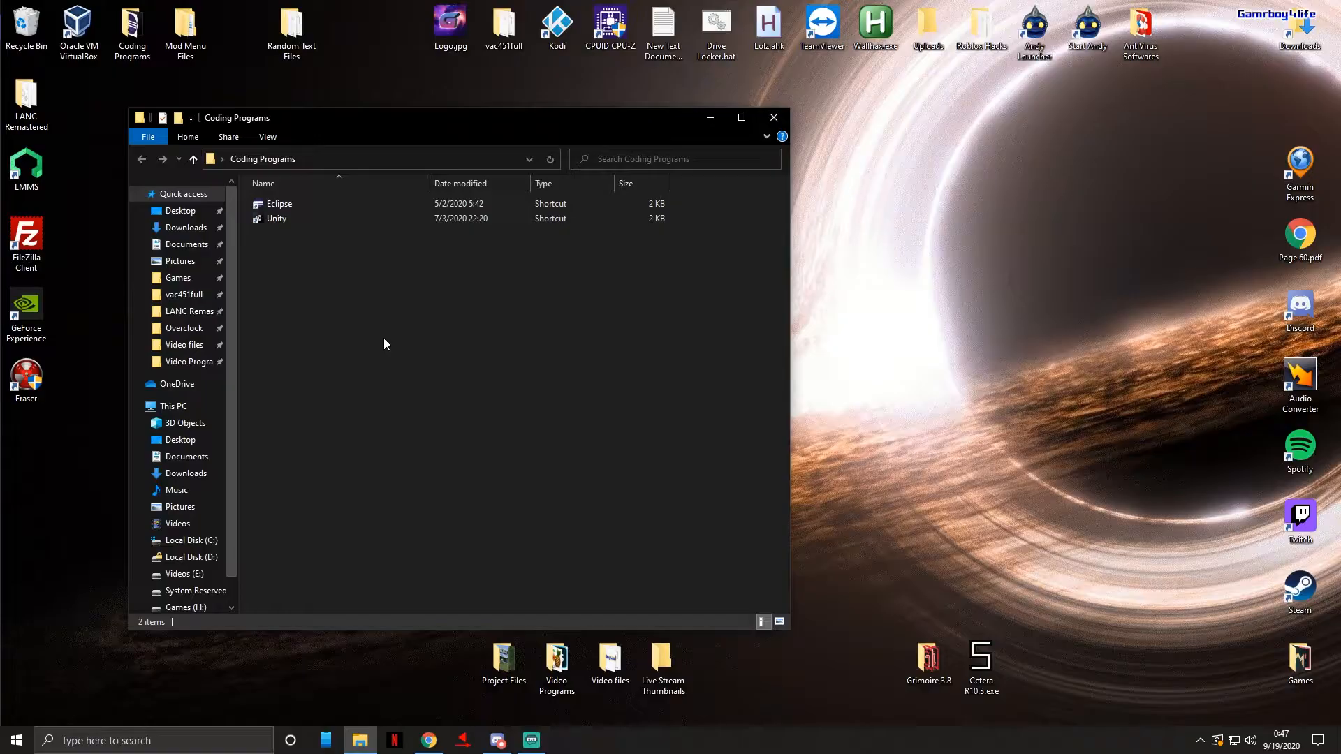
pyautogui.click(279, 203)
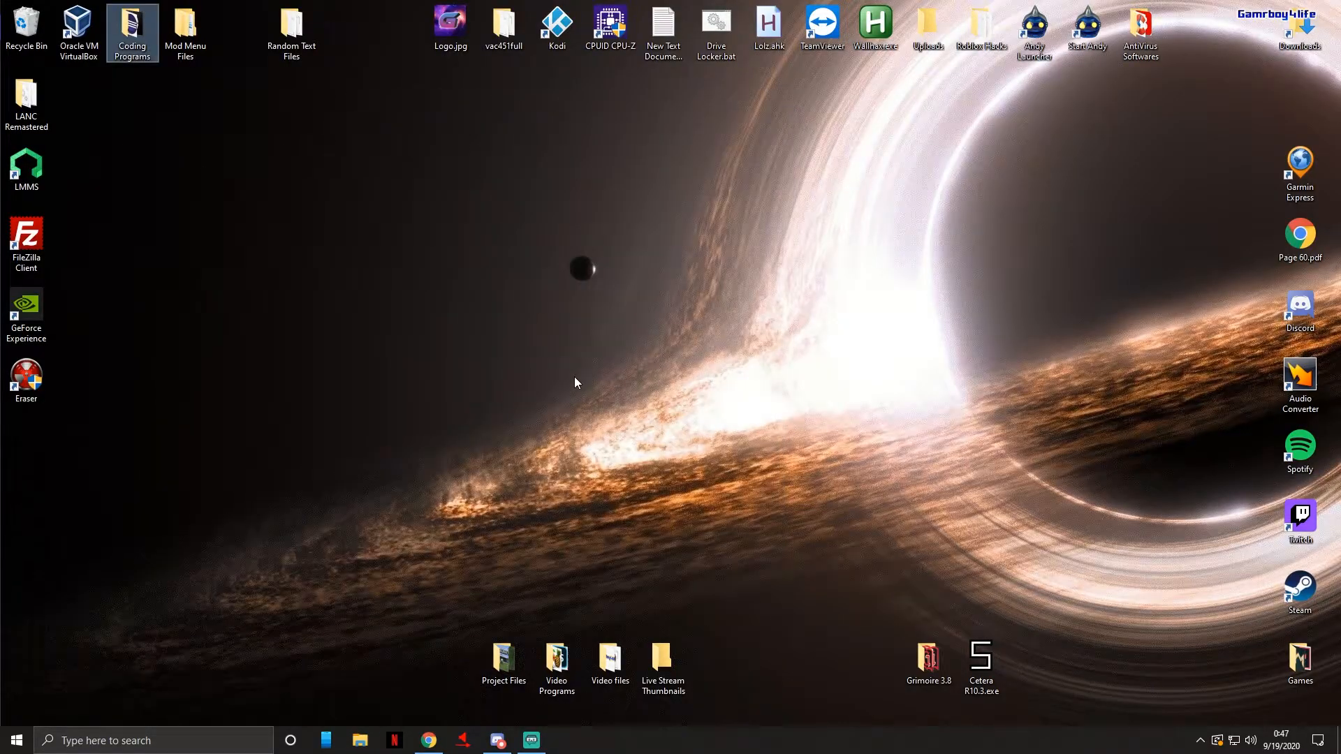
pyautogui.moveTo(547, 442)
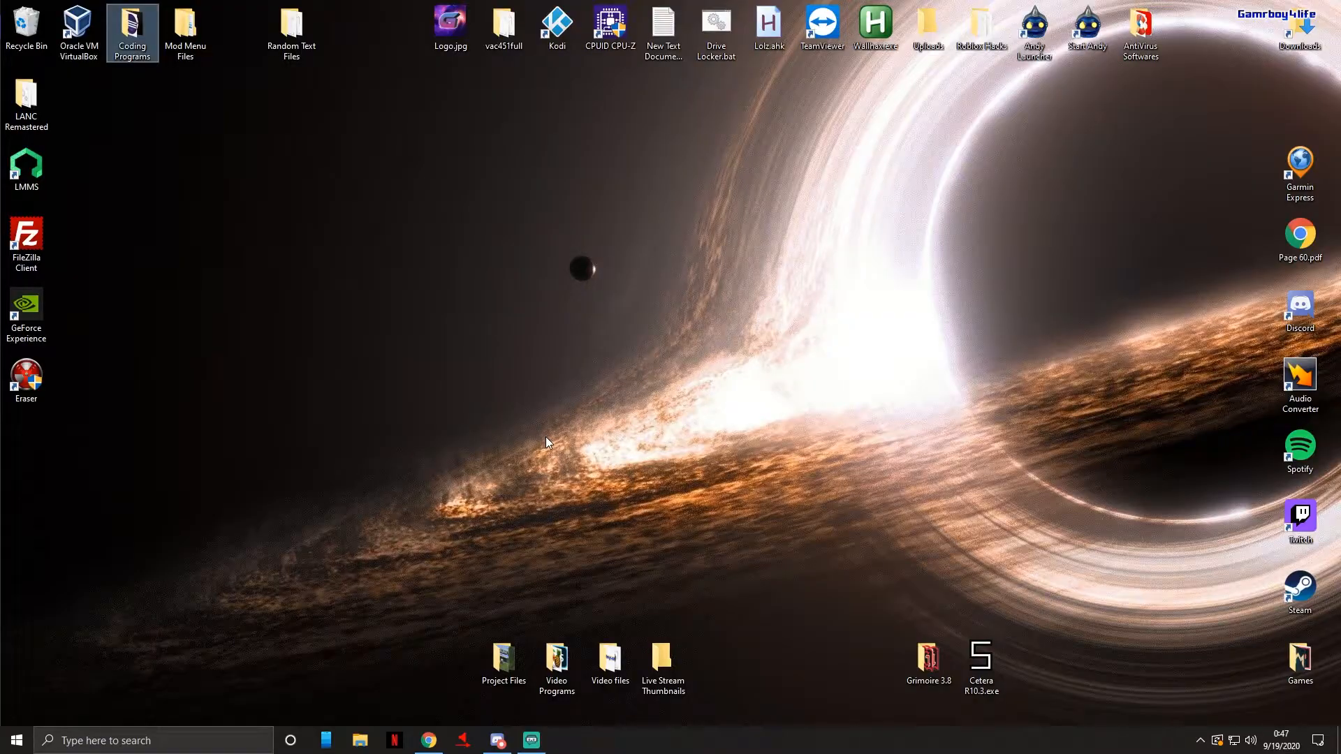
# Launch Chrome and search Google for 'mcp minecraft' from the address bar.
pyautogui.rightClick(428, 740)
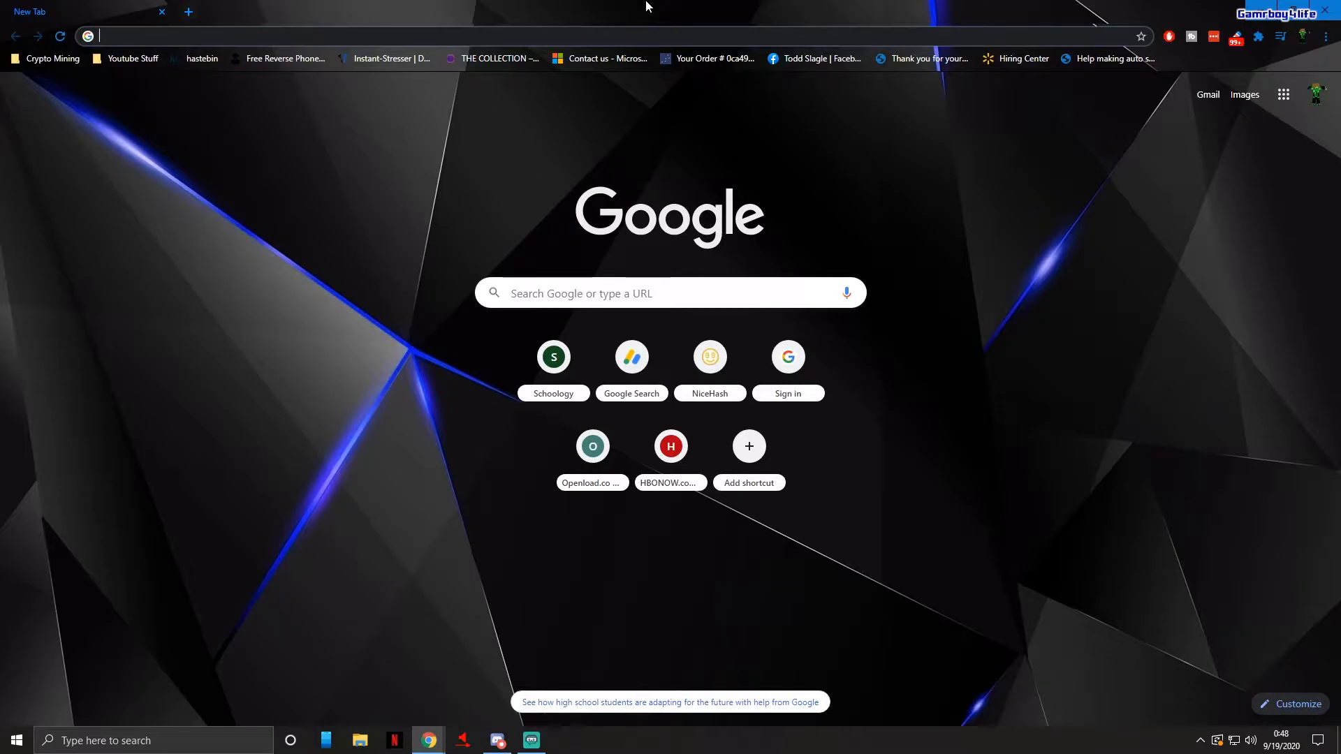
pyautogui.write('mcp')
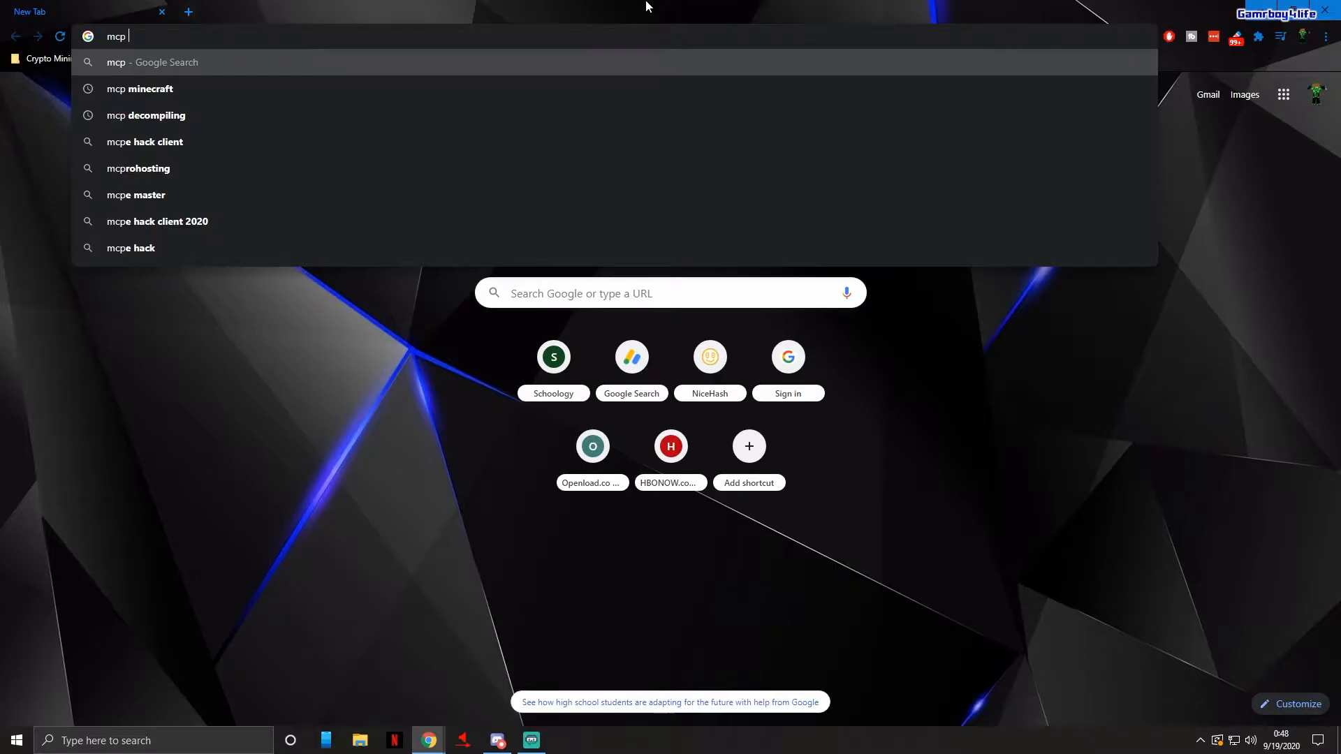
pyautogui.click(140, 88)
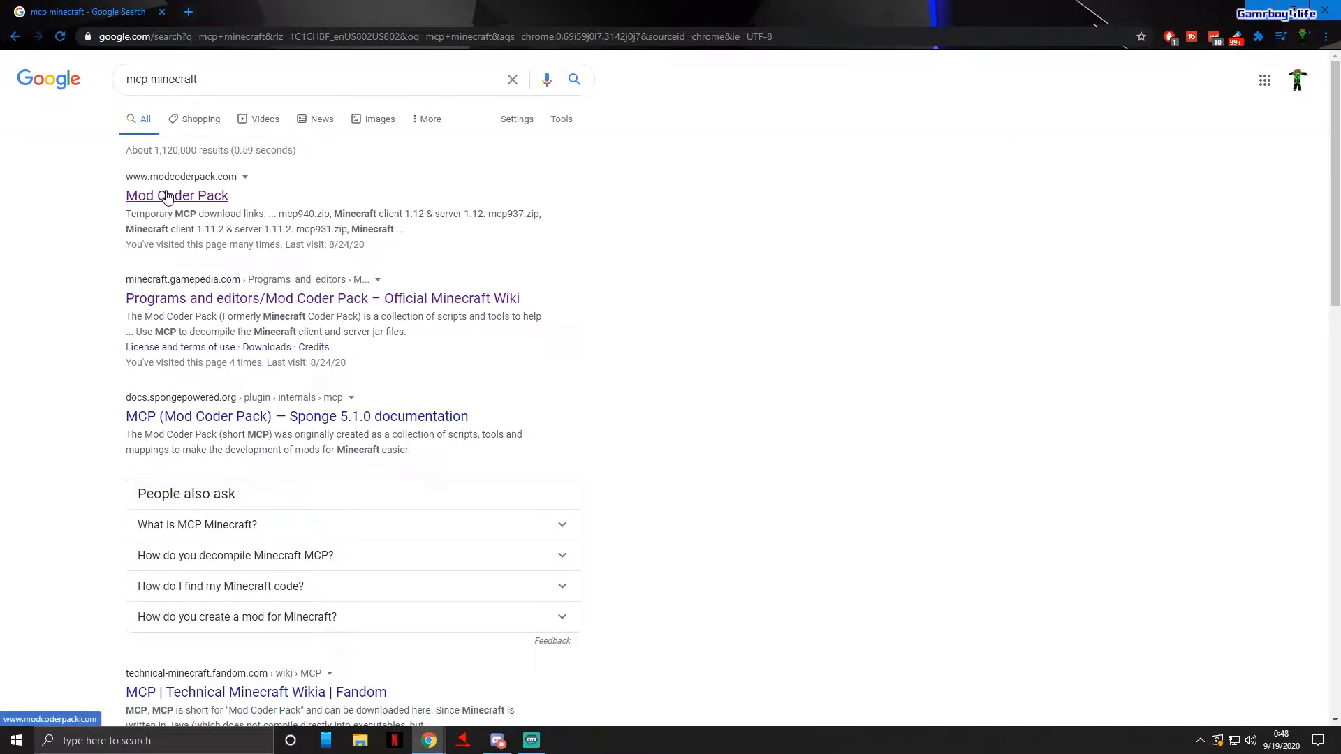
# Visit the Mod Coder Pack site and review the version descriptions in its download table.
pyautogui.click(177, 194)
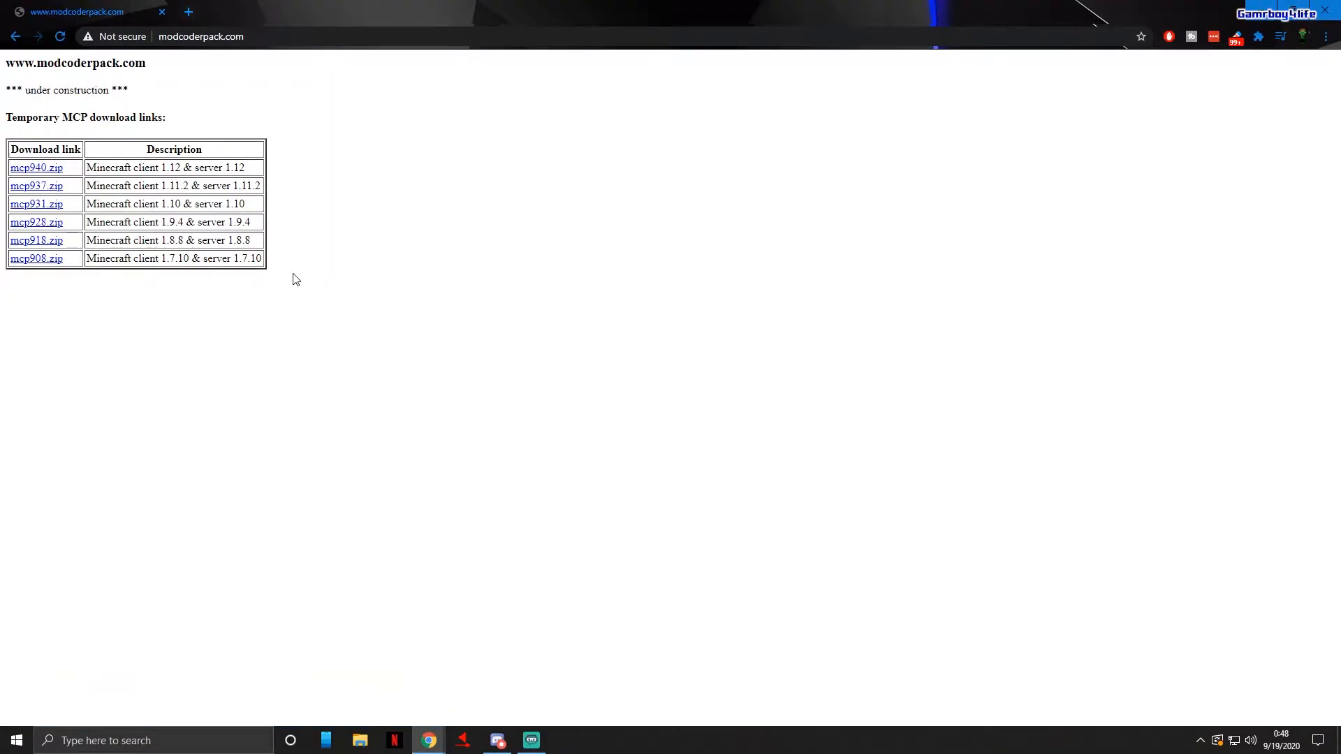
pyautogui.moveTo(390, 231)
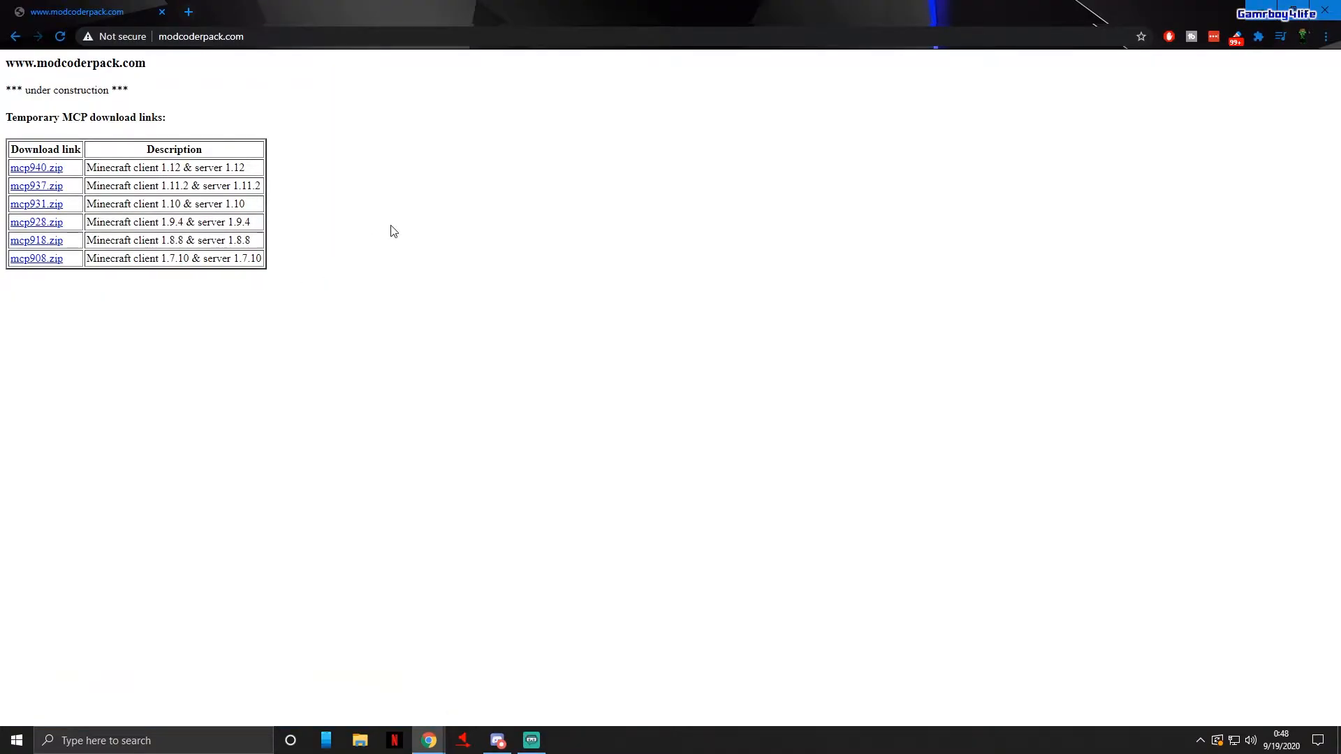
pyautogui.moveTo(36, 167); pyautogui.dragTo(231, 221)
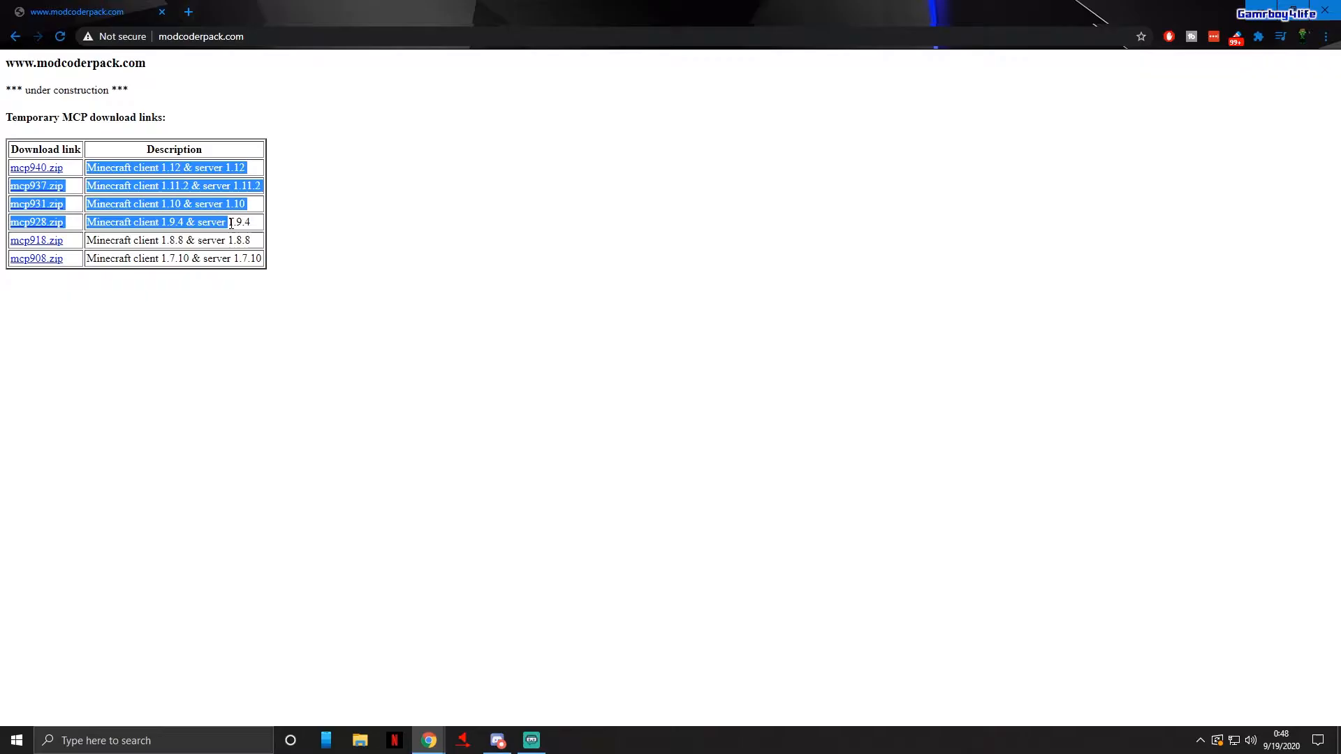
pyautogui.click(282, 282)
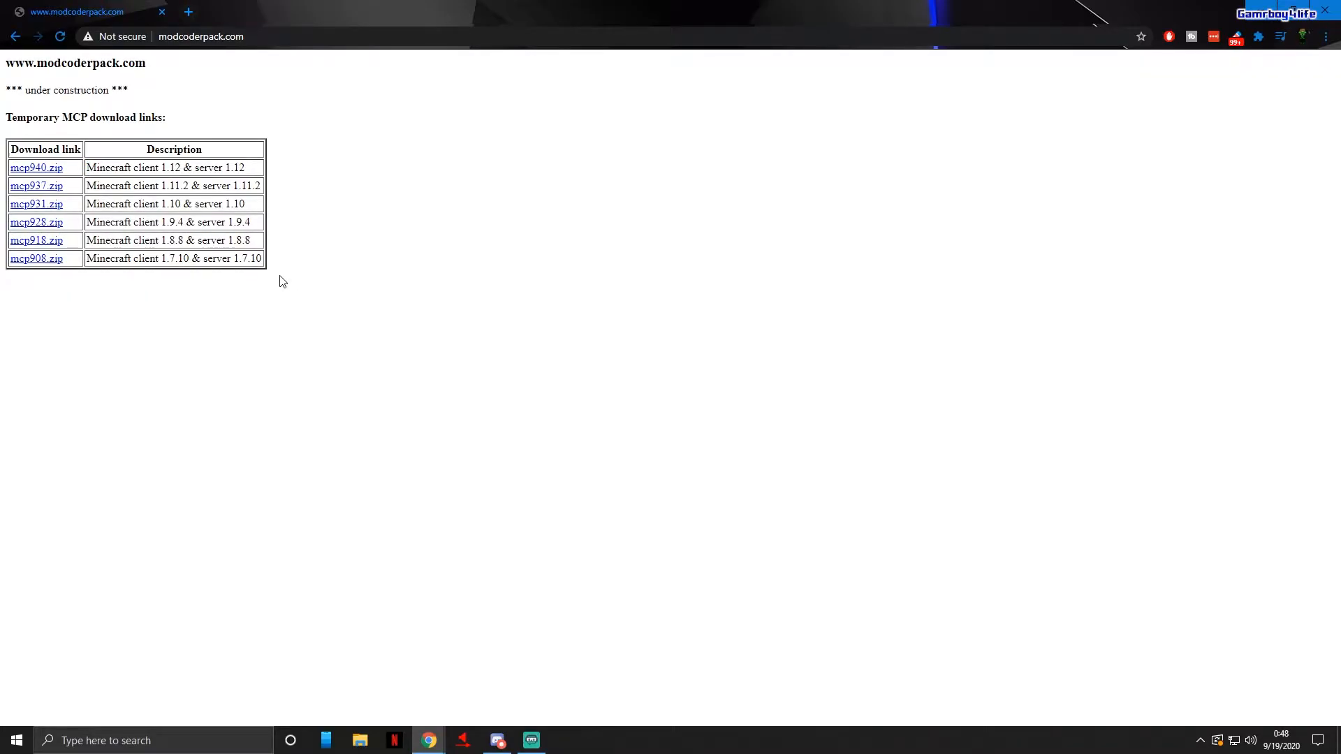
pyautogui.moveTo(187, 240)
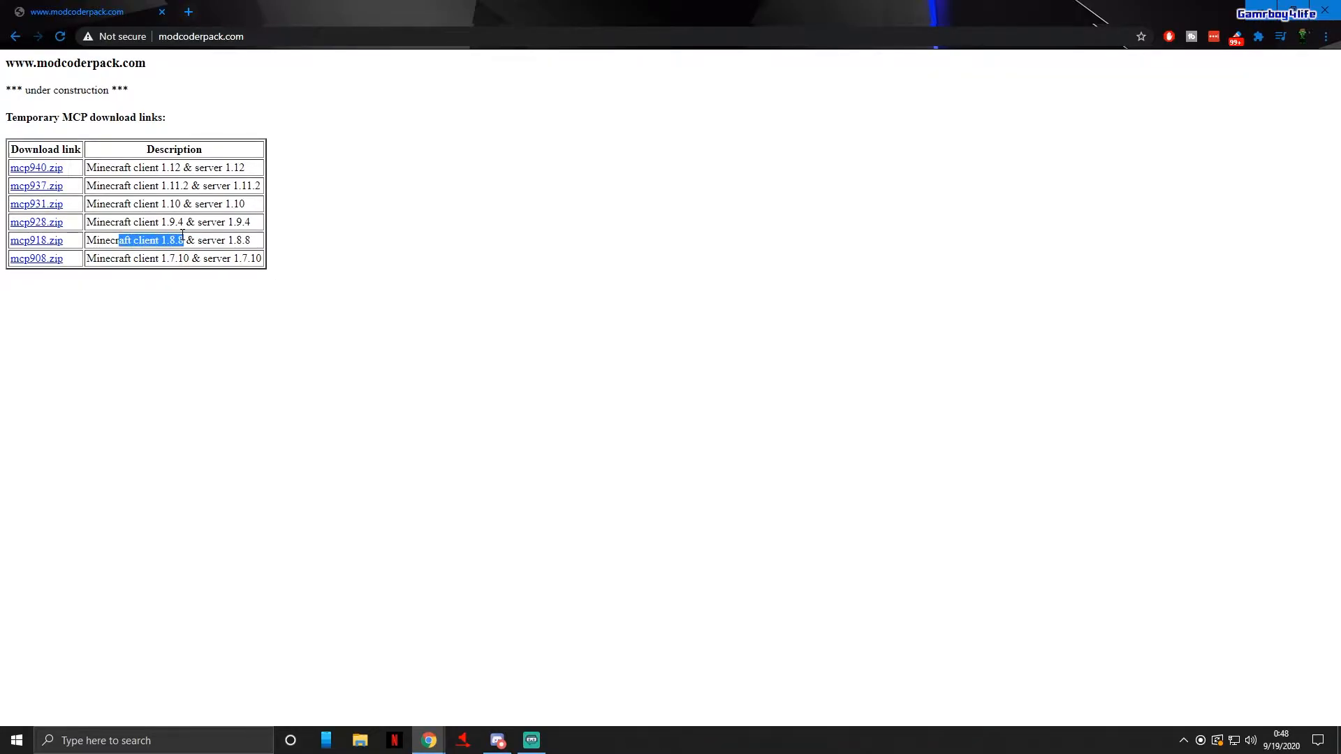
pyautogui.click(396, 320)
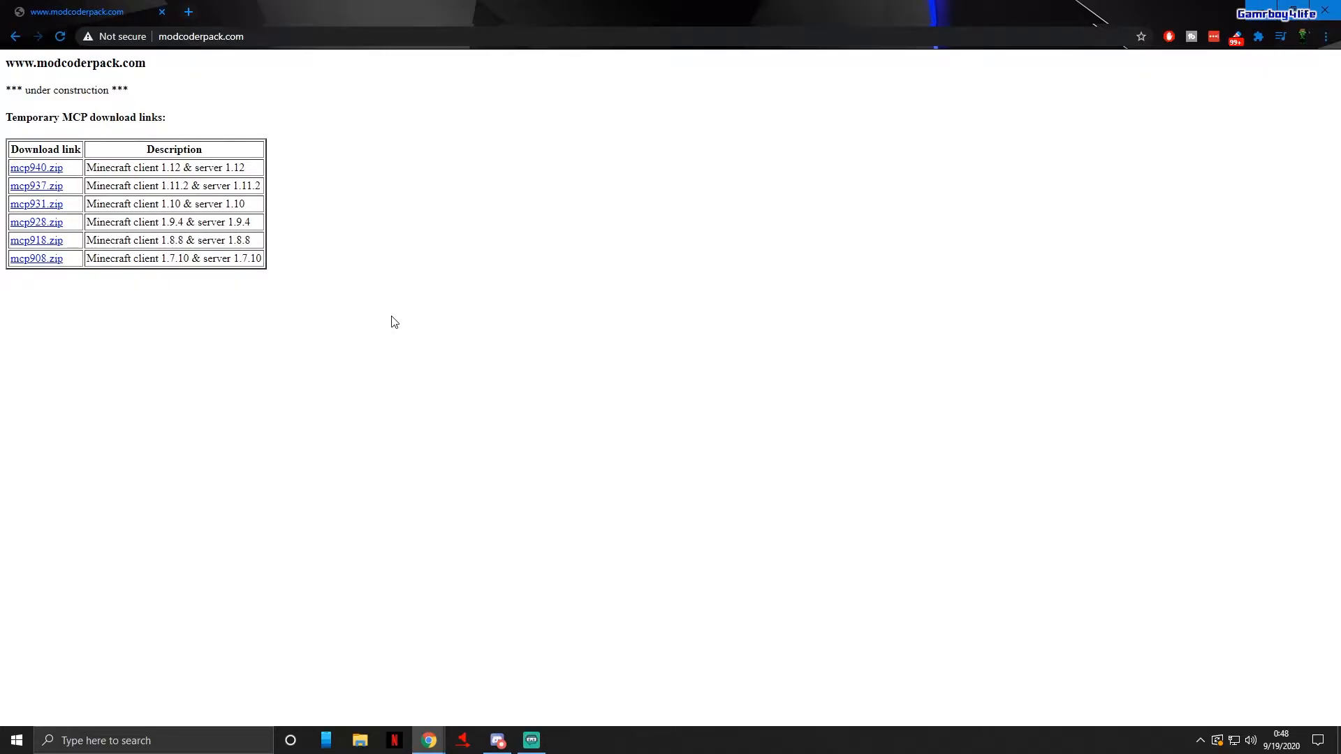
pyautogui.moveTo(36, 247)
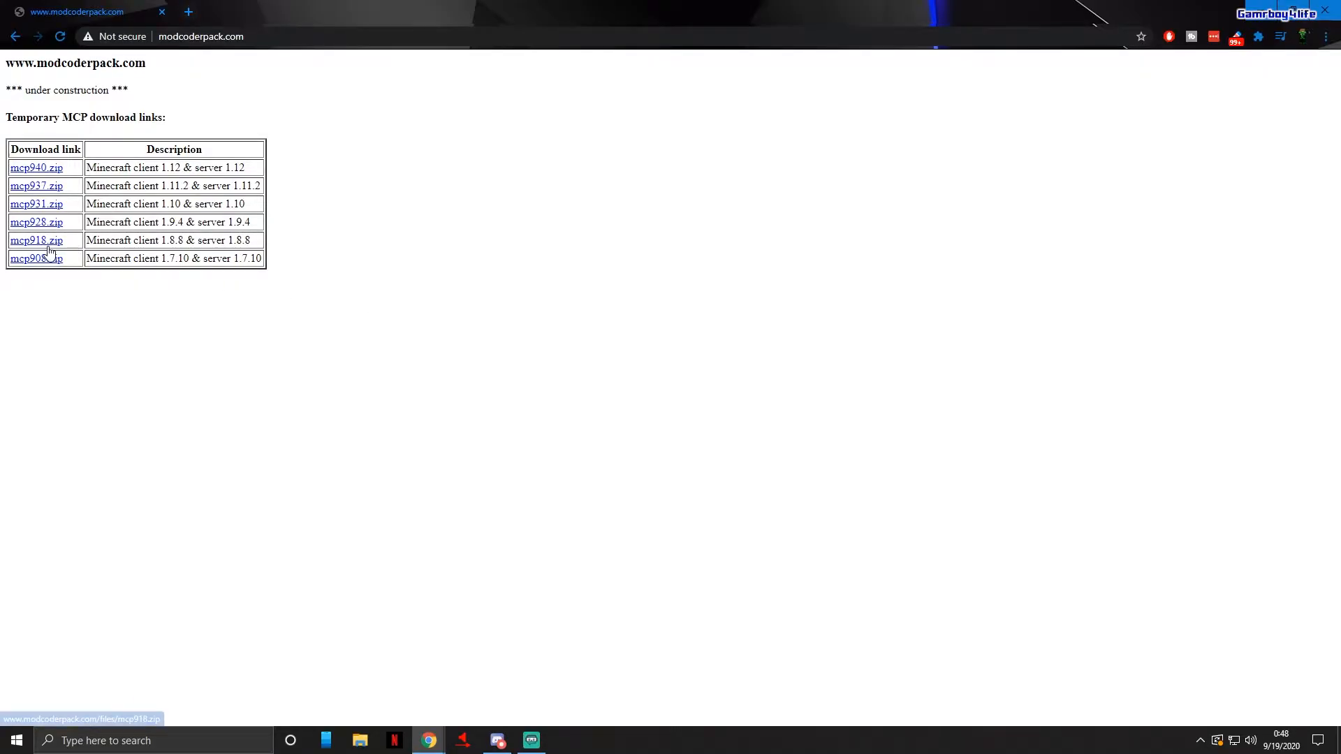
# Download mcp918.zip, the MCP build for Minecraft client 1.8.8.
pyautogui.click(36, 241)
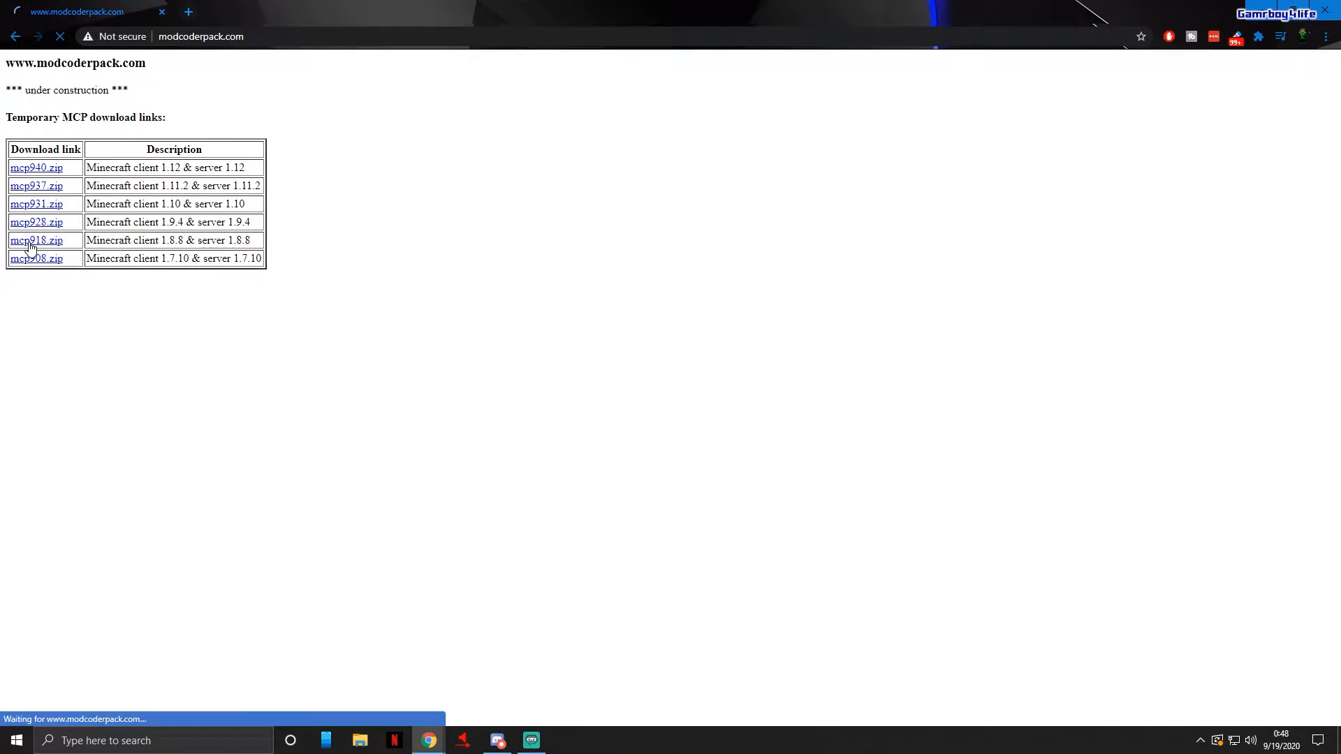
pyautogui.click(35, 240)
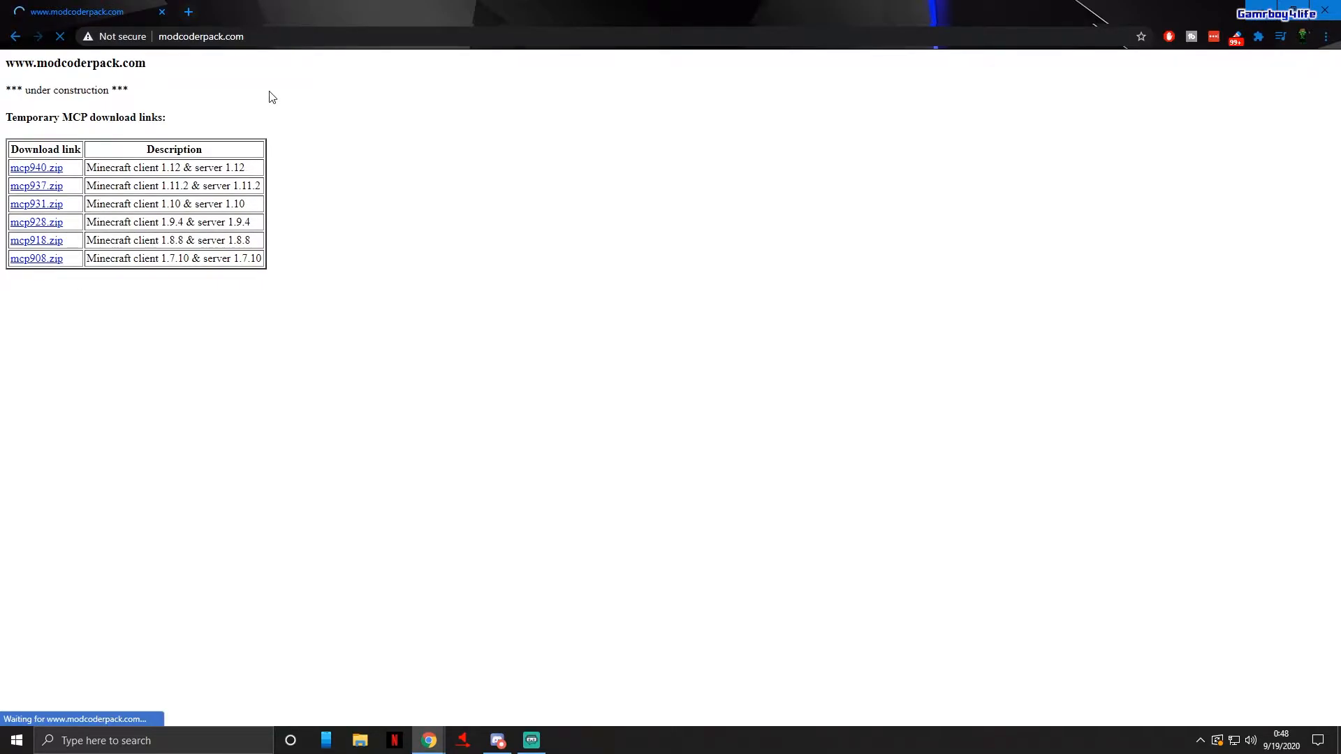
pyautogui.click(35, 240)
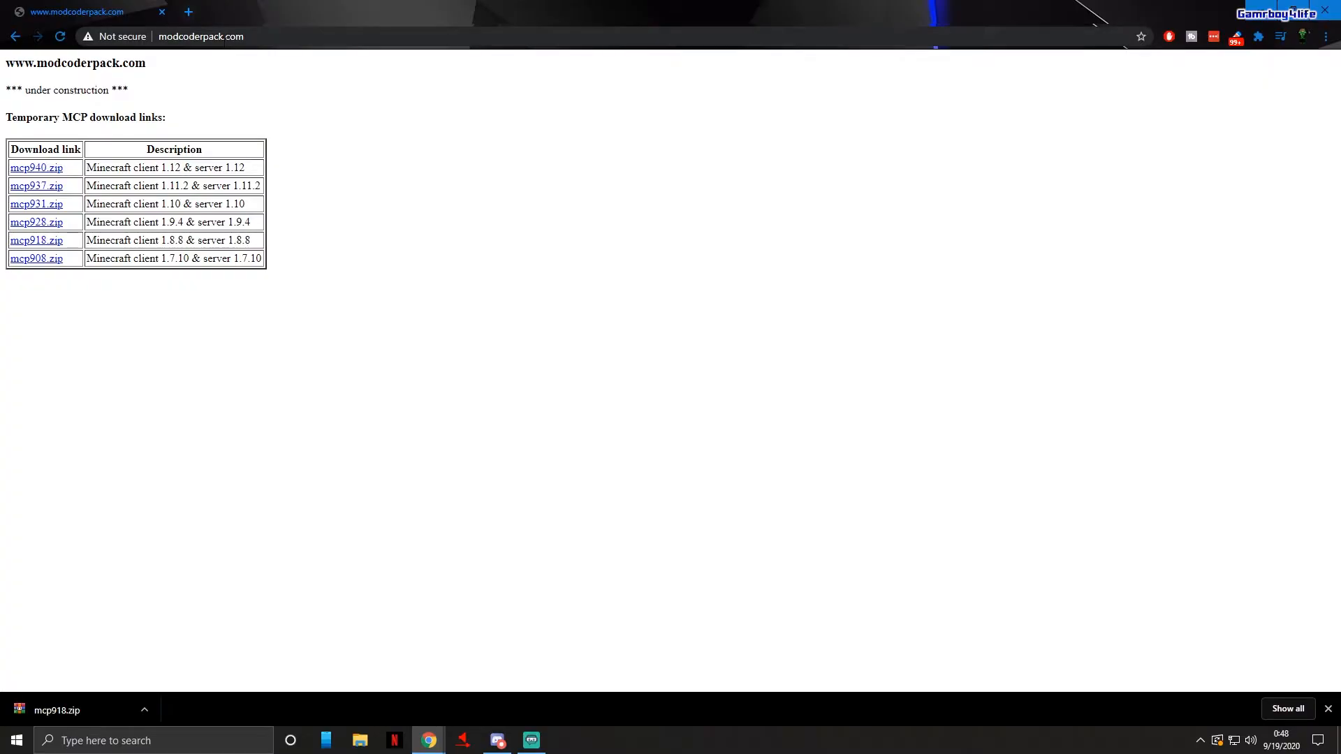
pyautogui.click(201, 36)
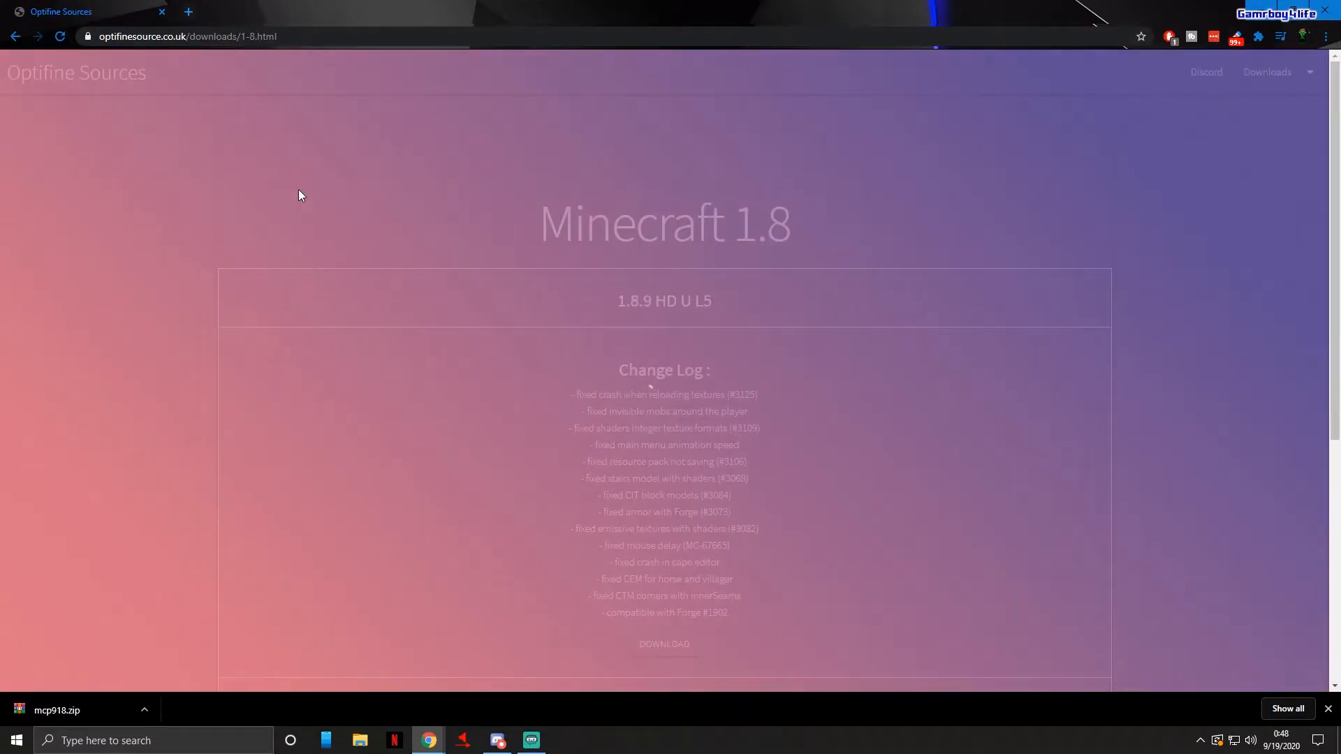
# Scroll the Optifine Sources Minecraft 1.8 page to the 1.8.8 HD U E1 entry.
pyautogui.scroll(-3)
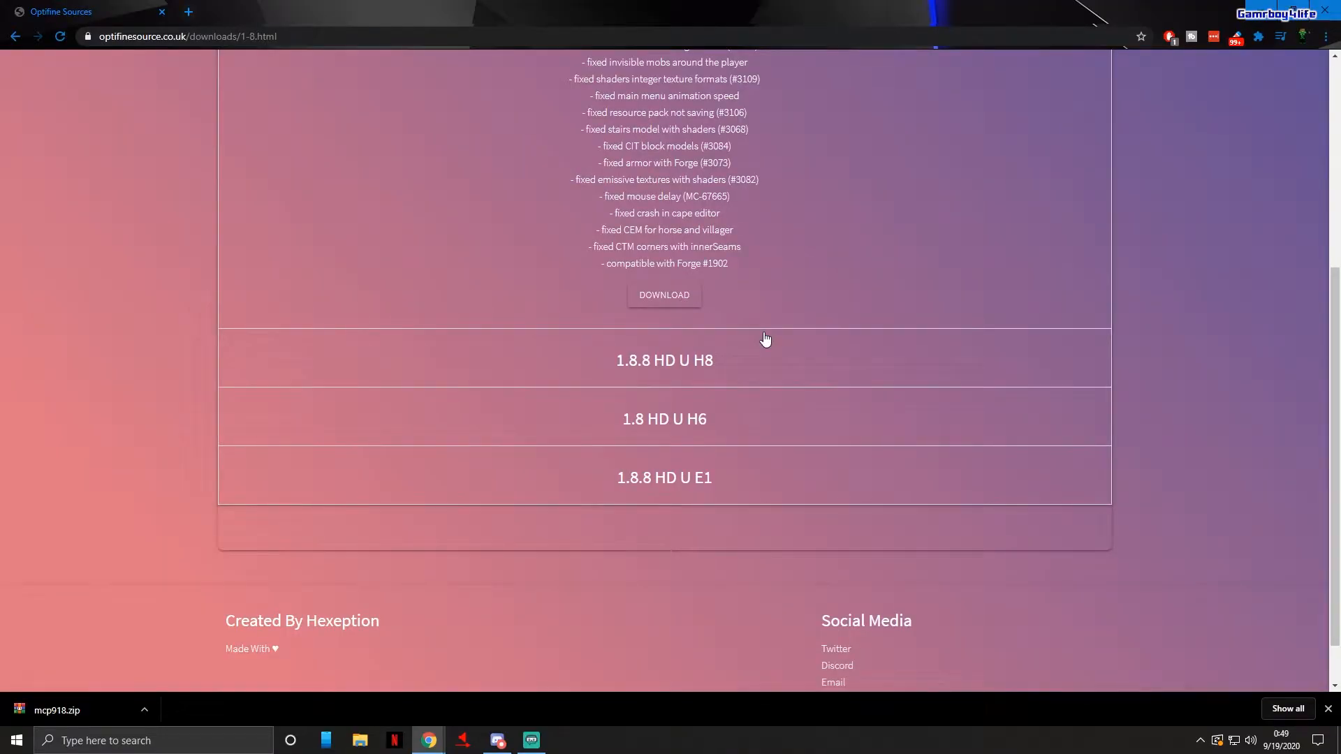
pyautogui.scroll(3)
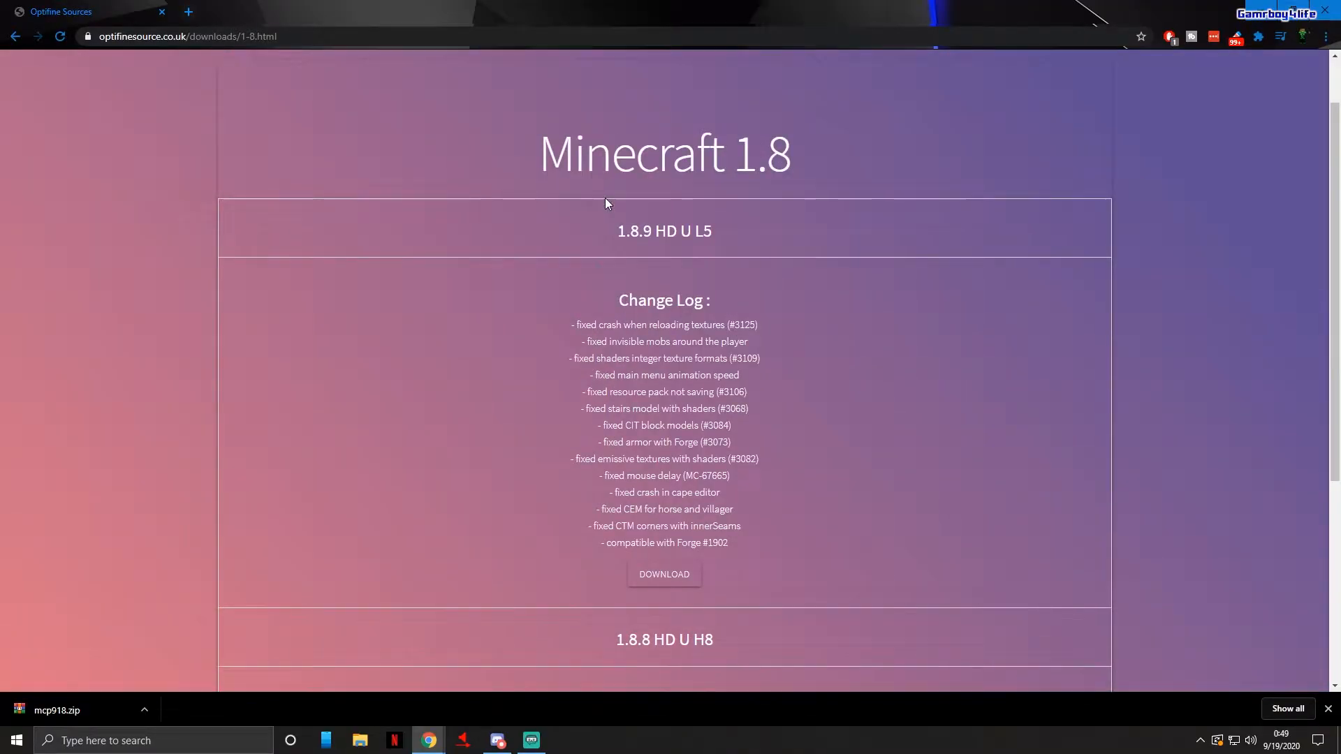
pyautogui.scroll(-3)
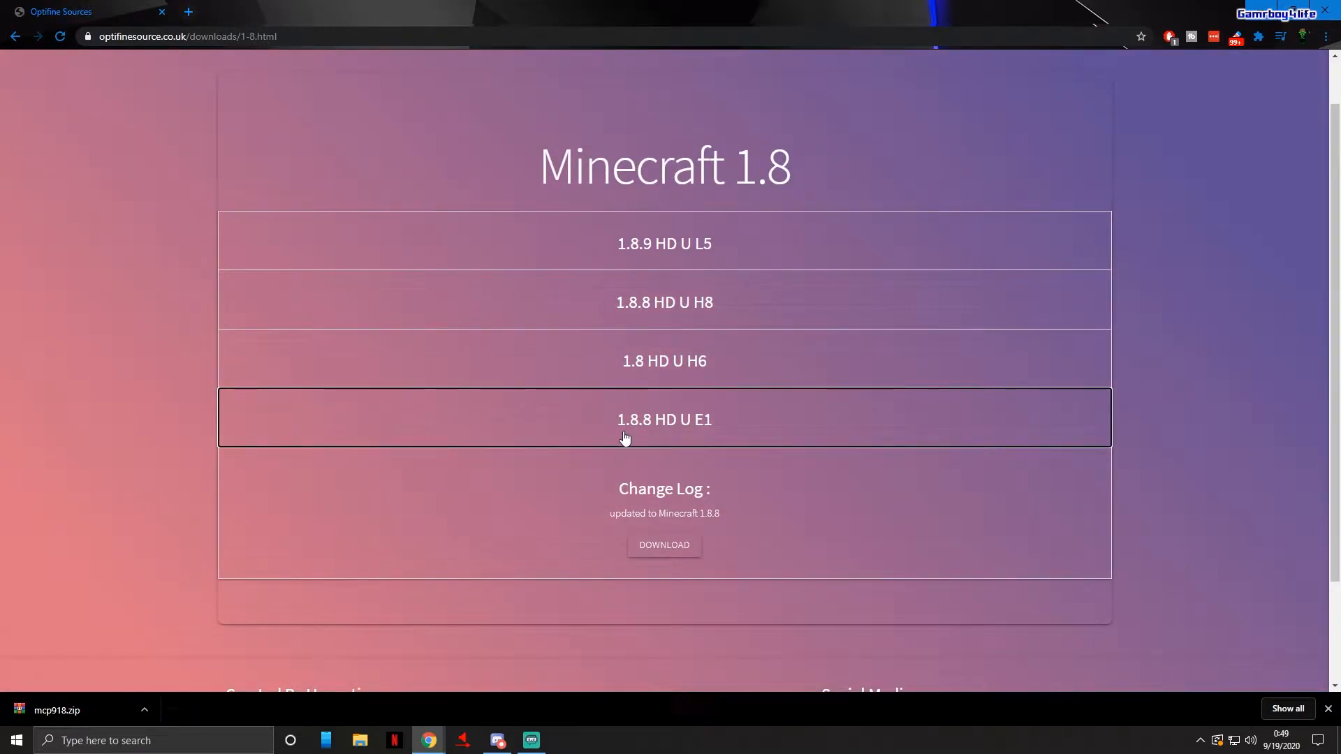
pyautogui.moveTo(650, 312)
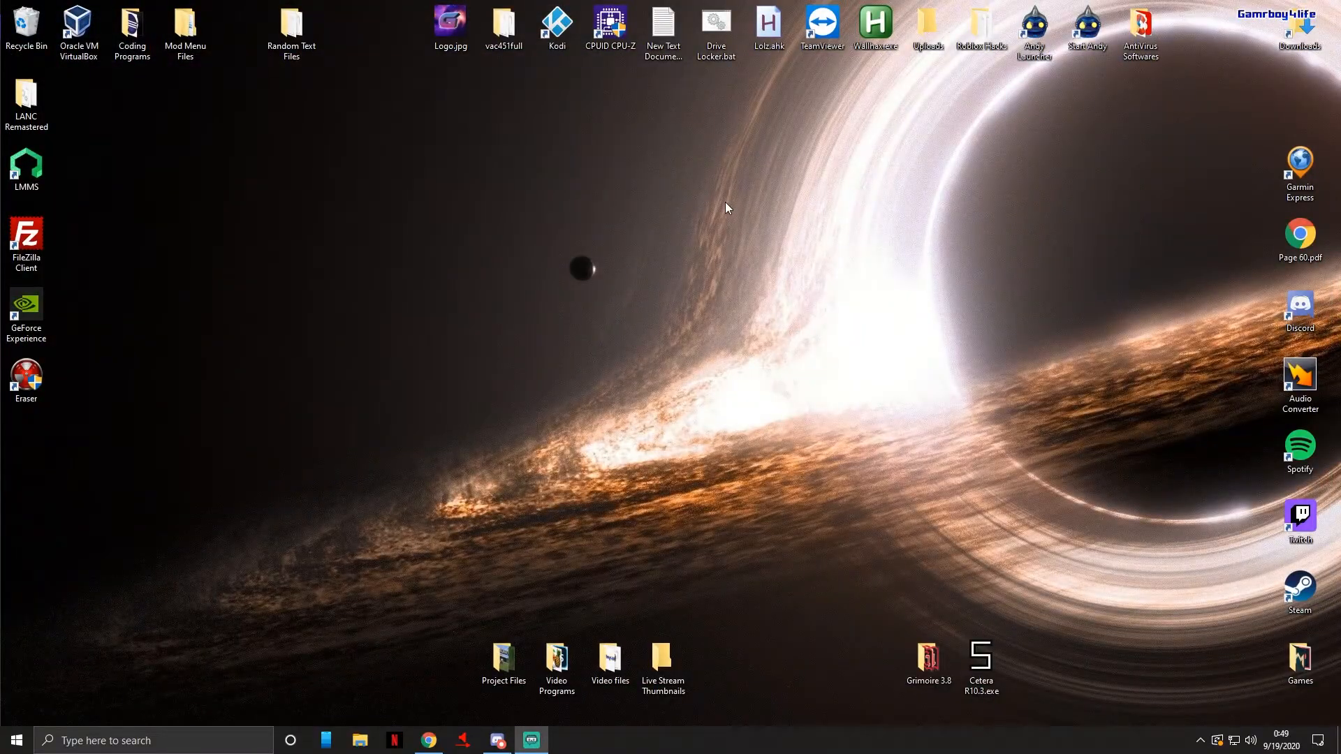
# Create a new desktop folder named Xenon 1.8.8 beside the downloaded archives.
pyautogui.click(359, 740)
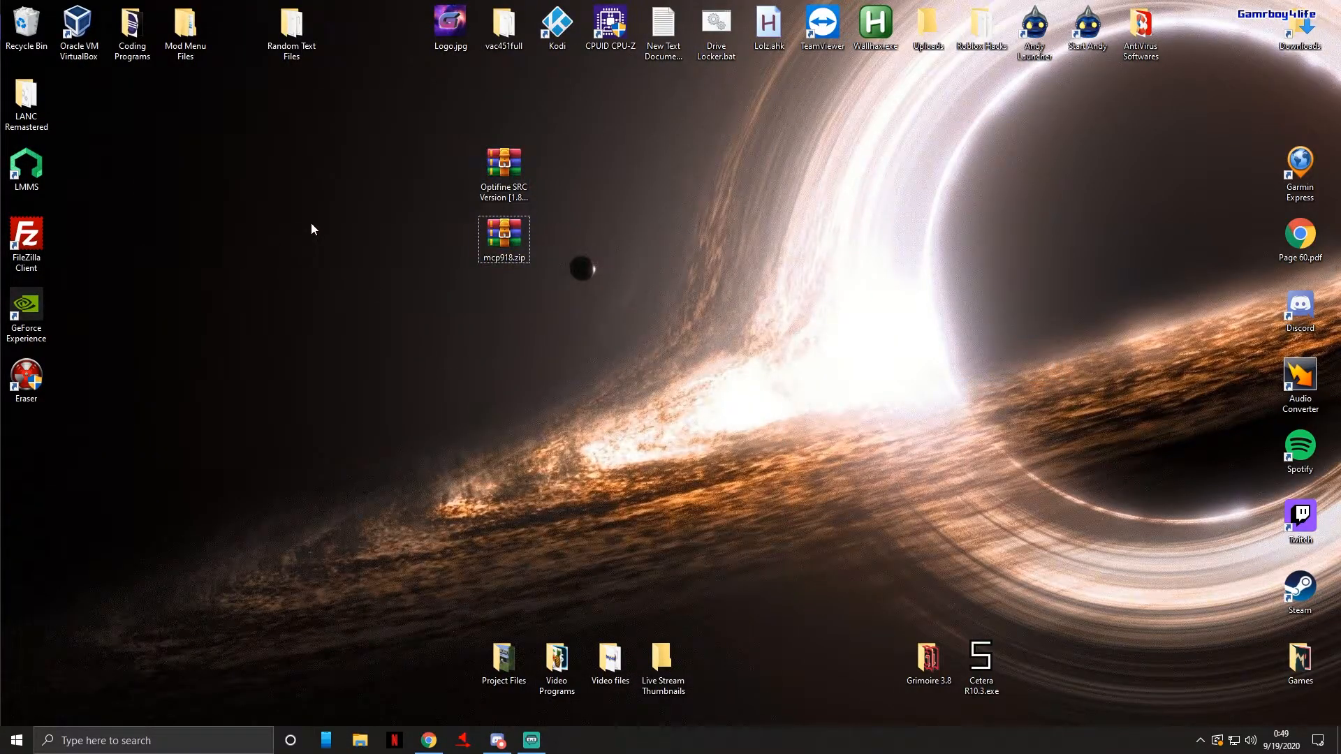
pyautogui.rightClick(312, 229)
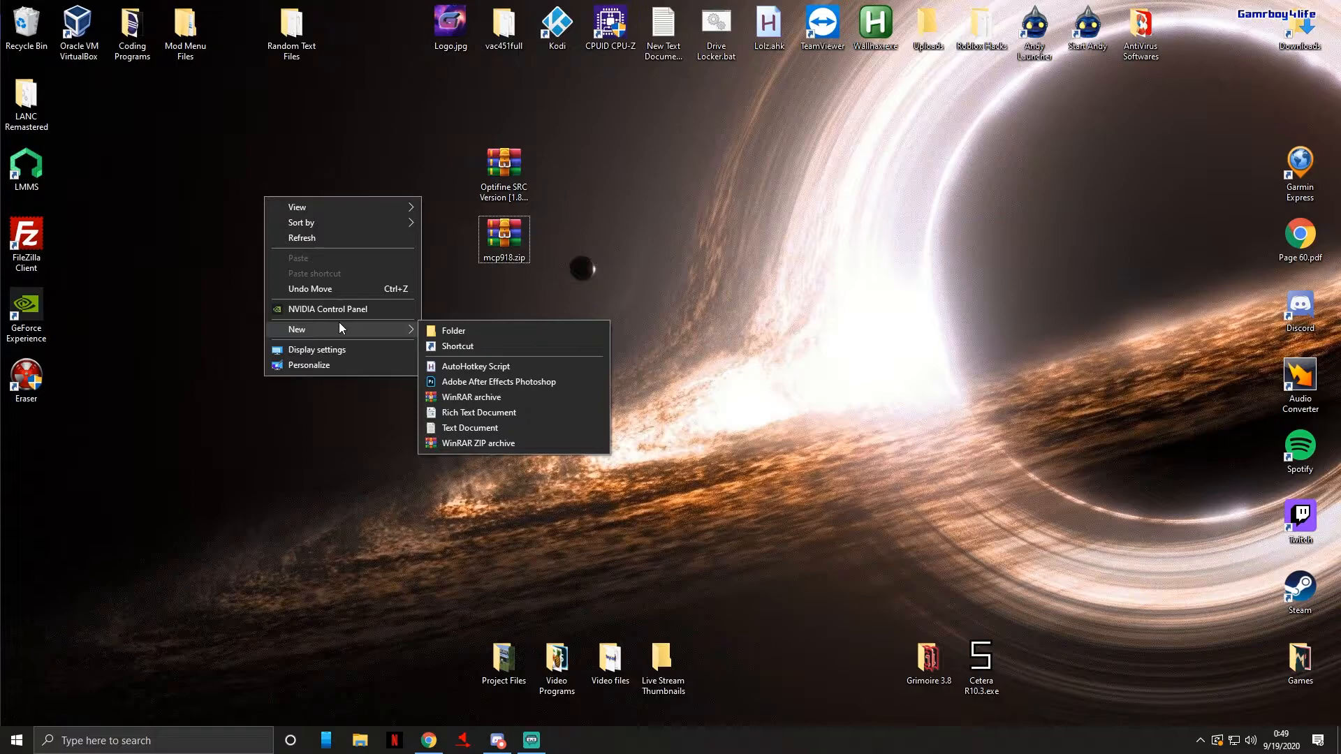
pyautogui.click(454, 331)
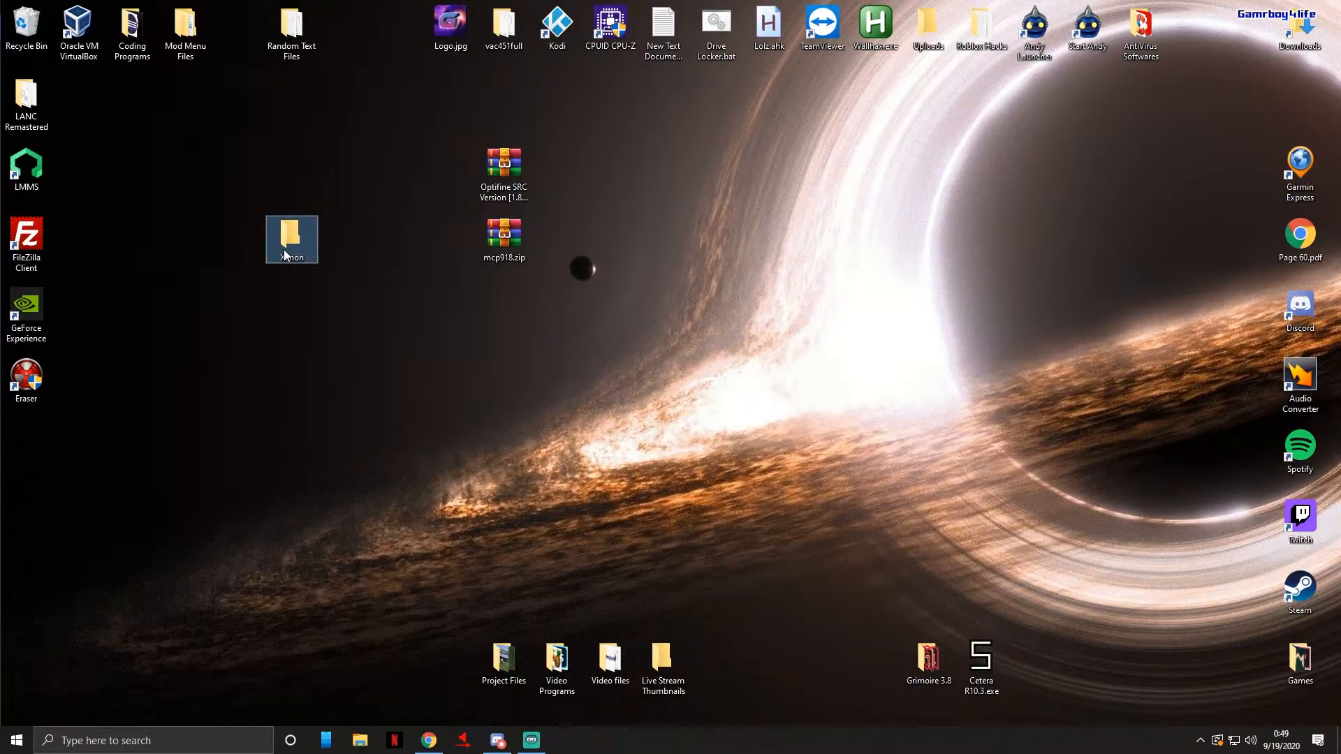
pyautogui.write('Xenon')
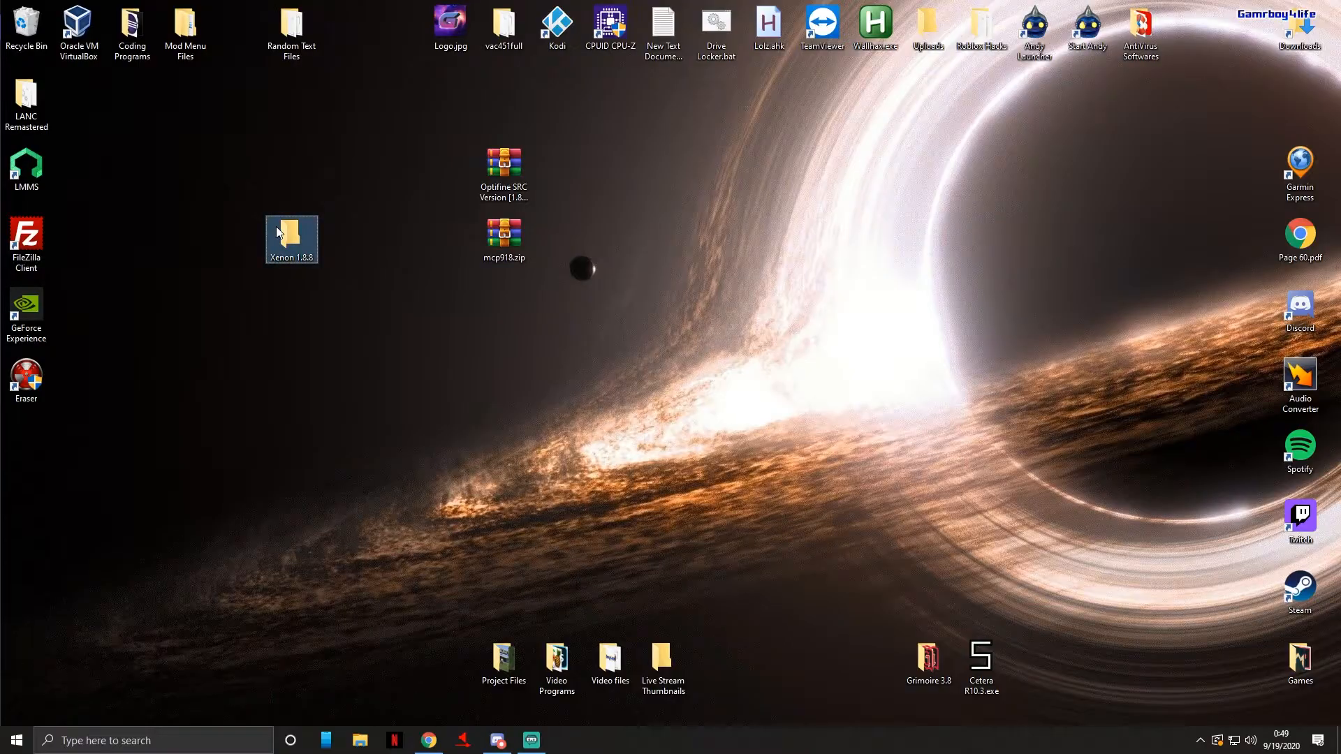
# Navigate into Mod Menu Files > Minecraft and open the empty Xenon 1.8.8 folder.
pyautogui.doubleClick(185, 27)
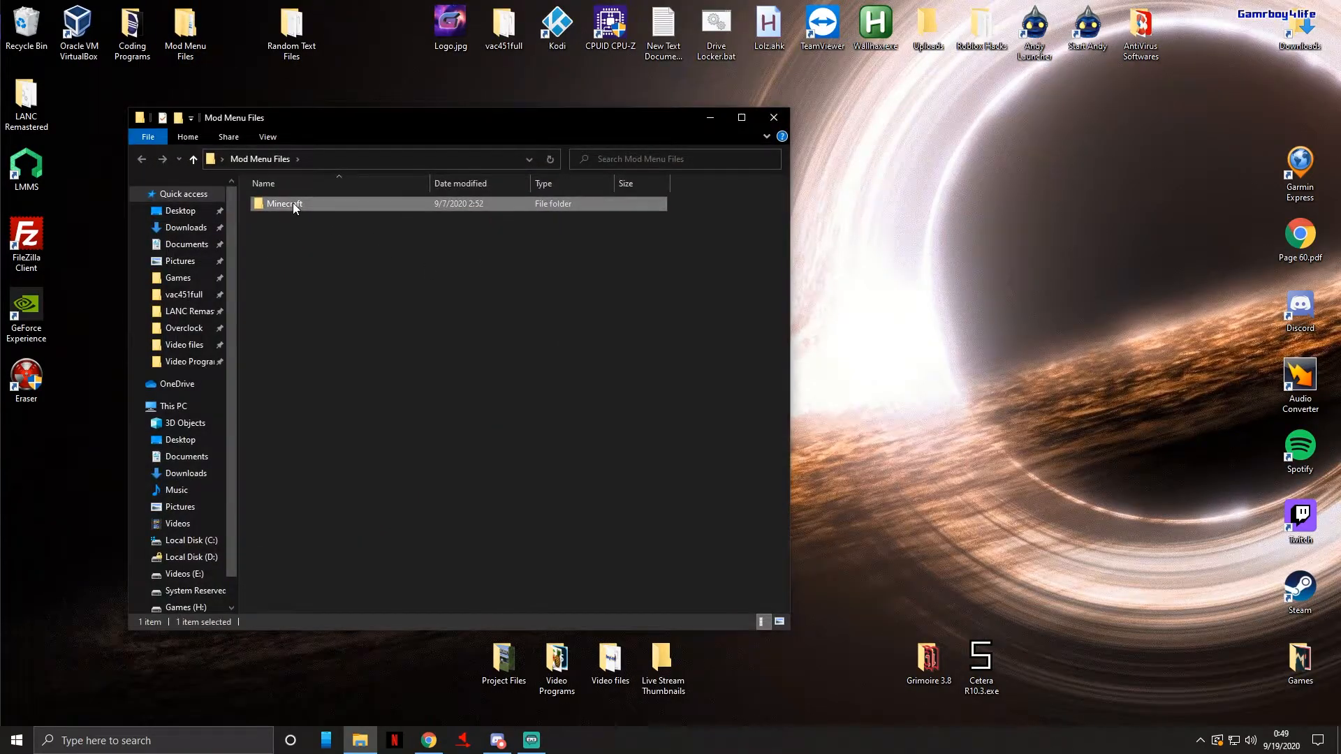
pyautogui.doubleClick(285, 203)
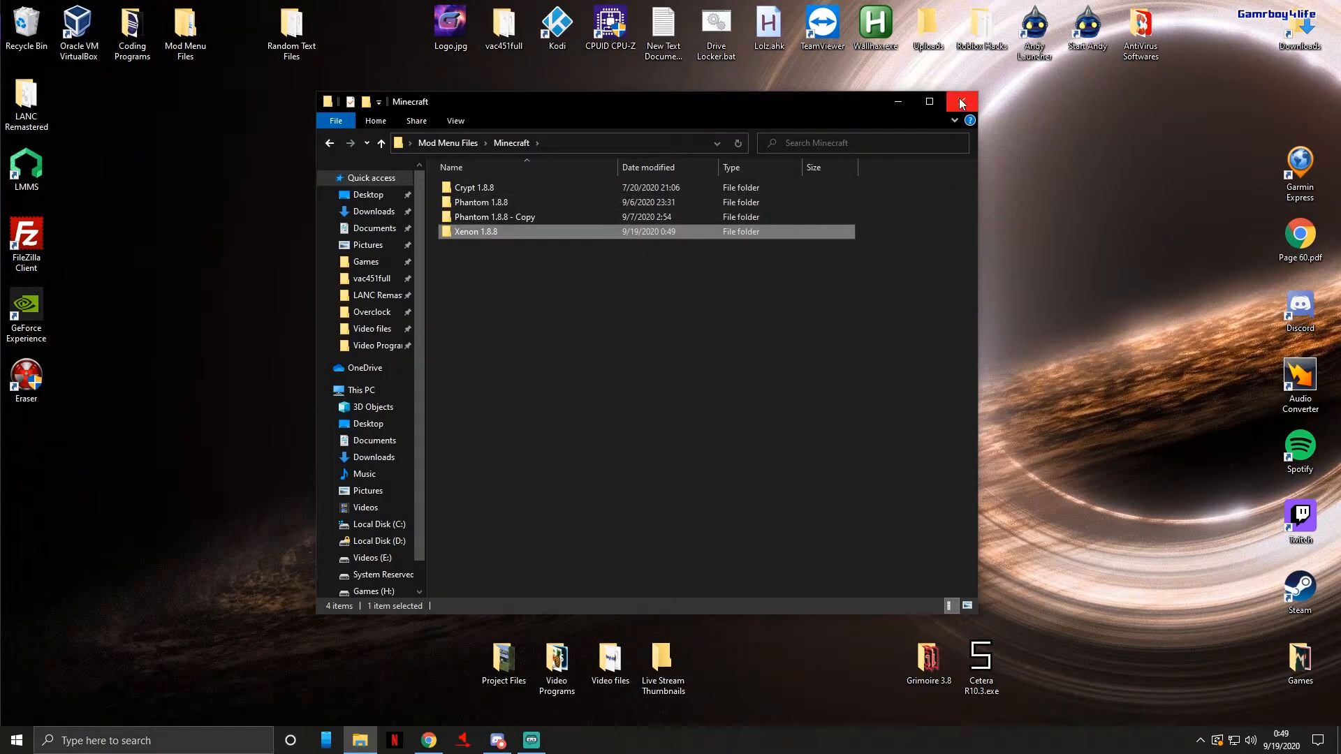
pyautogui.moveTo(959, 102)
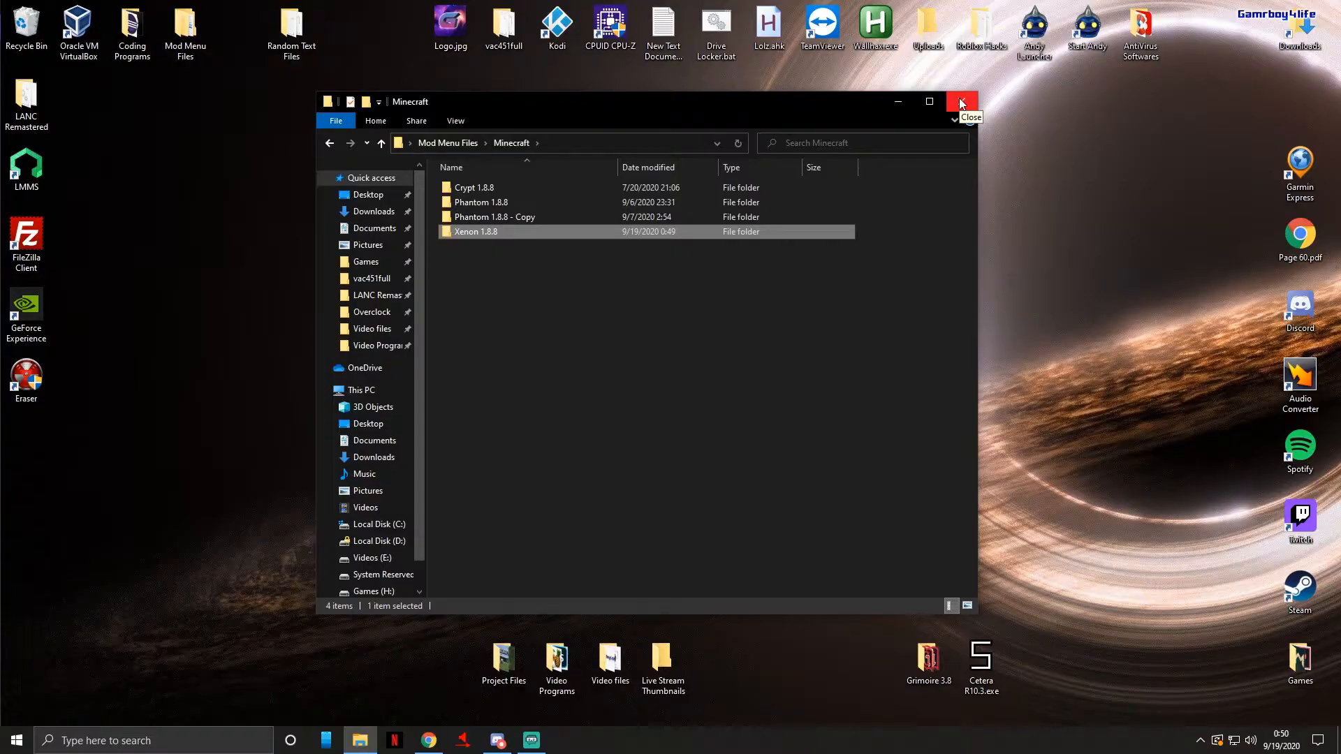
pyautogui.click(960, 100)
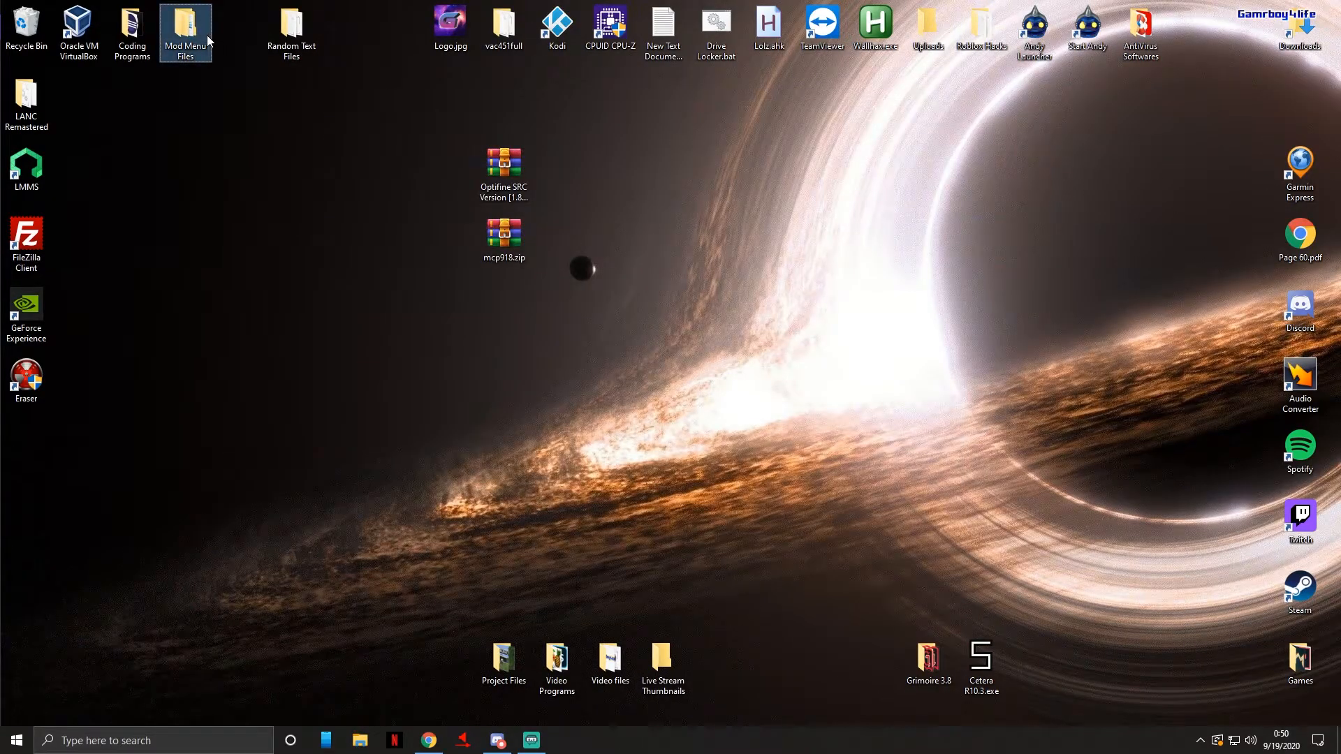
pyautogui.doubleClick(185, 33)
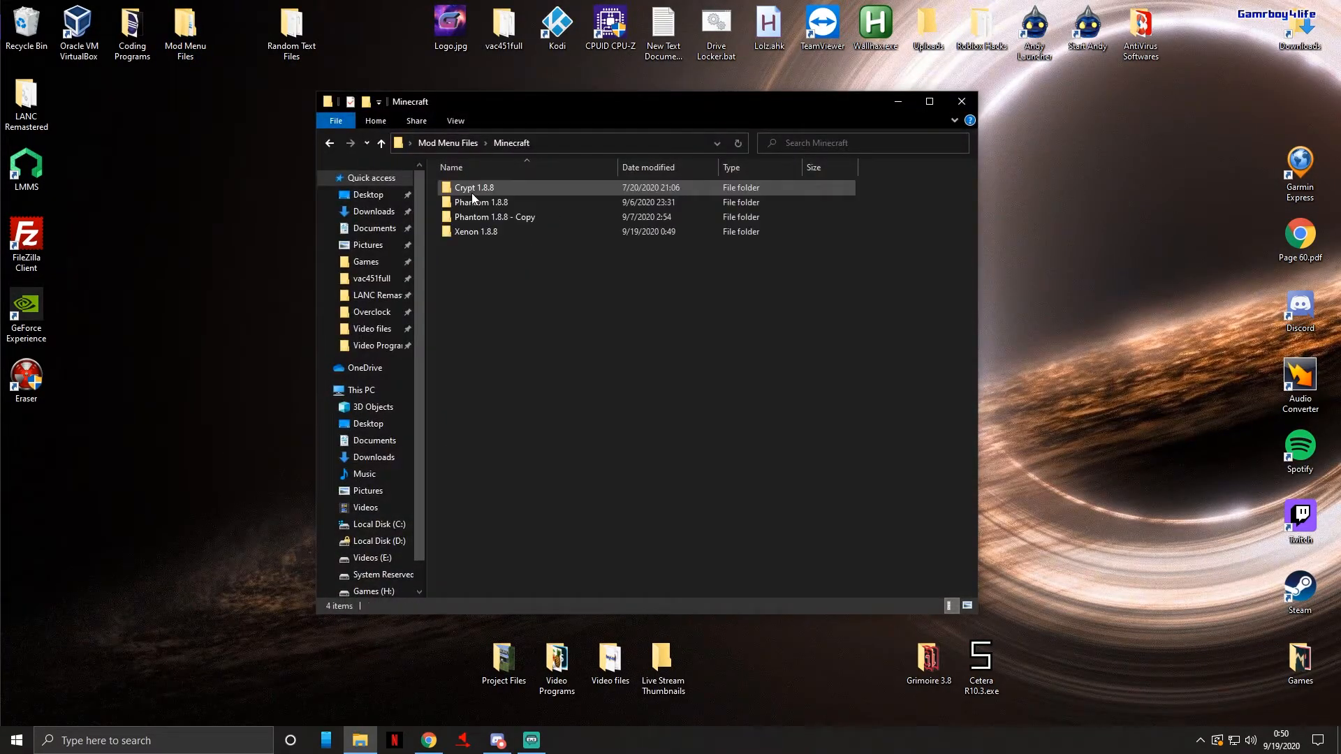
pyautogui.doubleClick(476, 231)
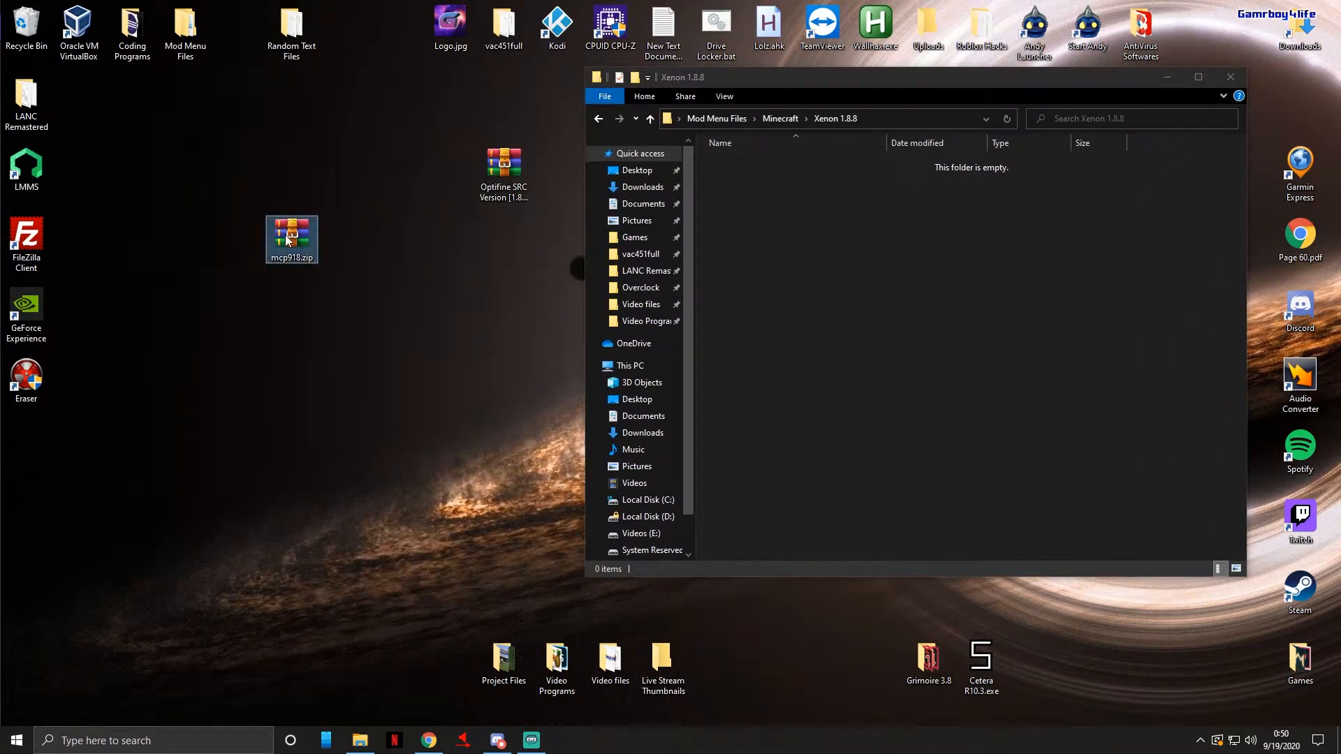
# Extract the mcp918.zip contents into the Xenon 1.8.8 folder with WinRAR.
pyautogui.doubleClick(290, 238)
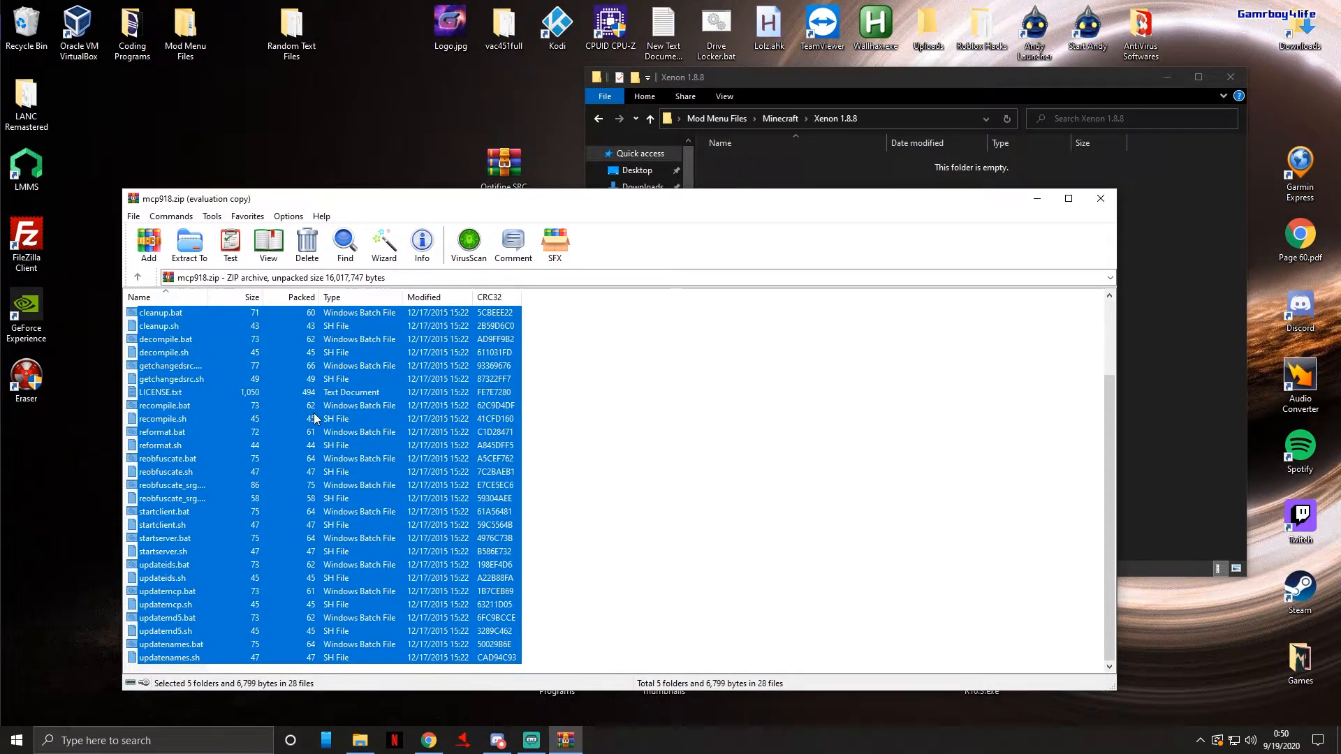
pyautogui.click(188, 243)
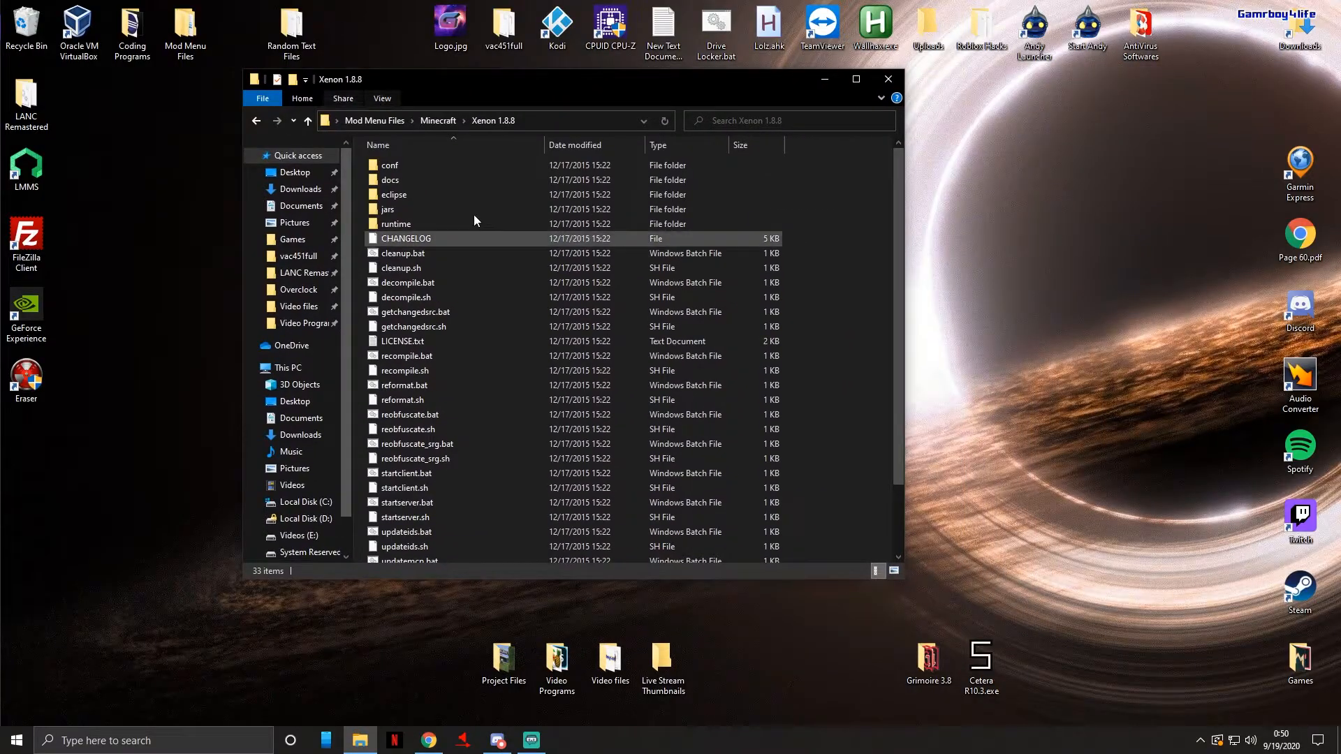
# Run decompile.bat in Xenon 1.8.8 to start the MCP 9.18 decompilation.
pyautogui.click(404, 487)
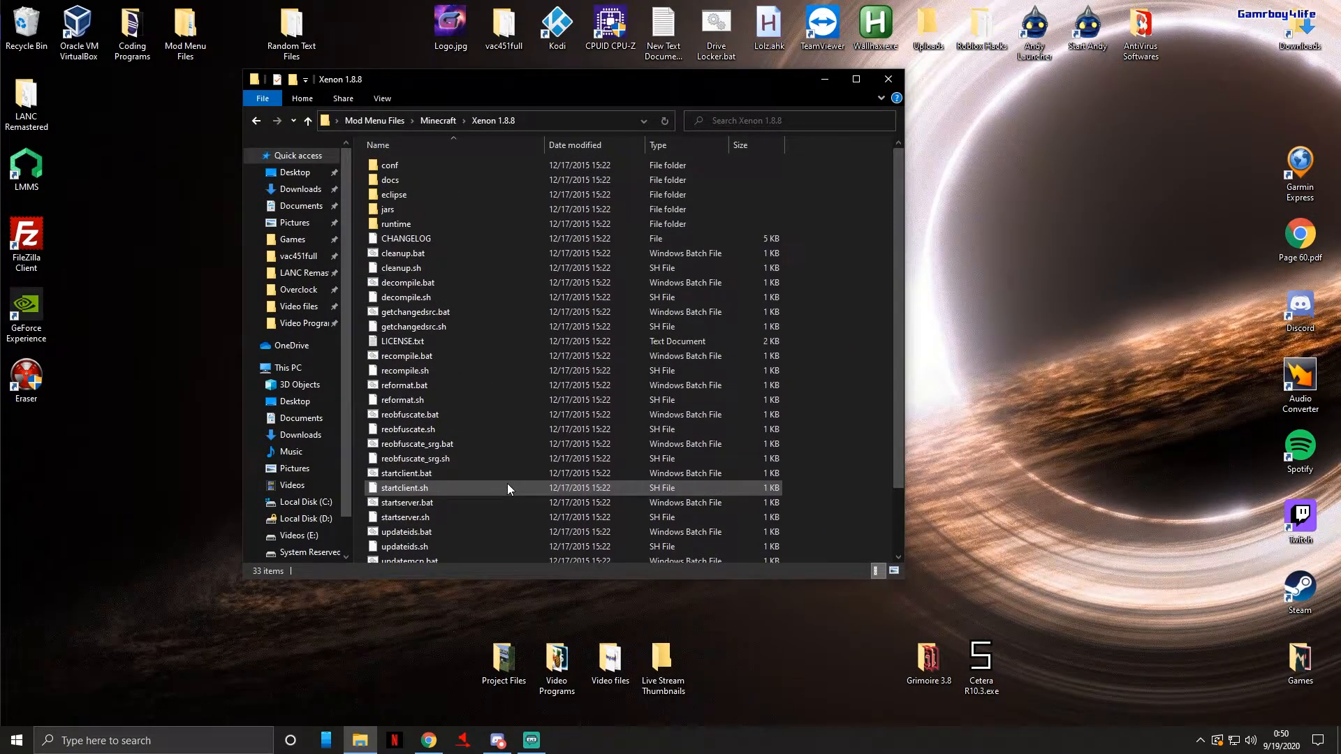
pyautogui.moveTo(508, 488)
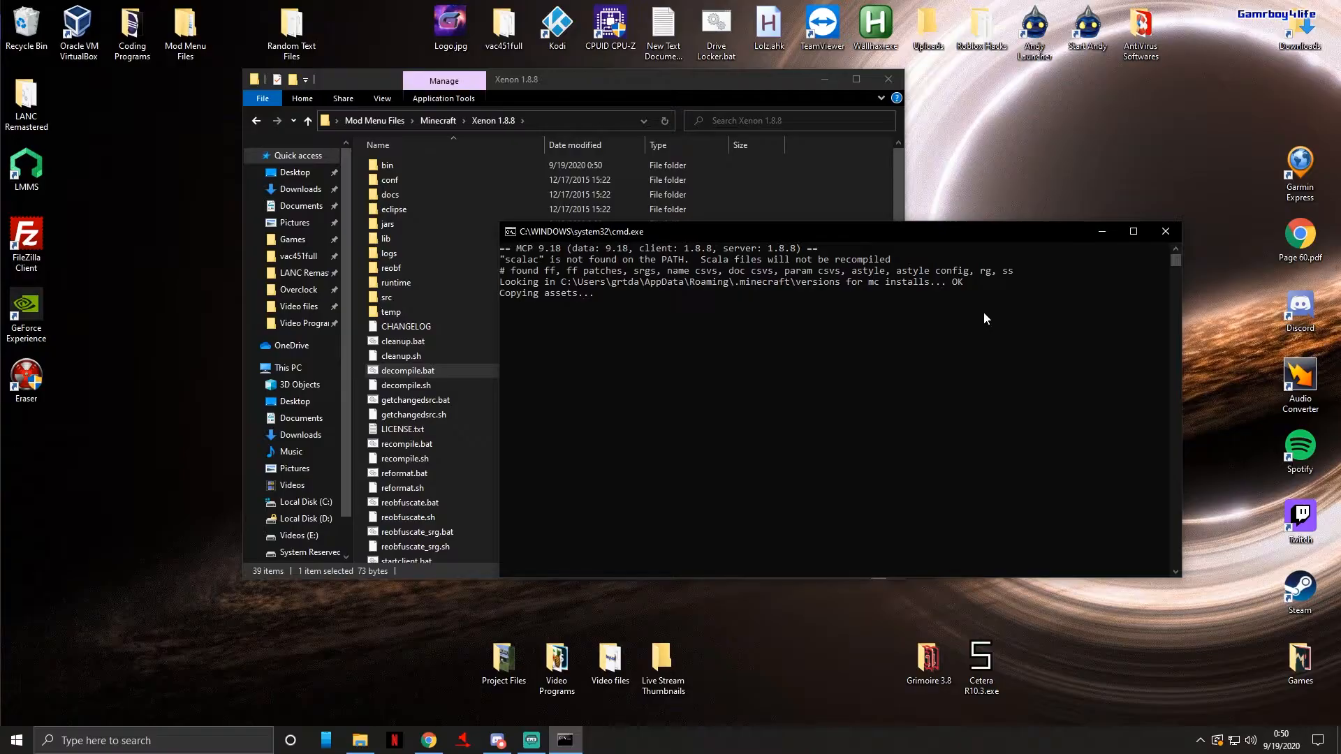
pyautogui.moveTo(1071, 153)
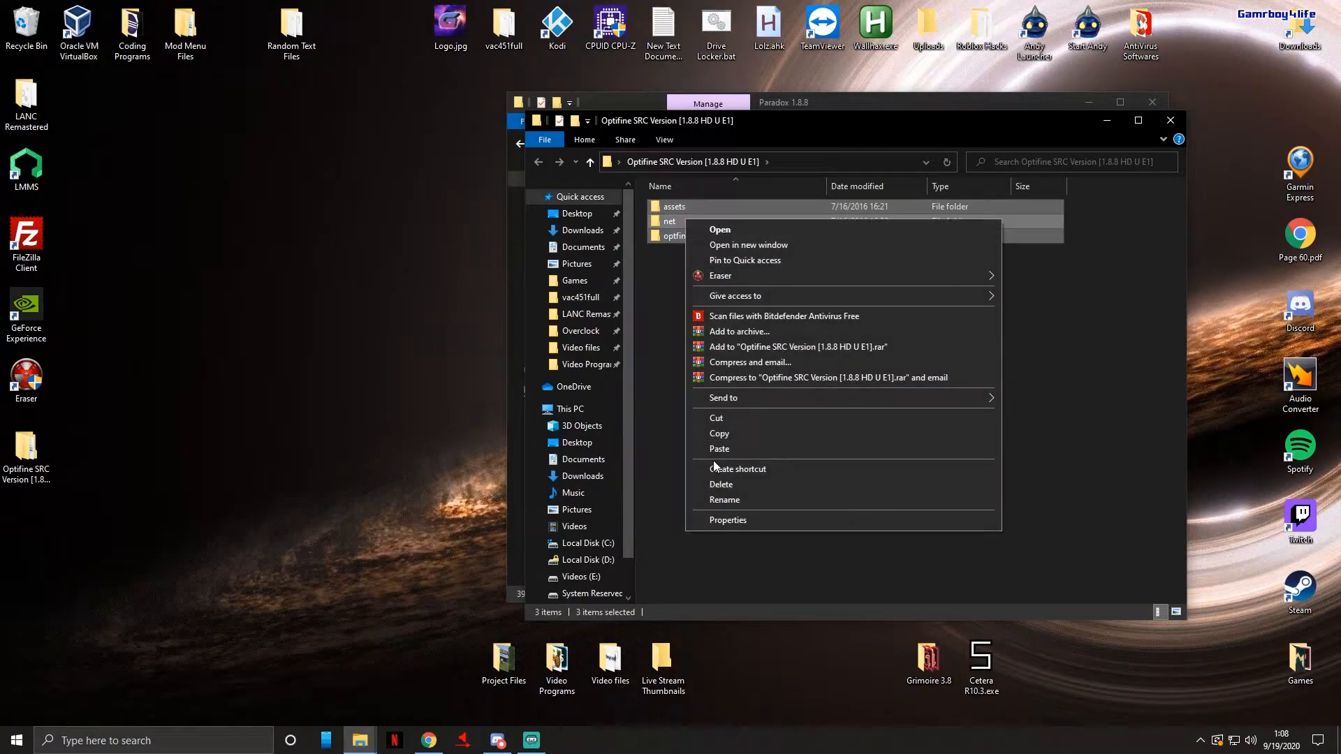
# Copy the Optifine assets, net and optifine folders into the Paradox 1.8.8 src folder.
pyautogui.click(850, 103)
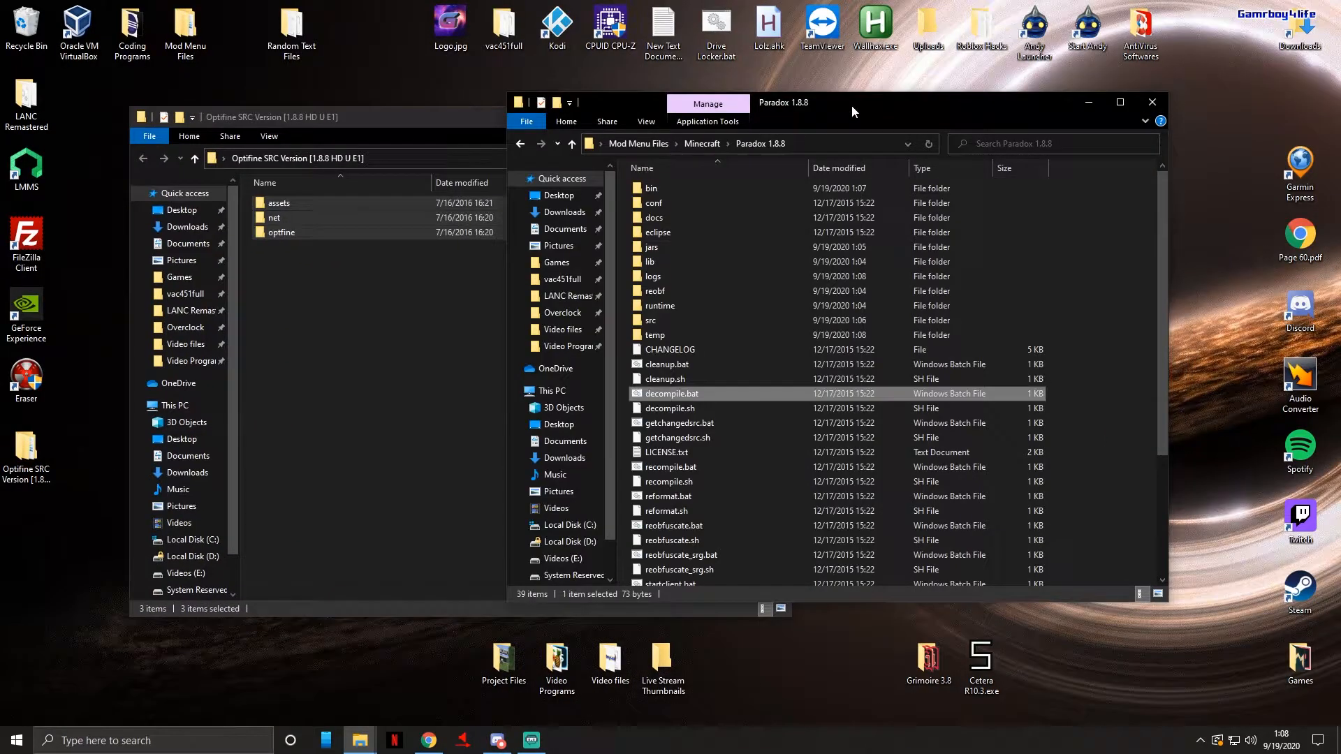
pyautogui.click(651, 319)
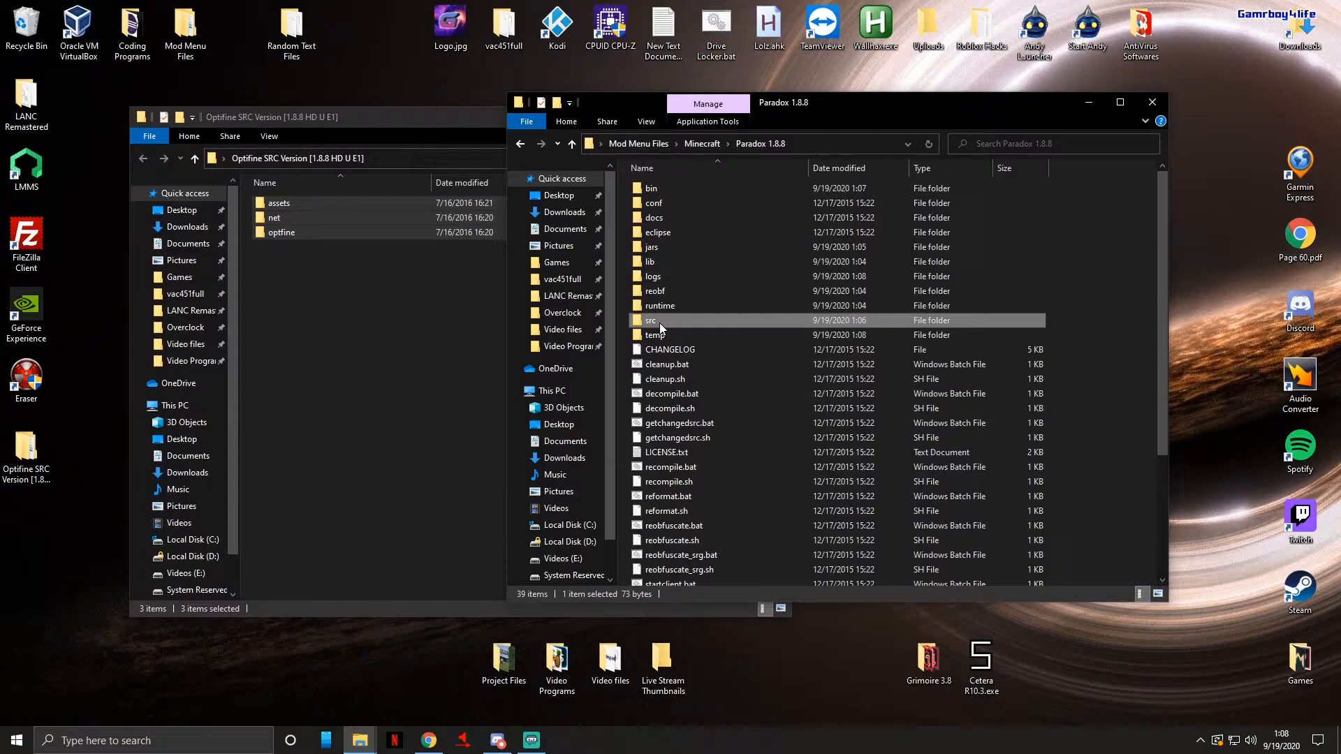
pyautogui.doubleClick(651, 319)
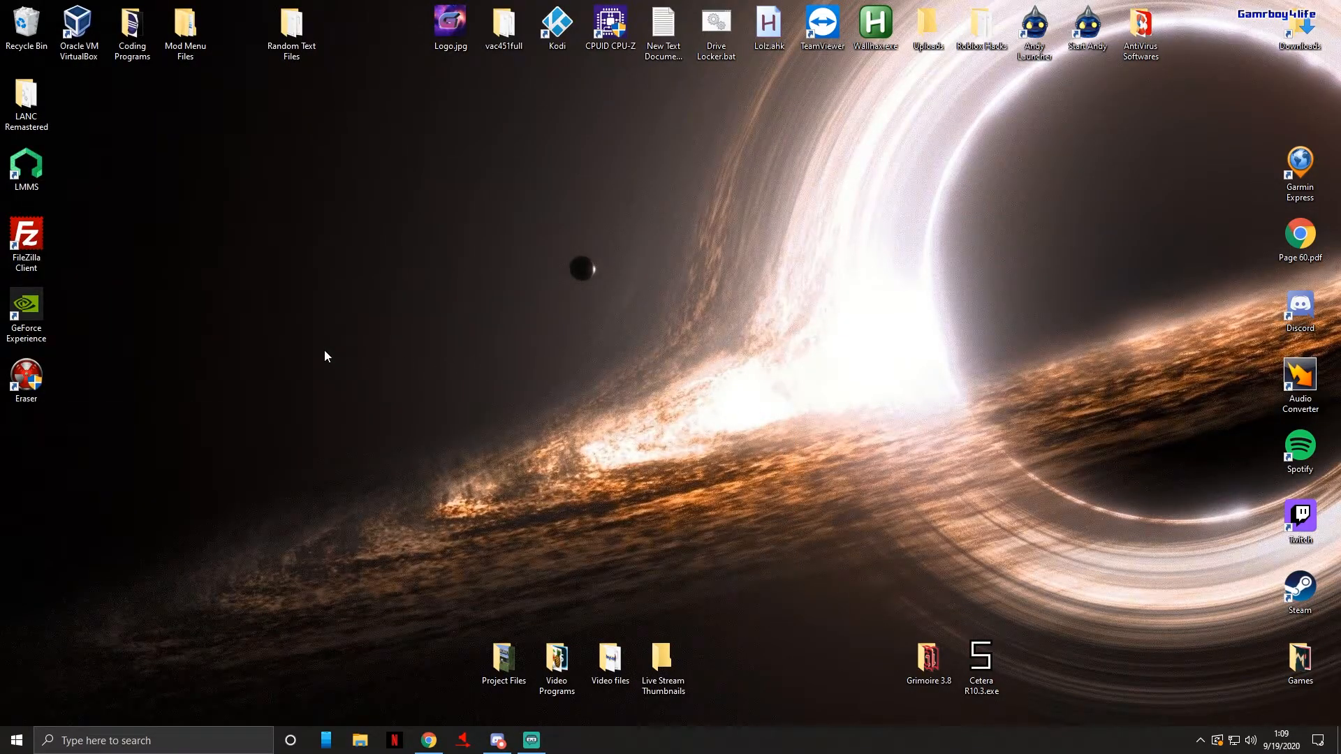
# Launch Eclipse from the Coding Programs desktop folder.
pyautogui.doubleClick(131, 27)
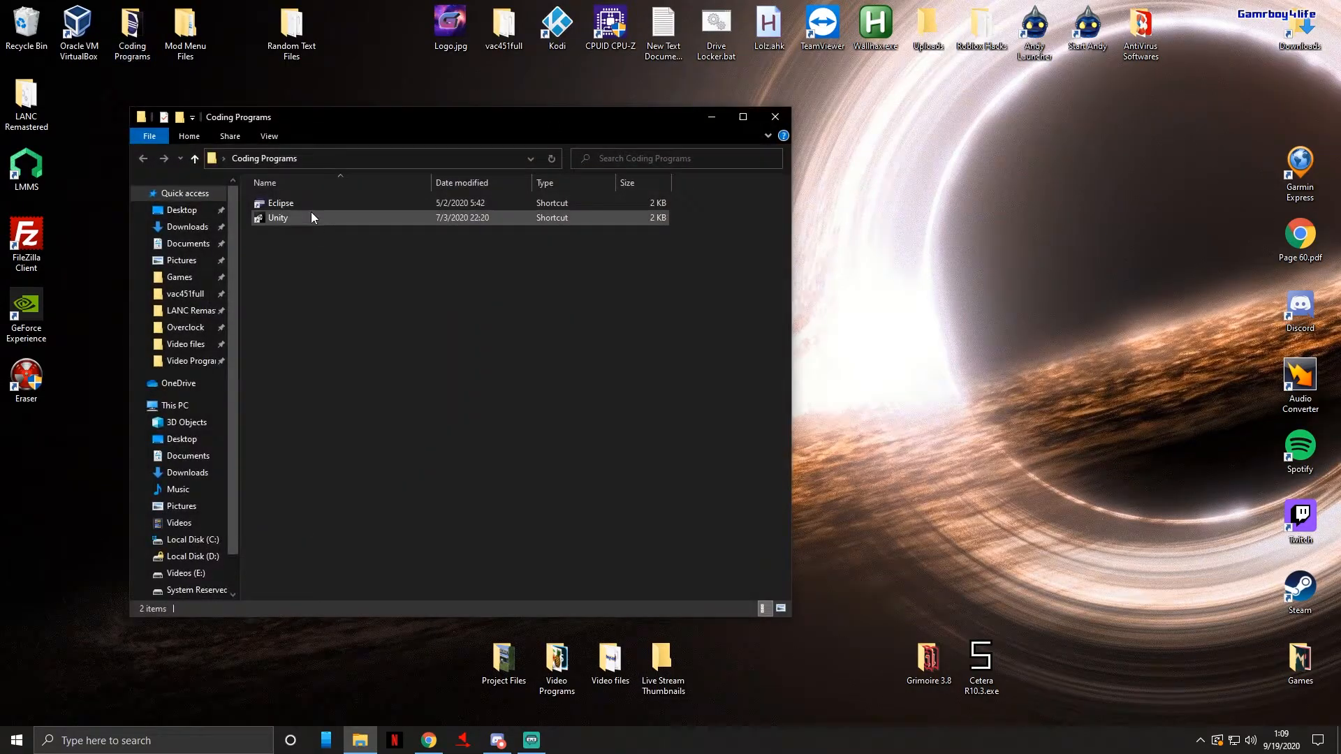
pyautogui.doubleClick(281, 202)
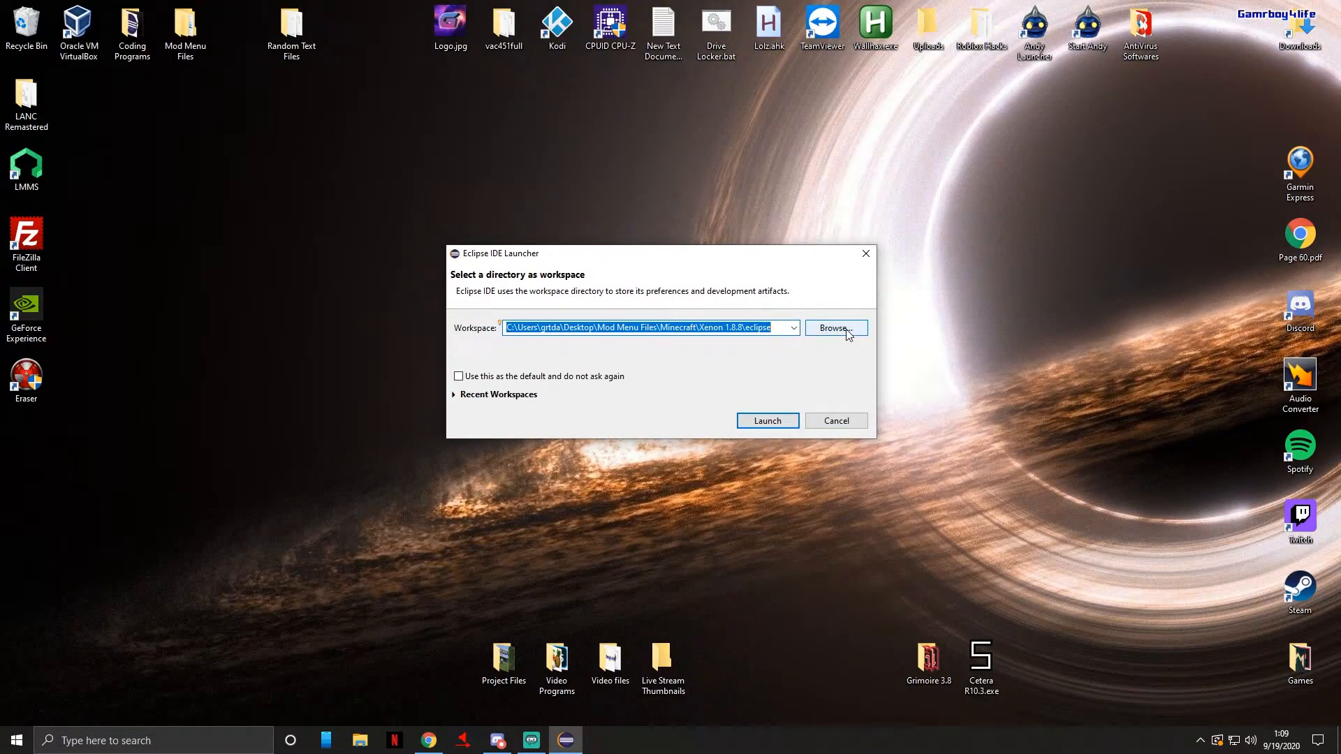
# Select Paradox 1.8.8\eclipse as the workspace and launch Eclipse with it.
pyautogui.click(835, 328)
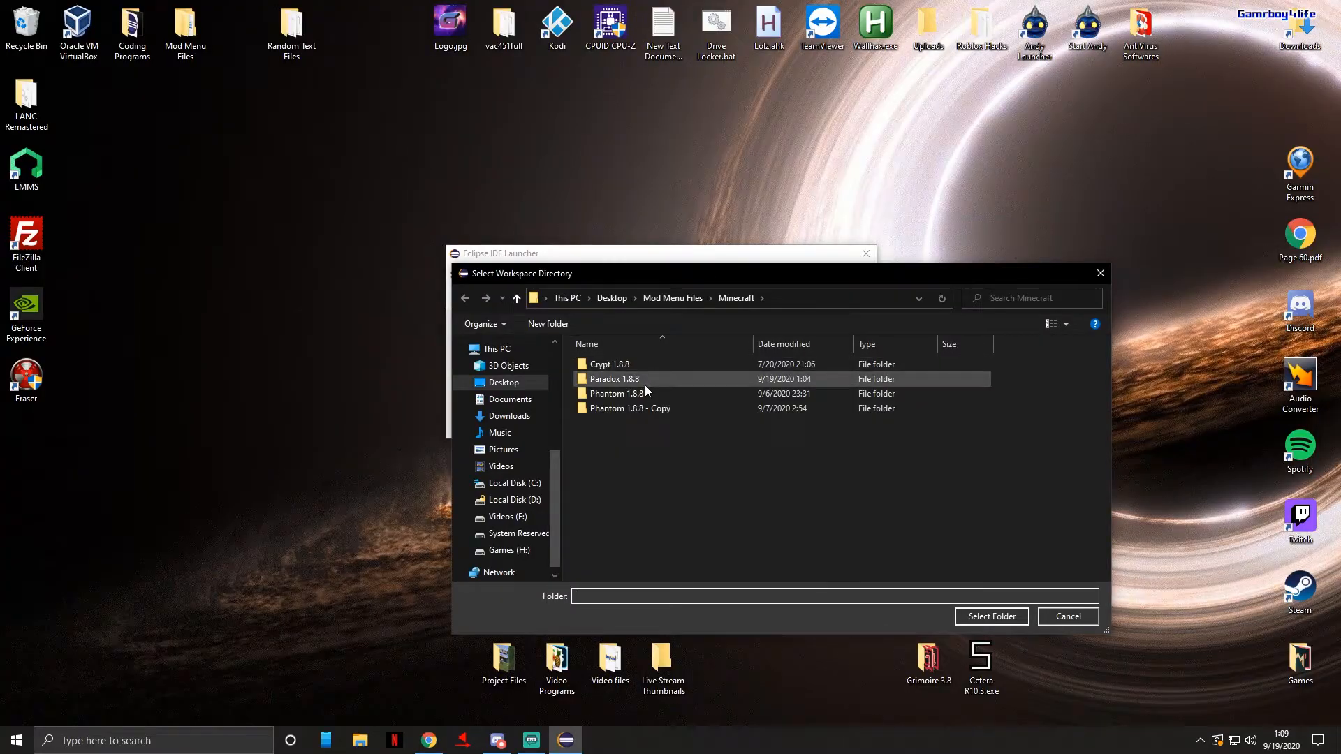
pyautogui.moveTo(624, 384)
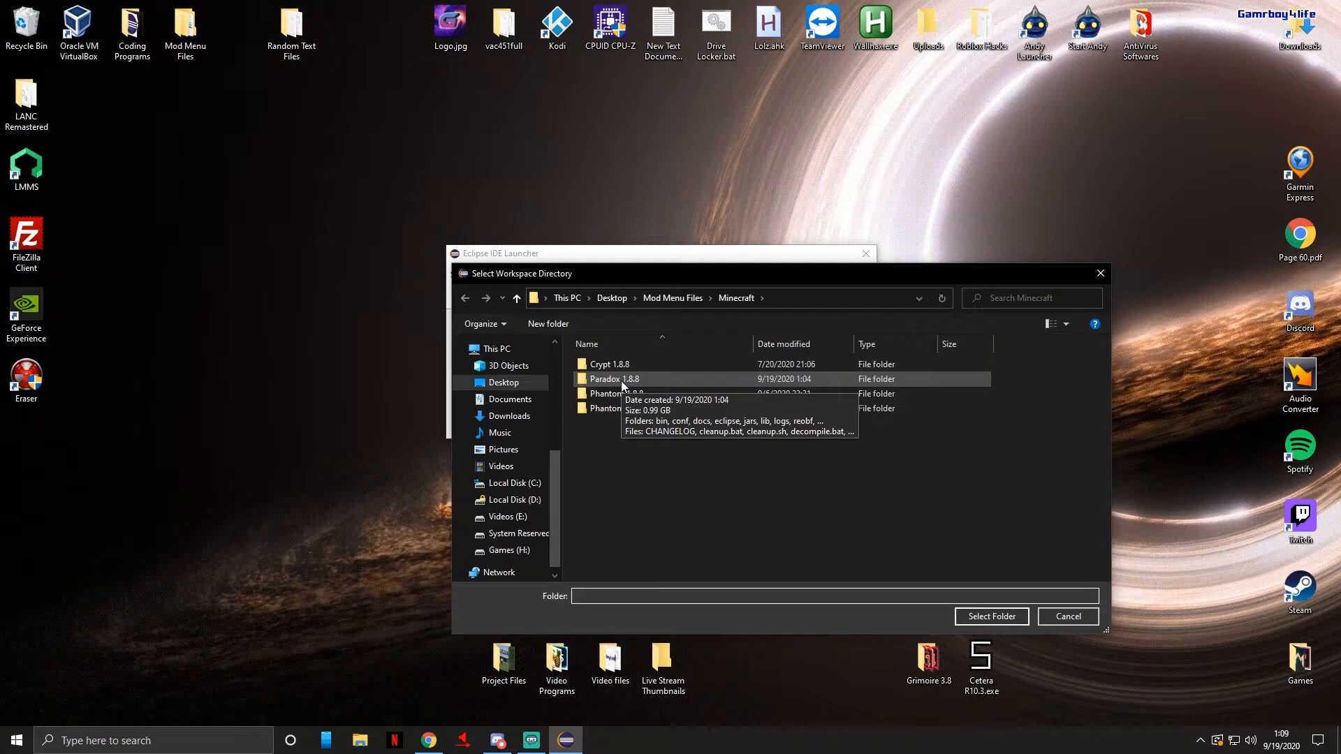
pyautogui.doubleClick(614, 378)
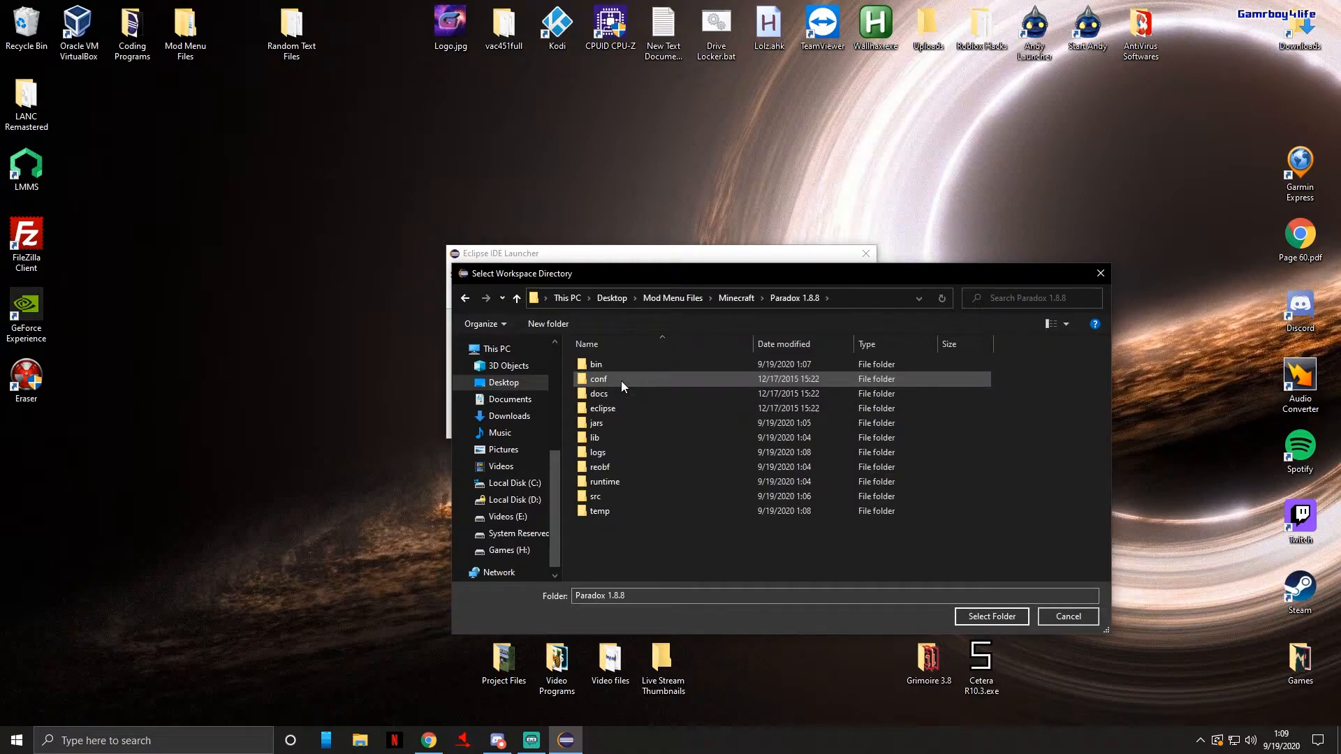
pyautogui.click(603, 408)
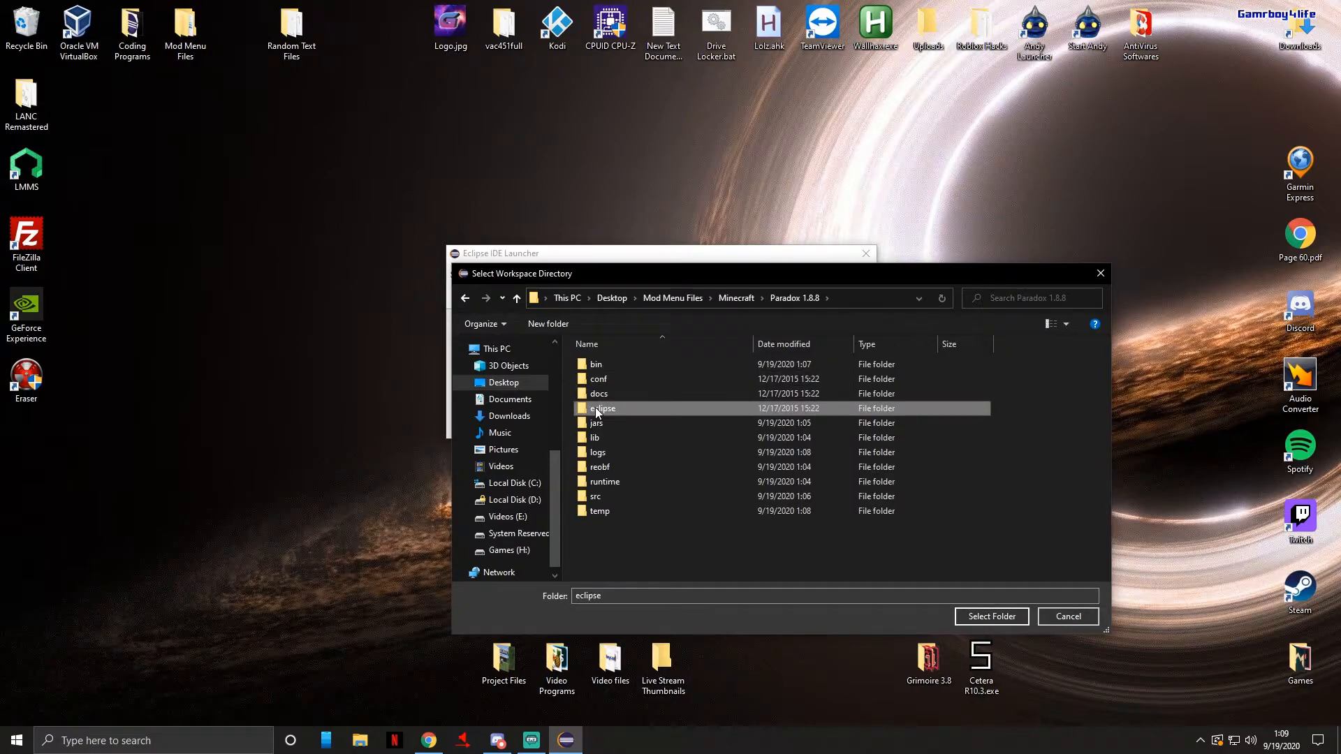
pyautogui.click(990, 616)
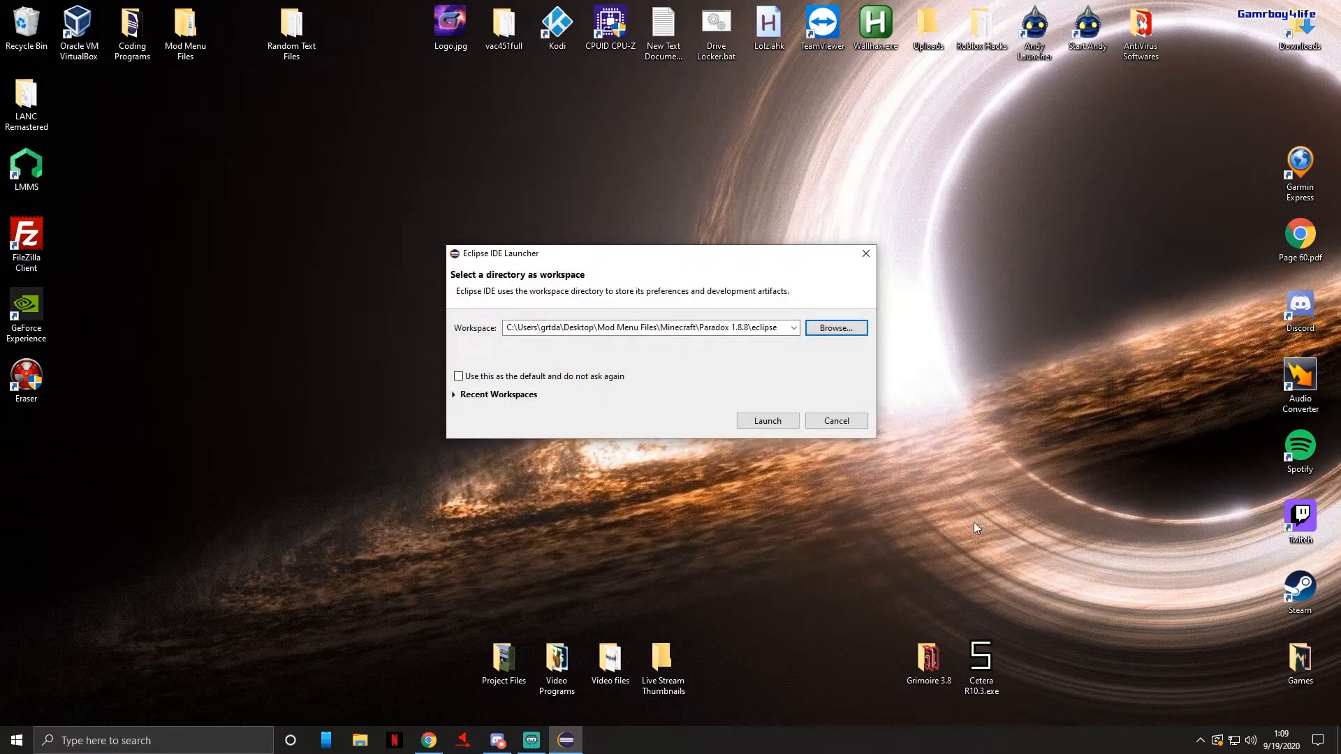
pyautogui.click(765, 420)
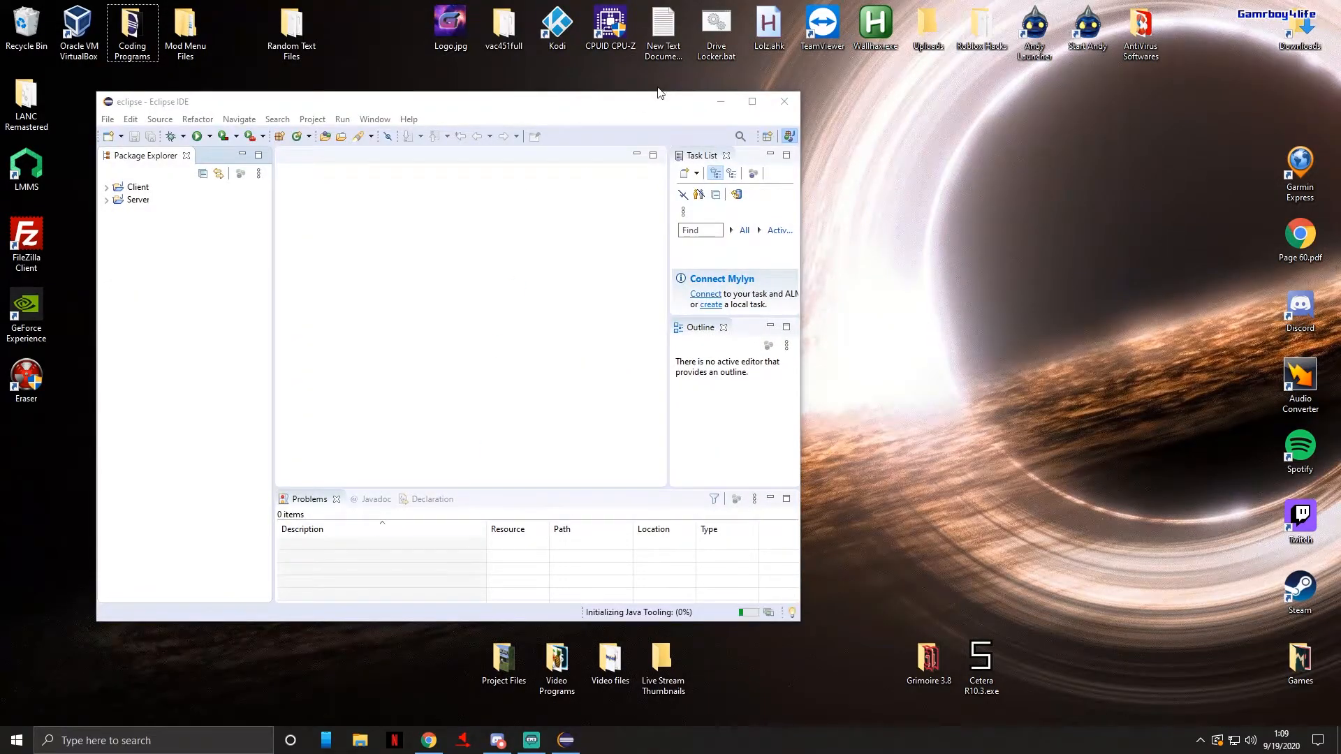
# Maximize the Eclipse window and close the Task List and Outline views.
pyautogui.click(750, 101)
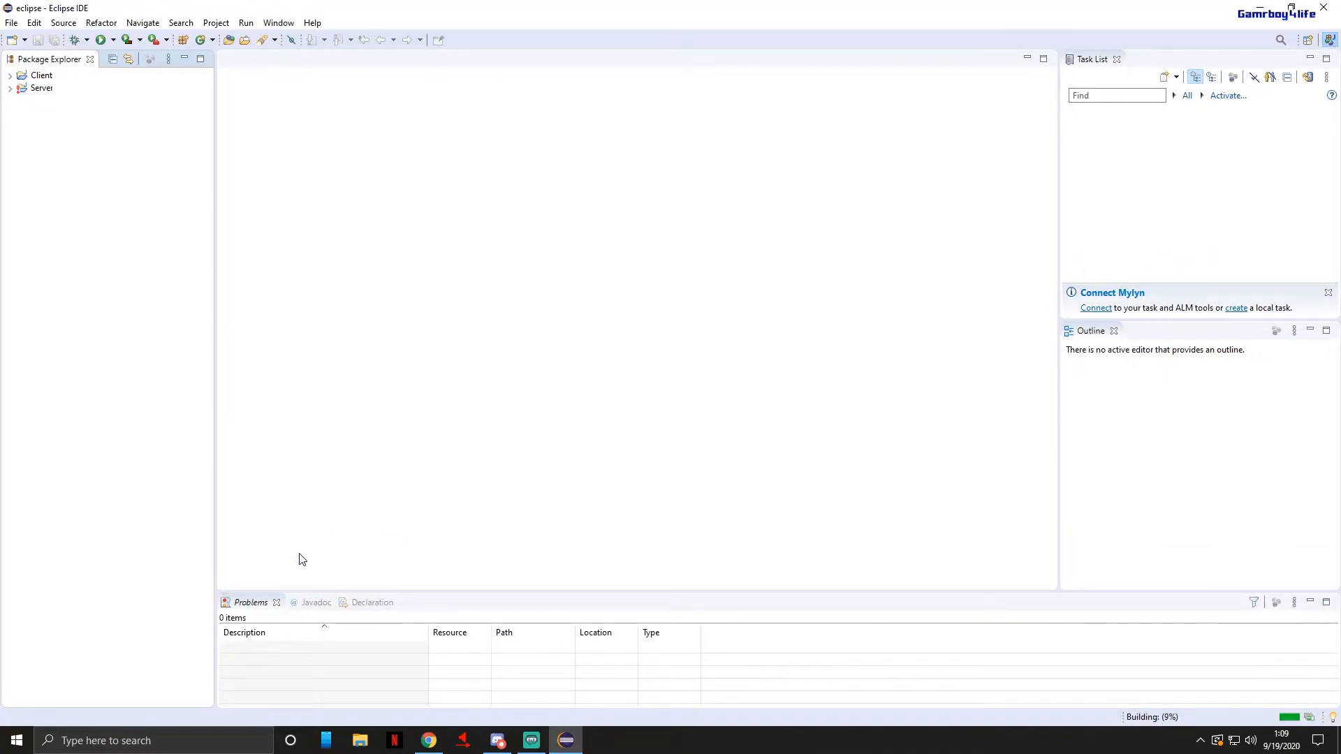
pyautogui.moveTo(436, 494)
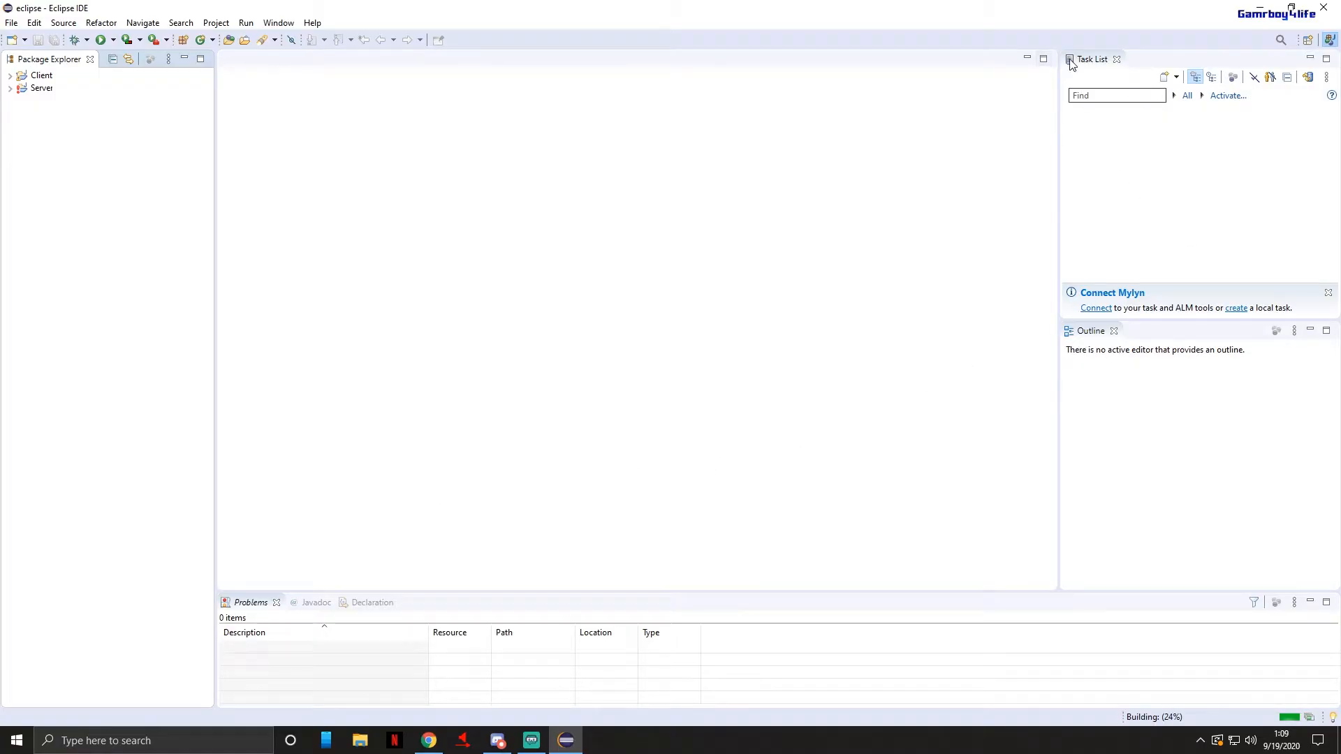
pyautogui.click(1117, 59)
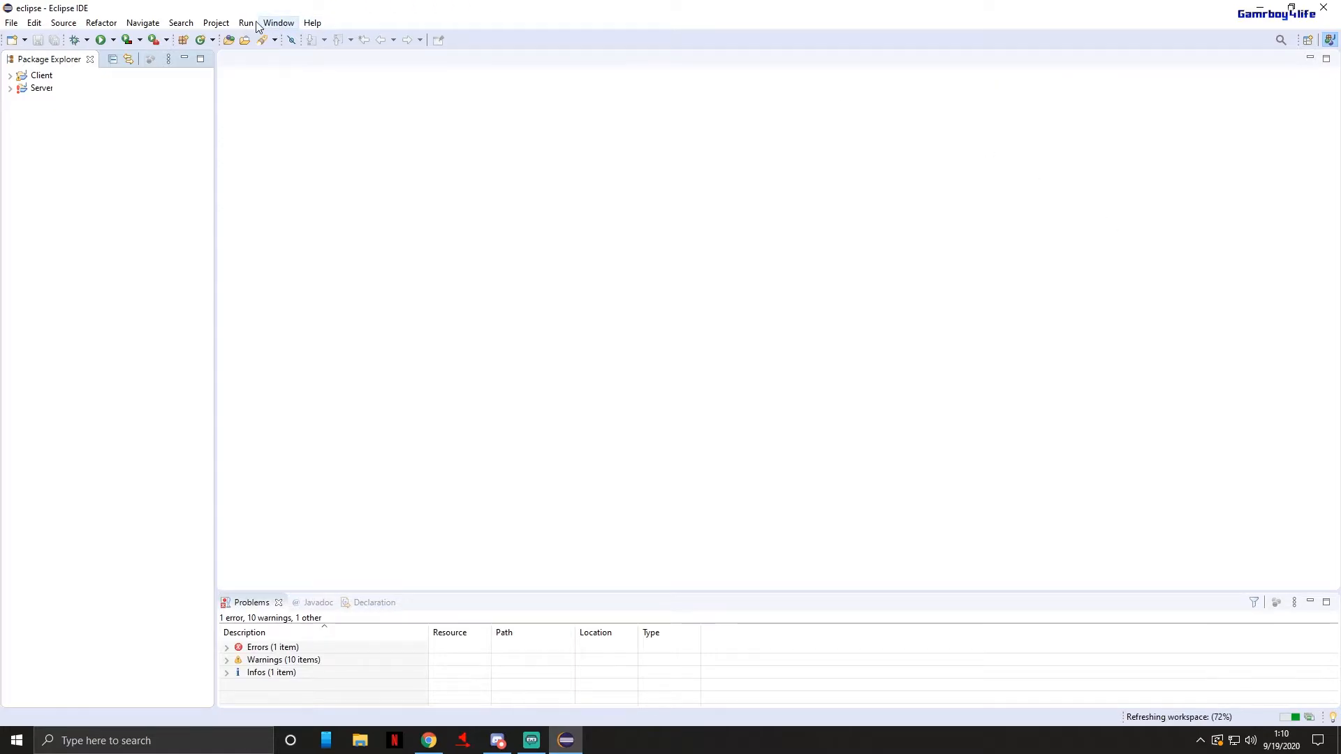
pyautogui.click(168, 58)
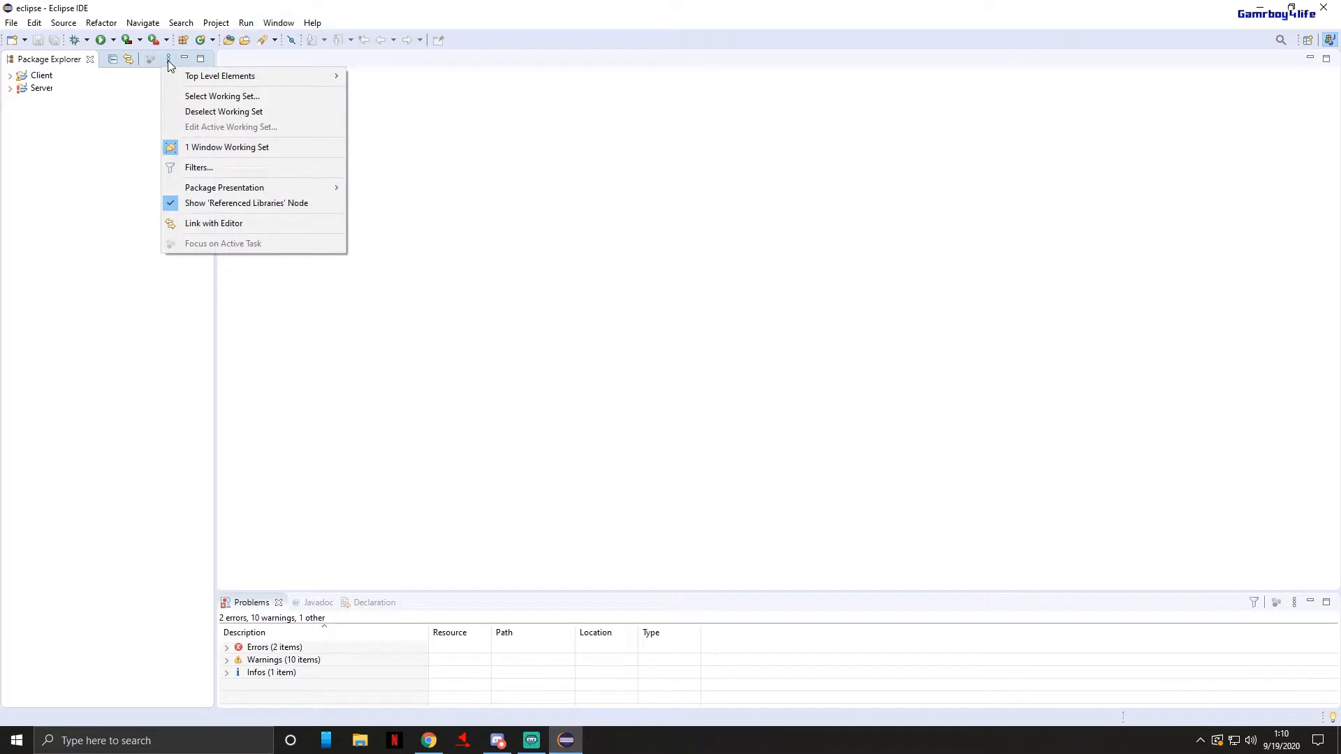
pyautogui.moveTo(224, 187)
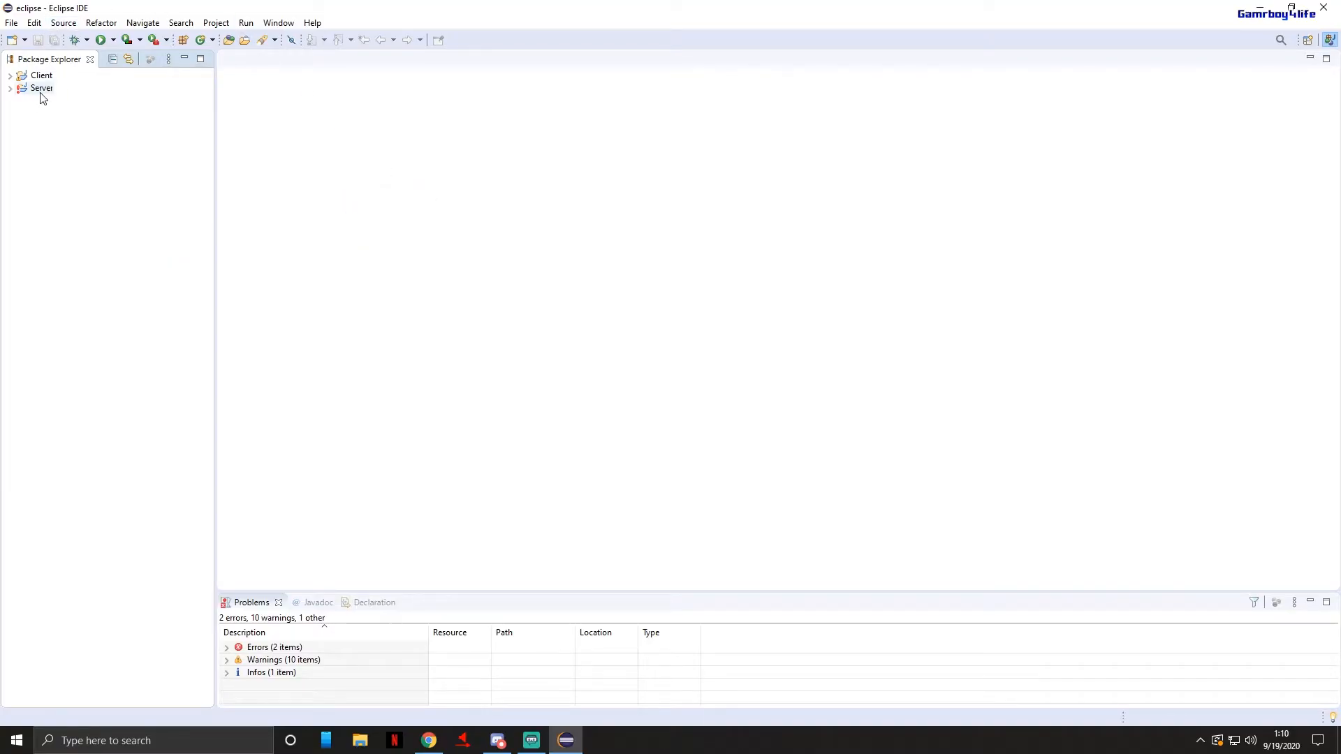
# Delete the Server project from the workspace, leaving only Client with 0 errors.
pyautogui.rightClick(41, 88)
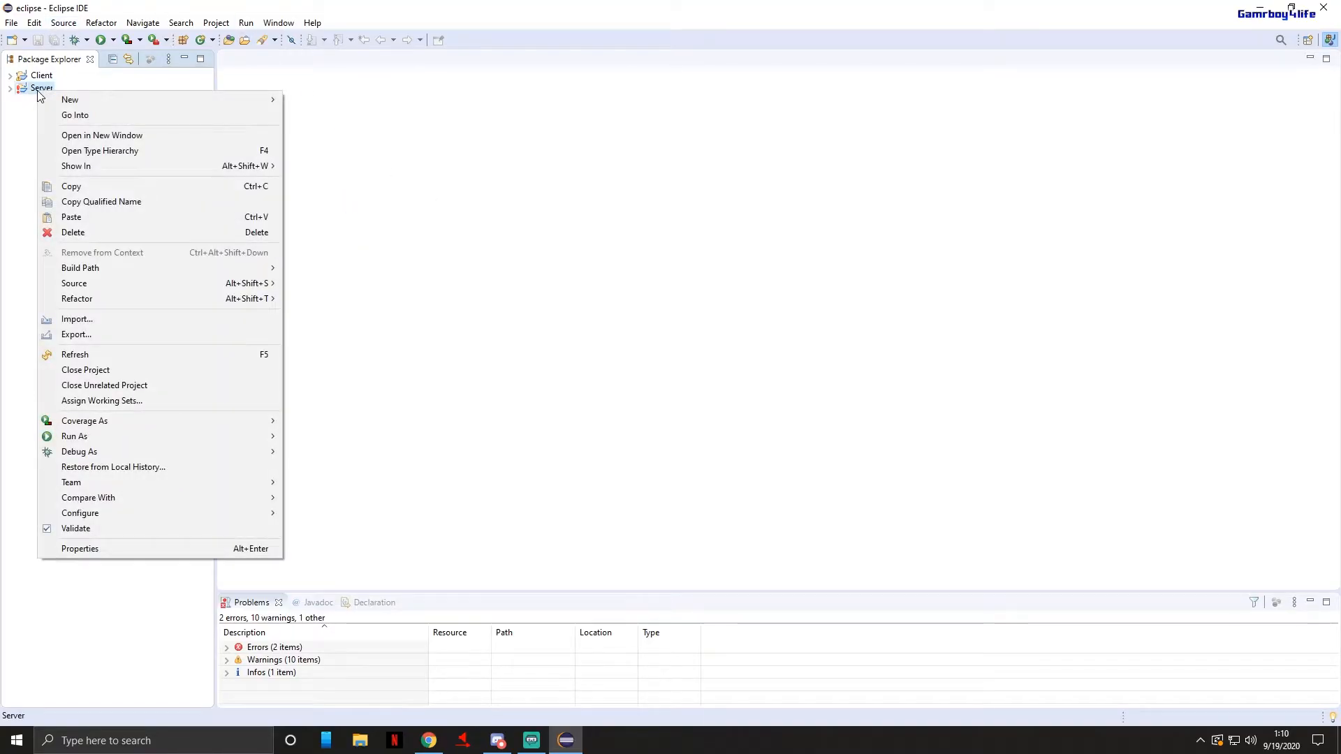
pyautogui.click(72, 233)
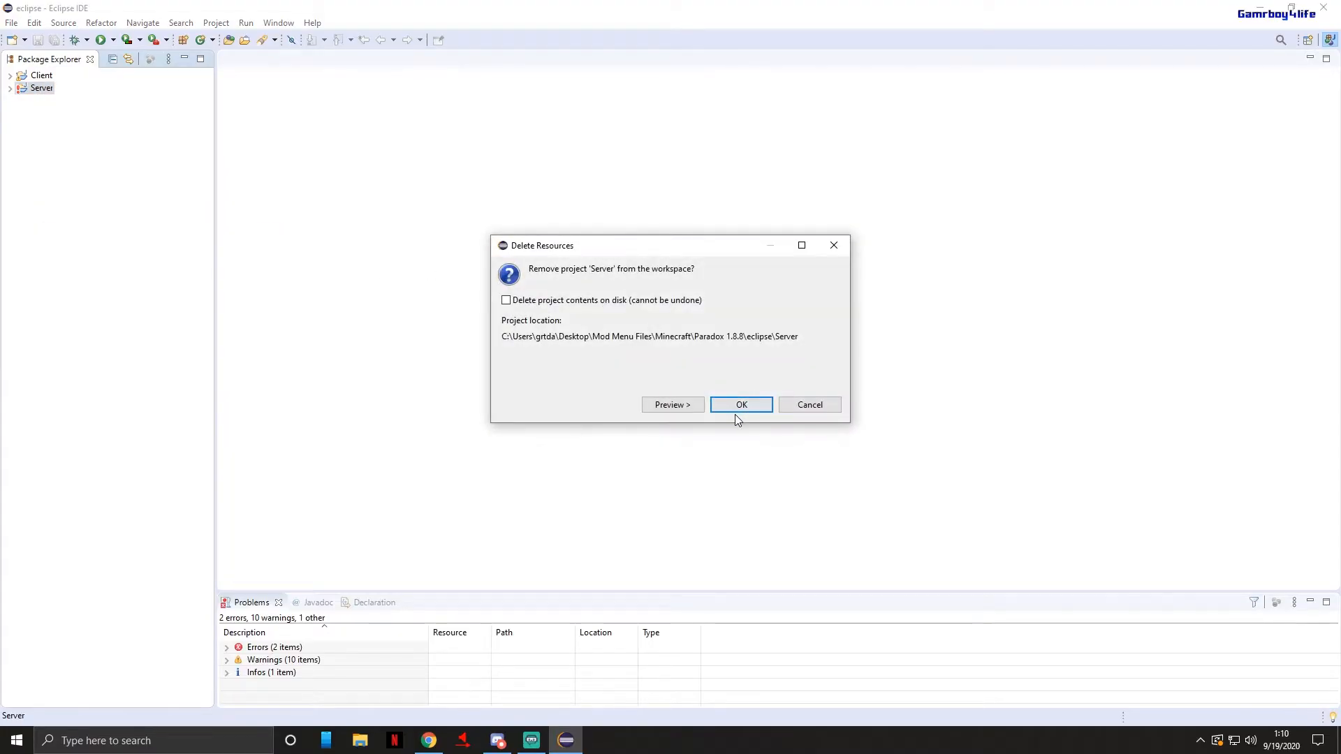
pyautogui.click(740, 404)
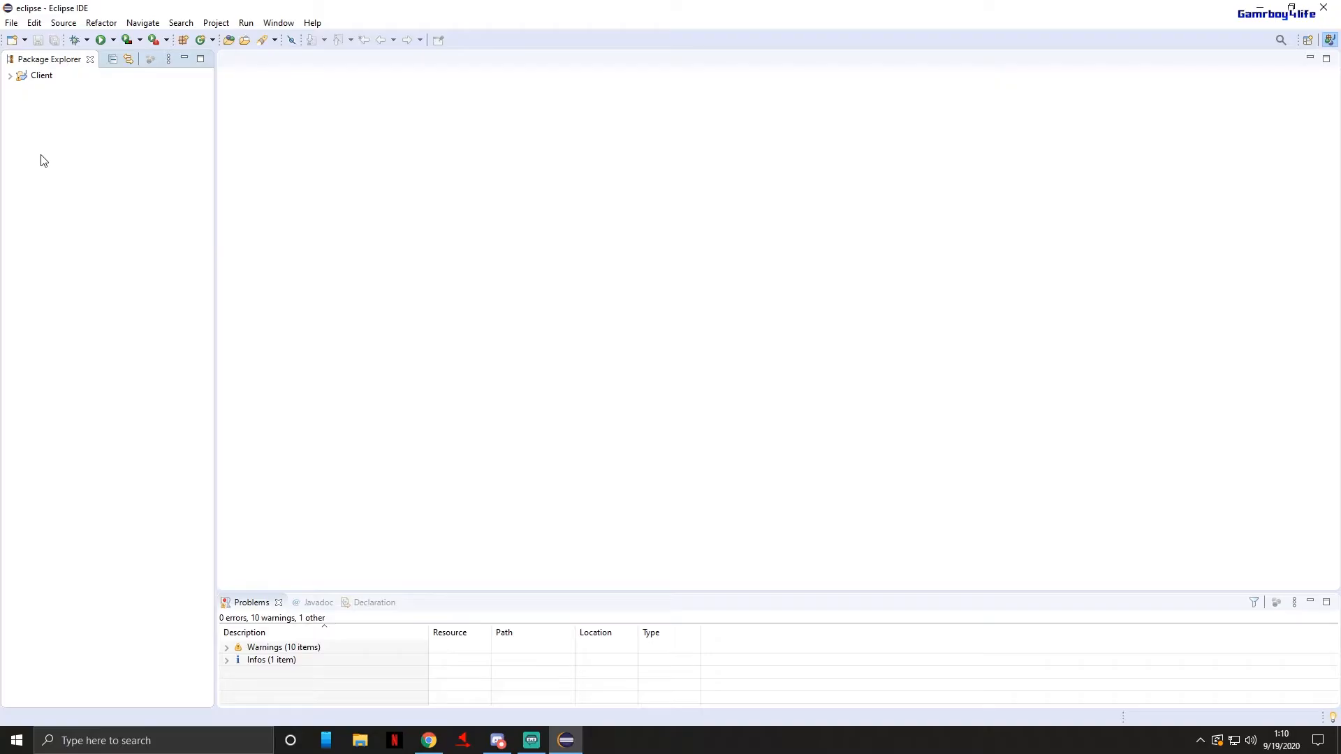
pyautogui.moveTo(40, 89)
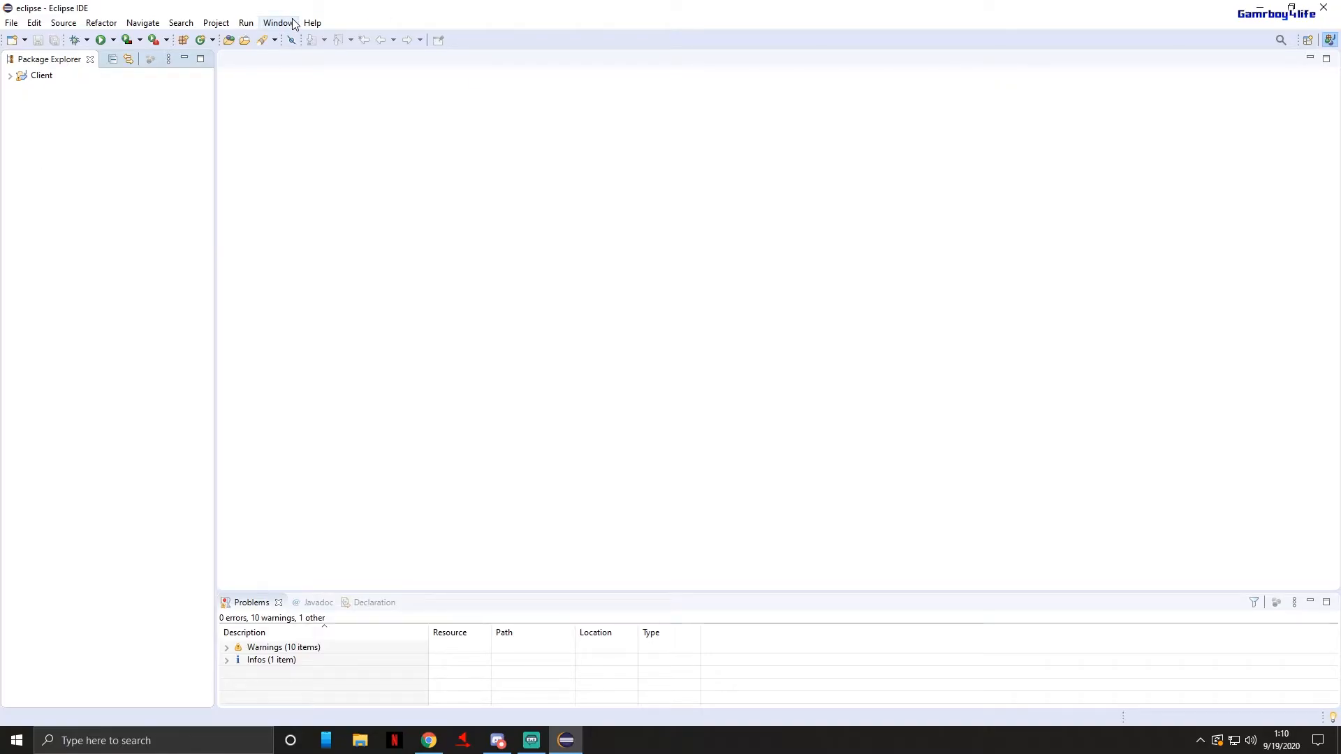
# Set the Eclipse theme to Dark in General > Appearance, apply it and acknowledge the restart notice.
pyautogui.click(278, 22)
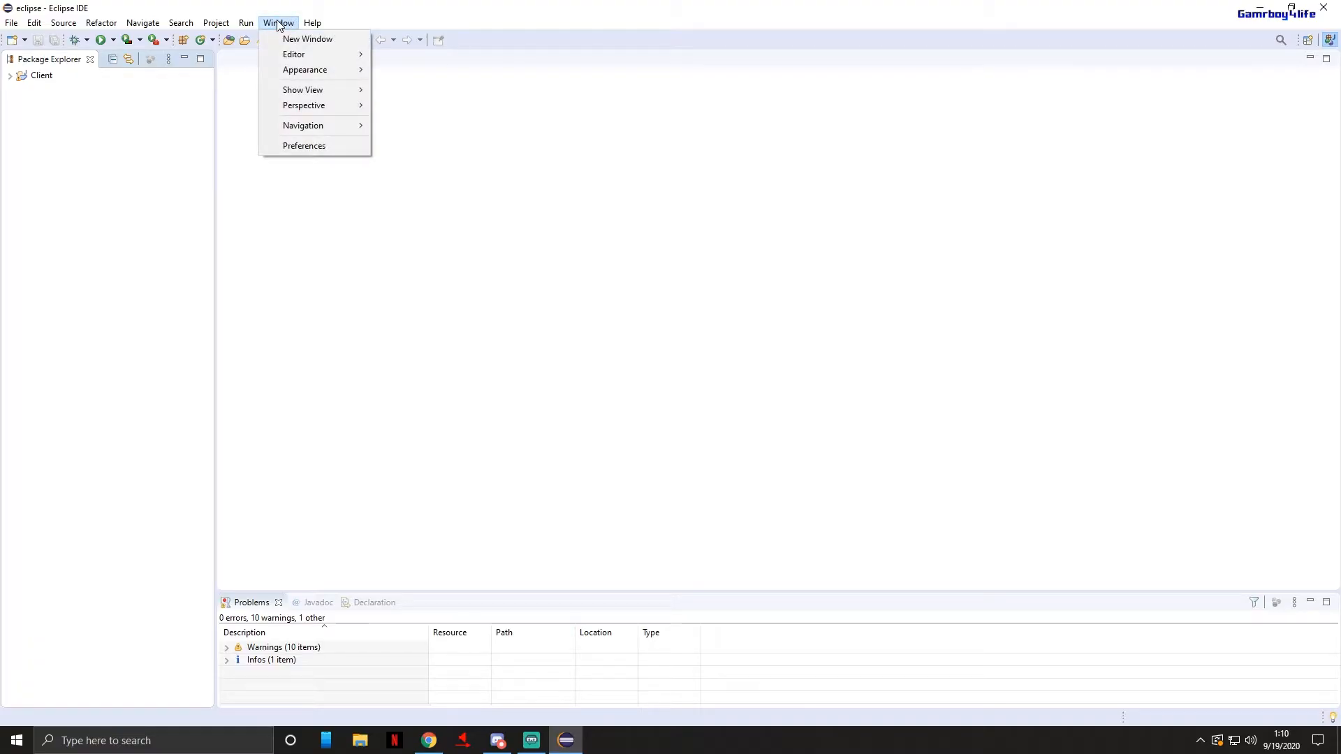
pyautogui.click(304, 145)
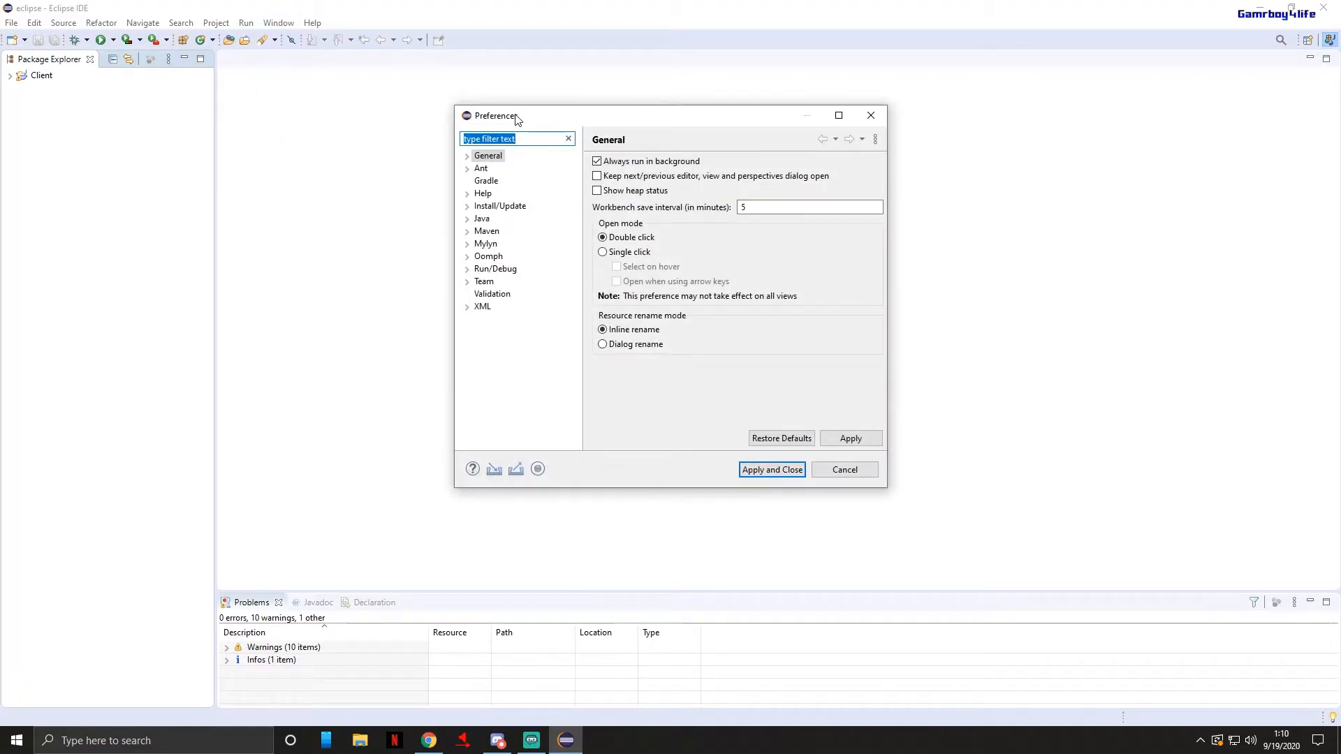
pyautogui.click(467, 155)
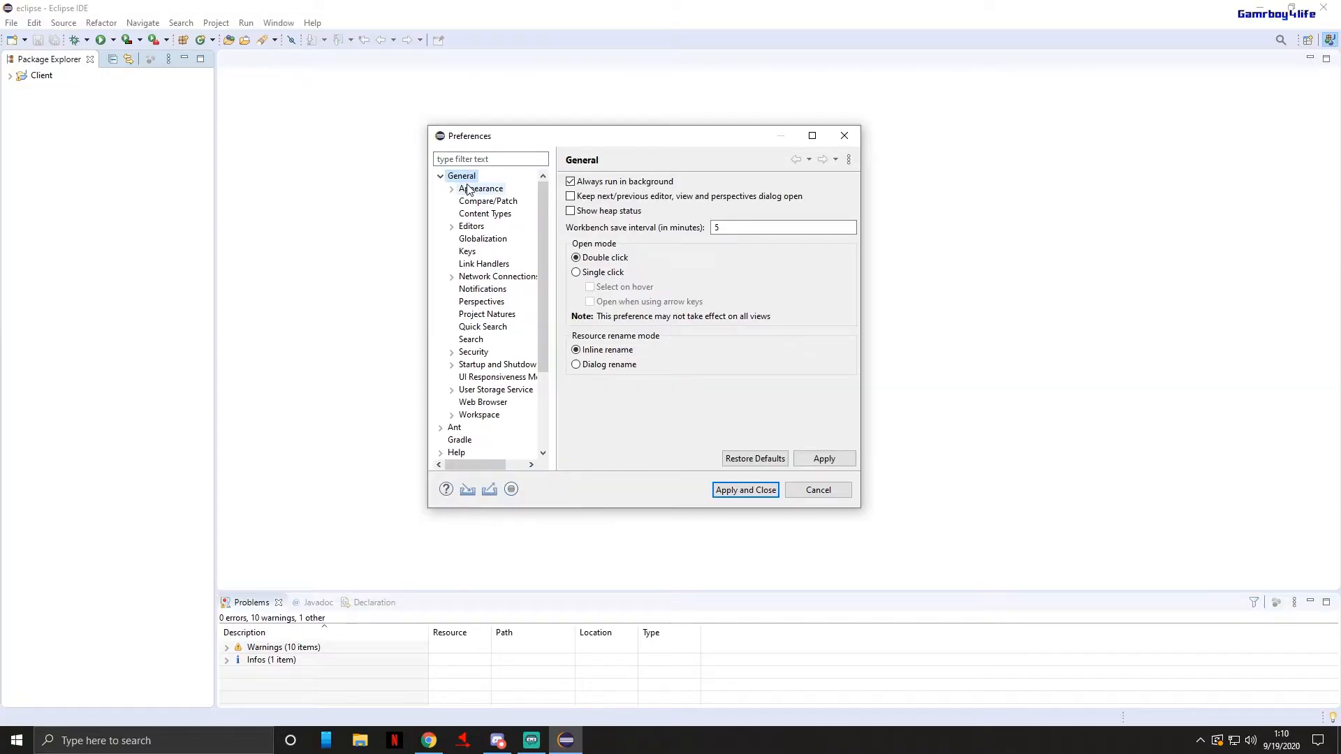
pyautogui.click(479, 188)
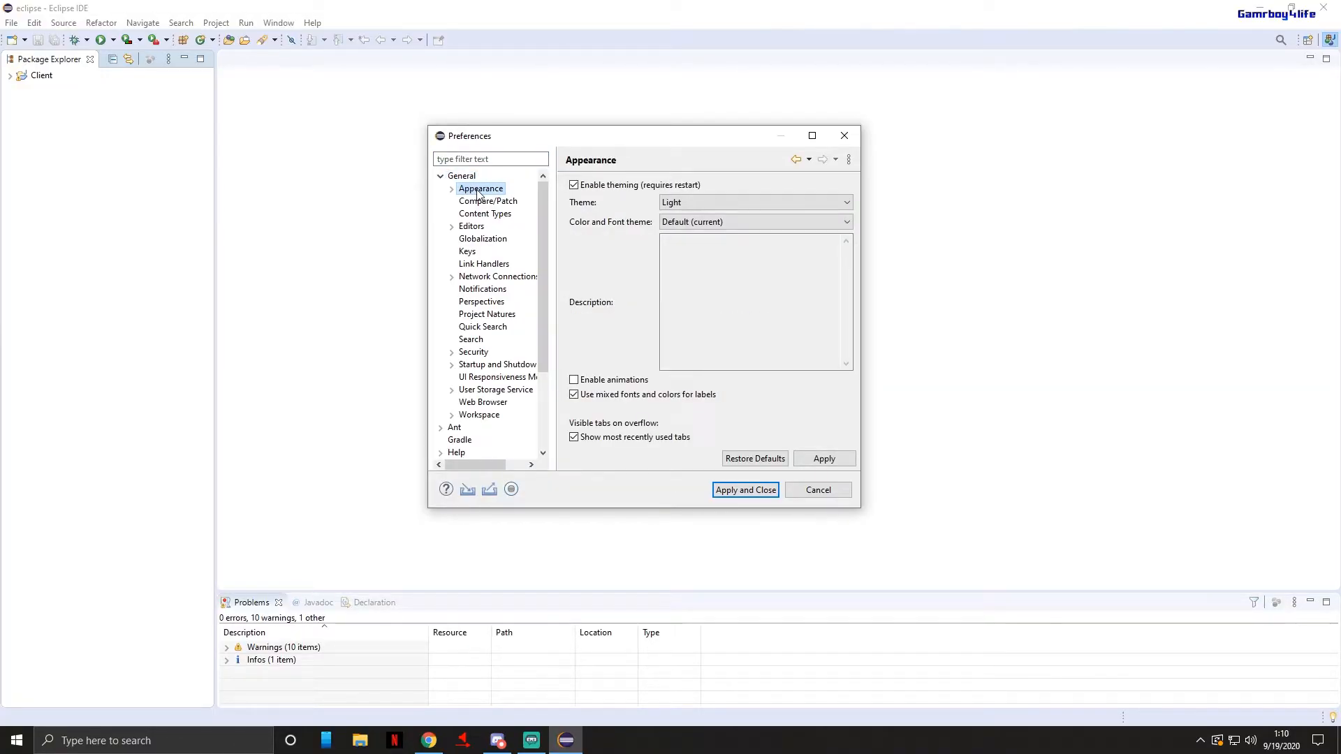
pyautogui.click(755, 202)
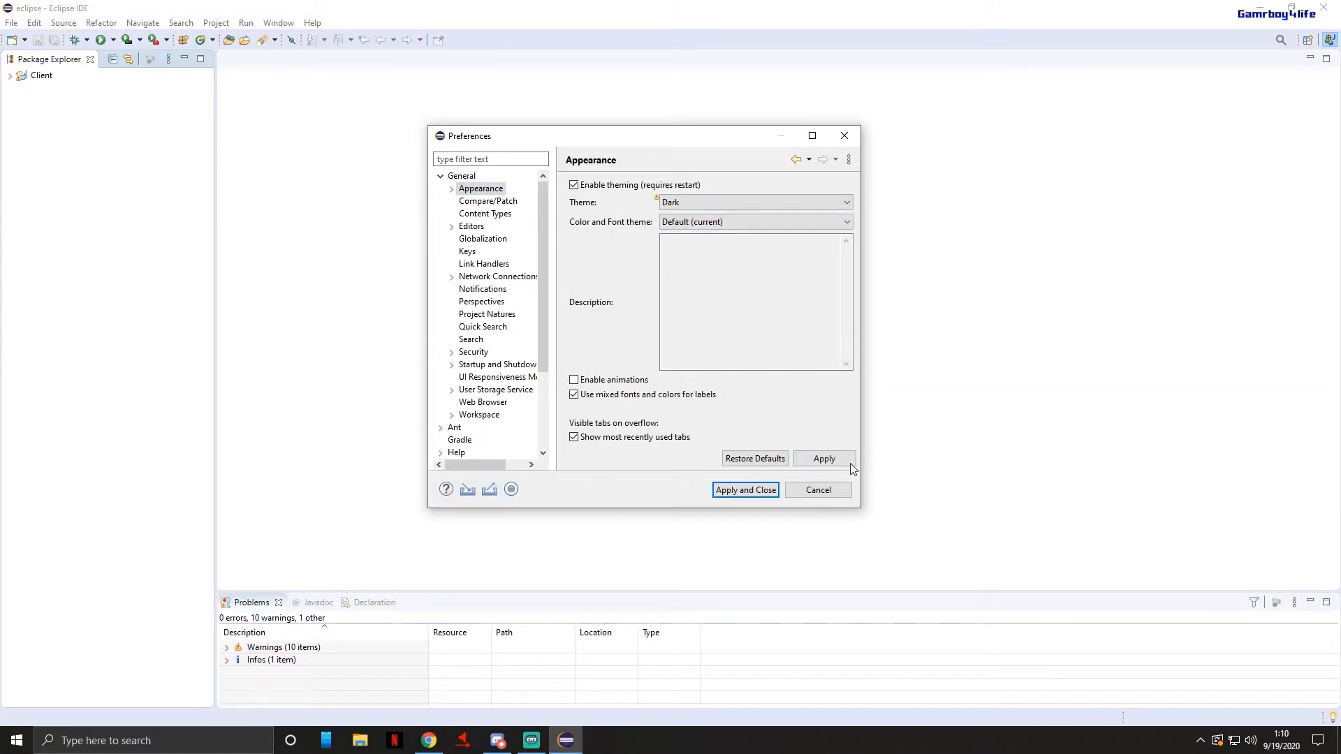
pyautogui.click(823, 458)
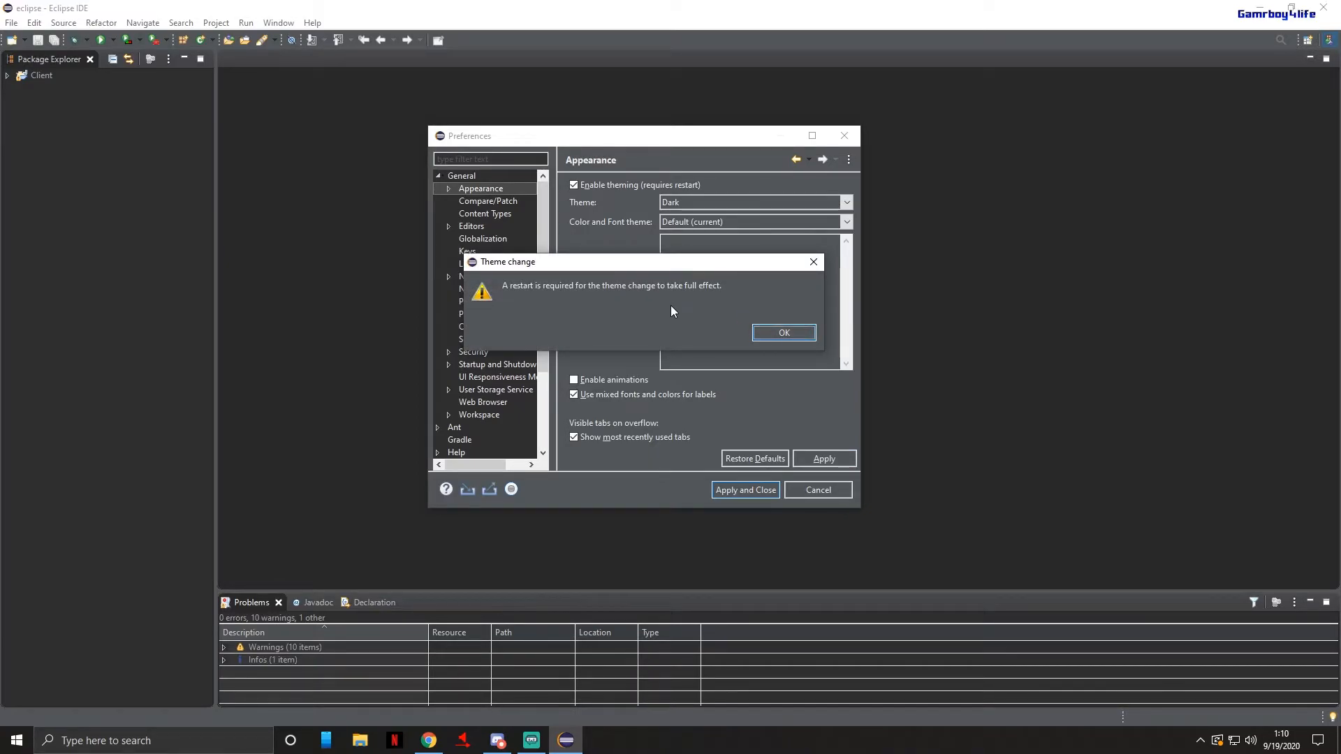
pyautogui.moveTo(716, 320)
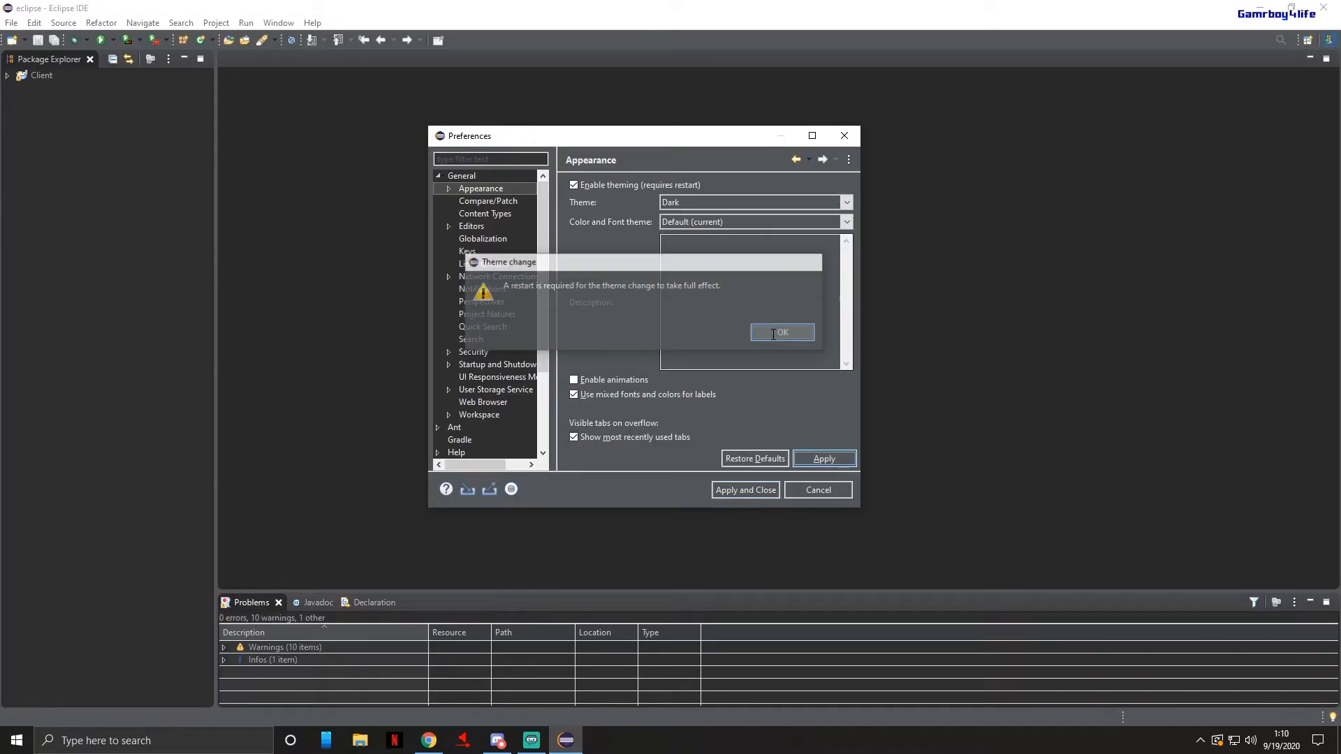
pyautogui.click(780, 332)
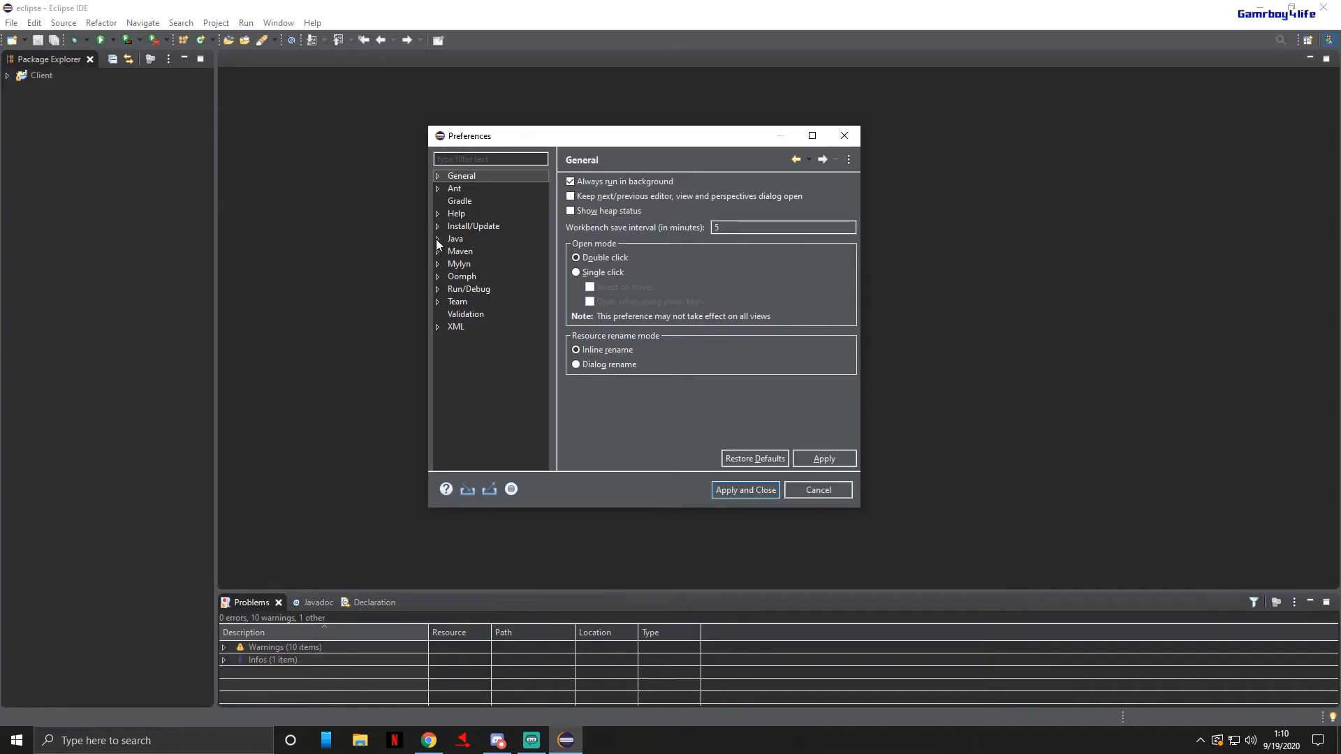
# Review the Java Editor Content Assist Advanced proposals, close Preferences and choose File > Exit.
pyautogui.click(438, 239)
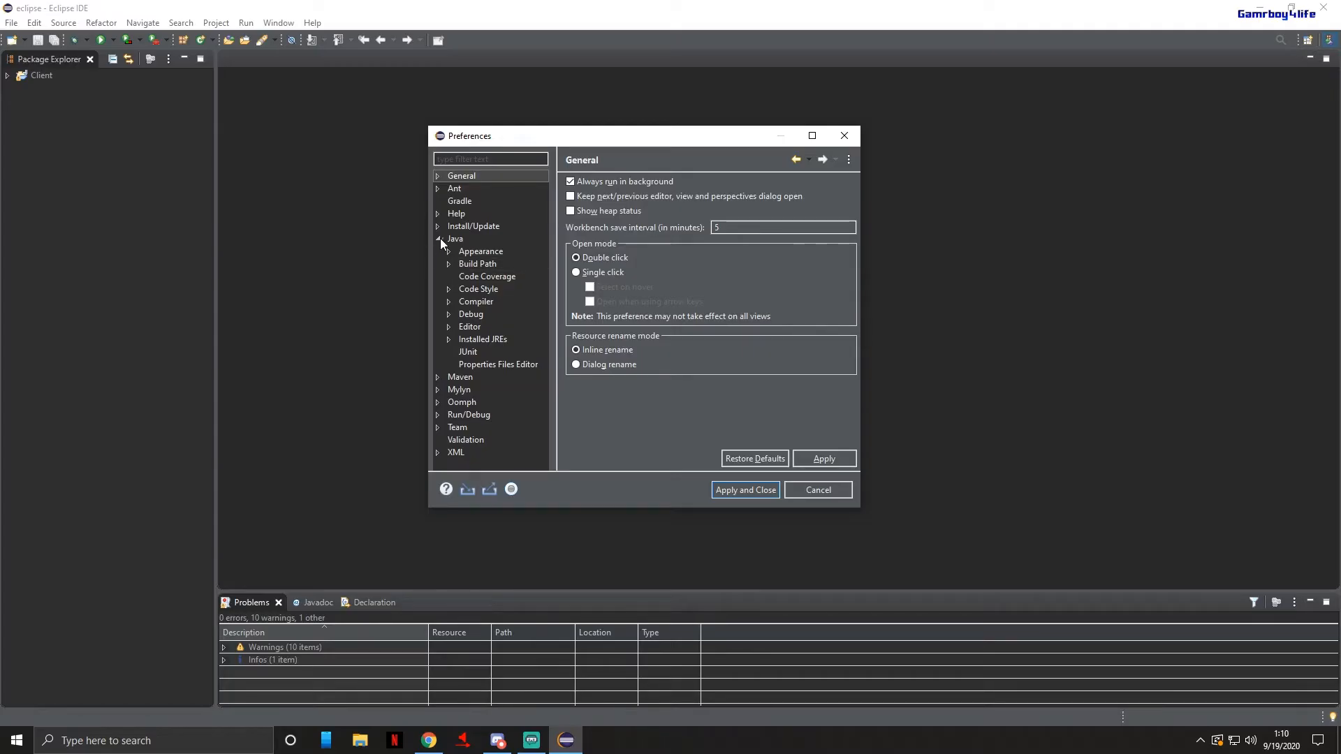
pyautogui.click(449, 327)
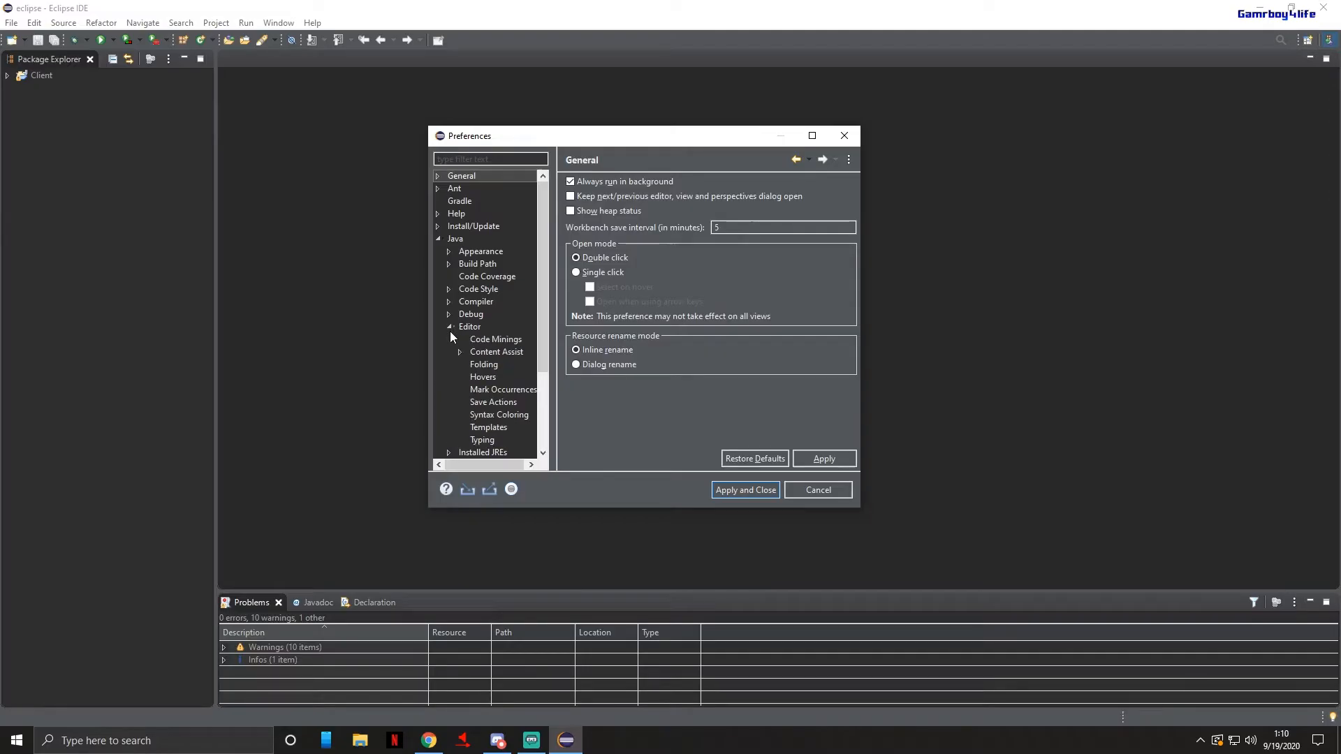
pyautogui.click(460, 351)
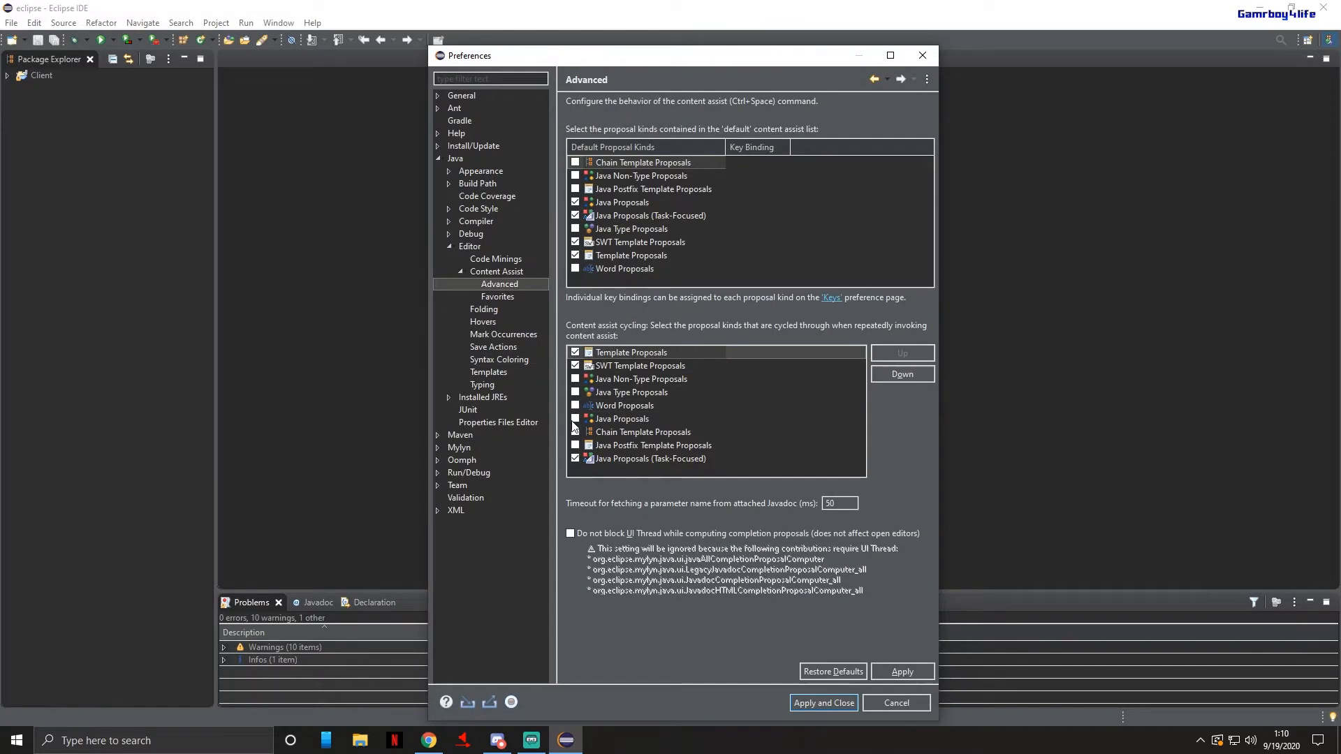
pyautogui.click(622, 418)
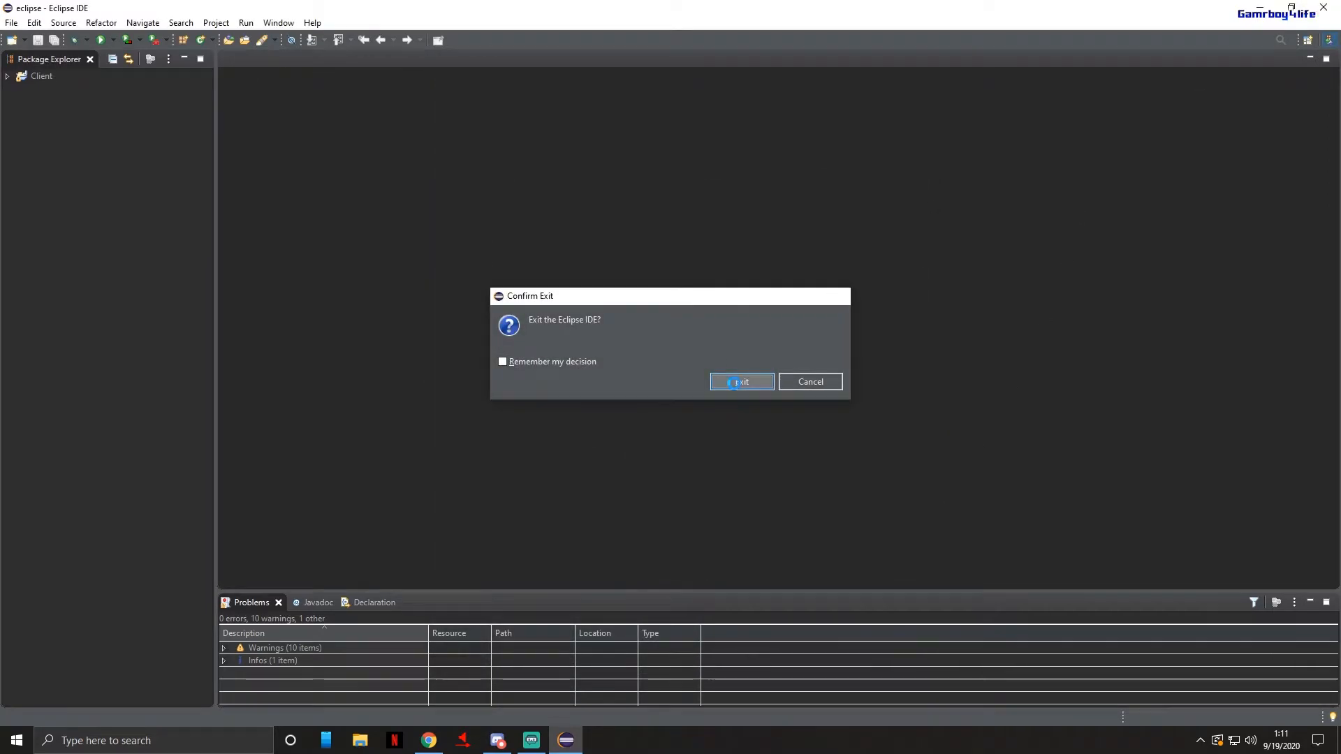
# Confirm exiting Eclipse and relaunch it from the Coding Programs shortcut.
pyautogui.click(740, 381)
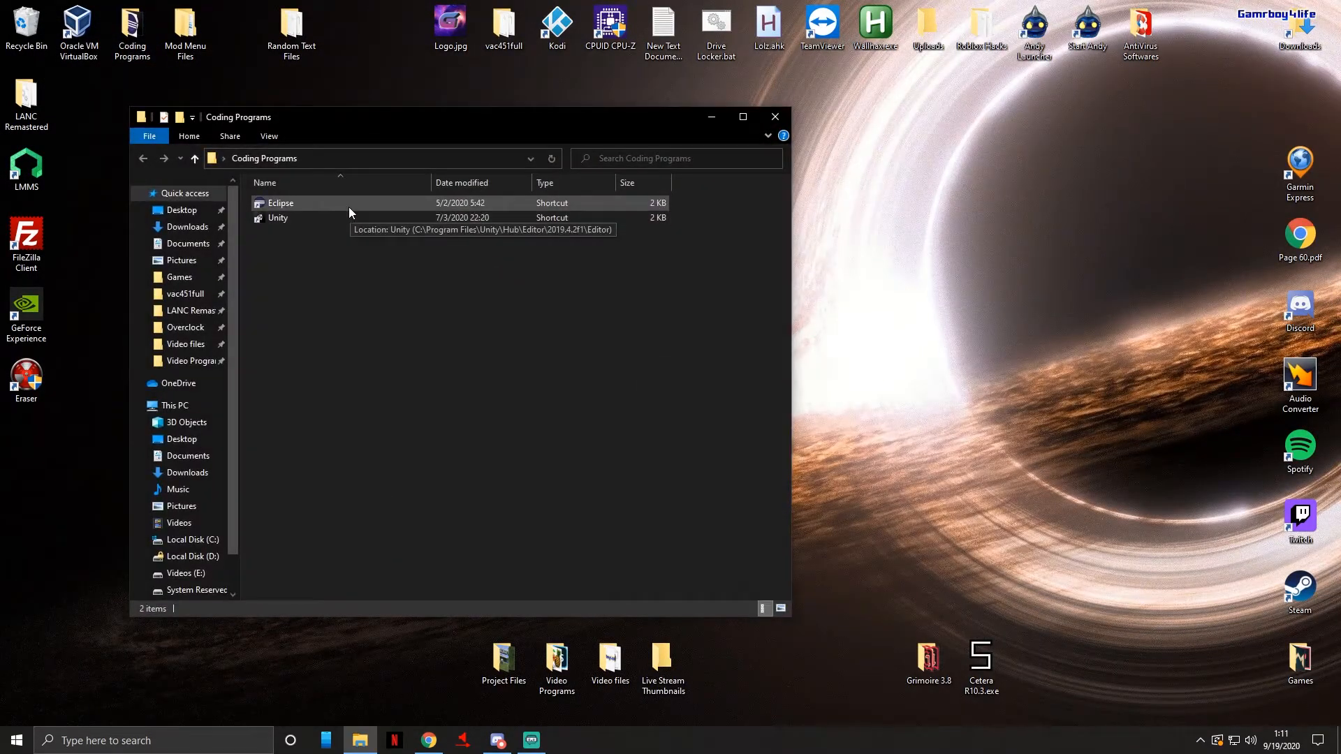
pyautogui.click(774, 117)
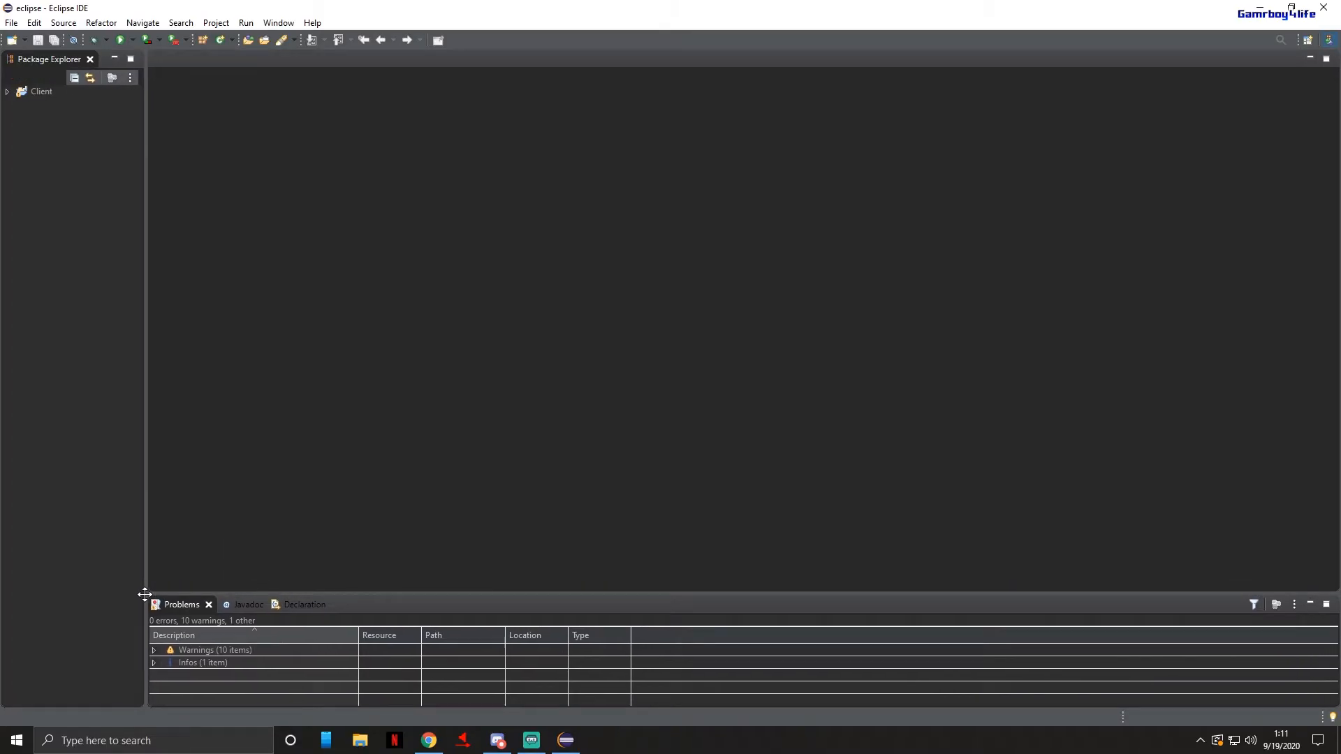
pyautogui.moveTo(118, 40)
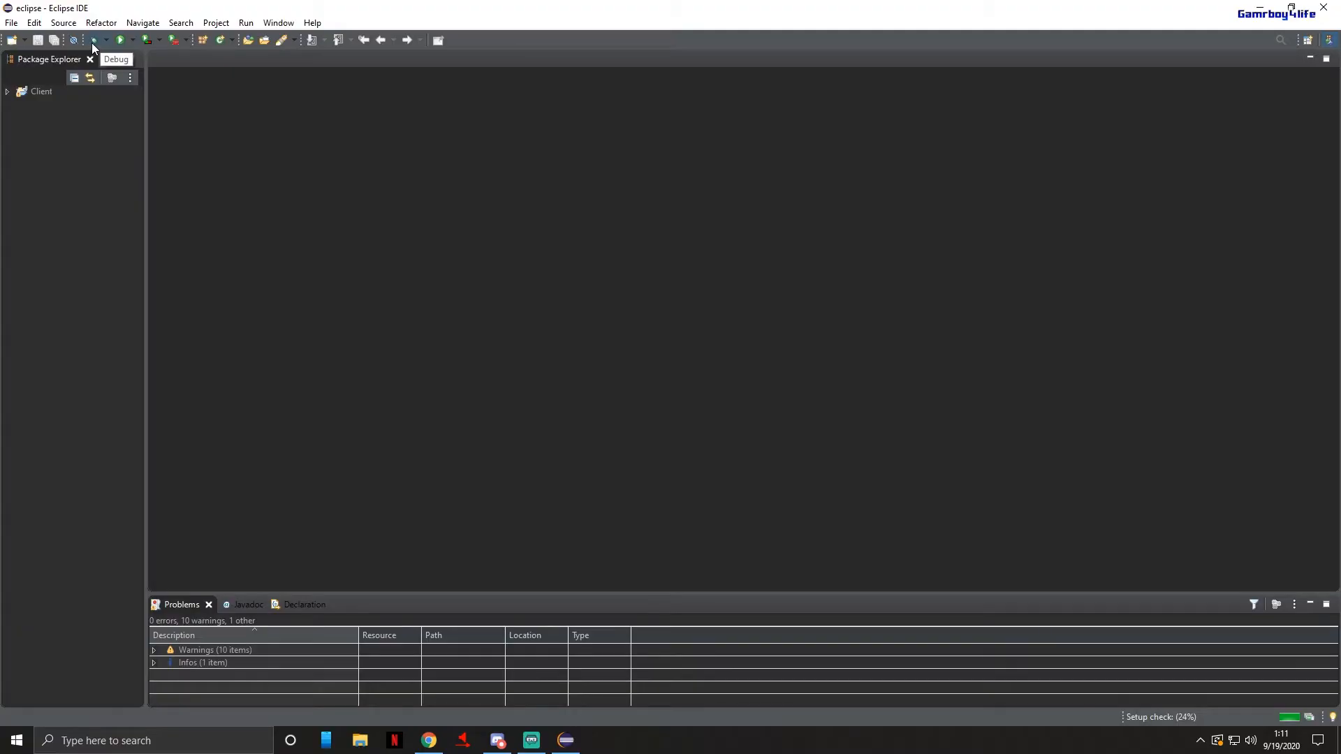
pyautogui.moveTo(119, 39)
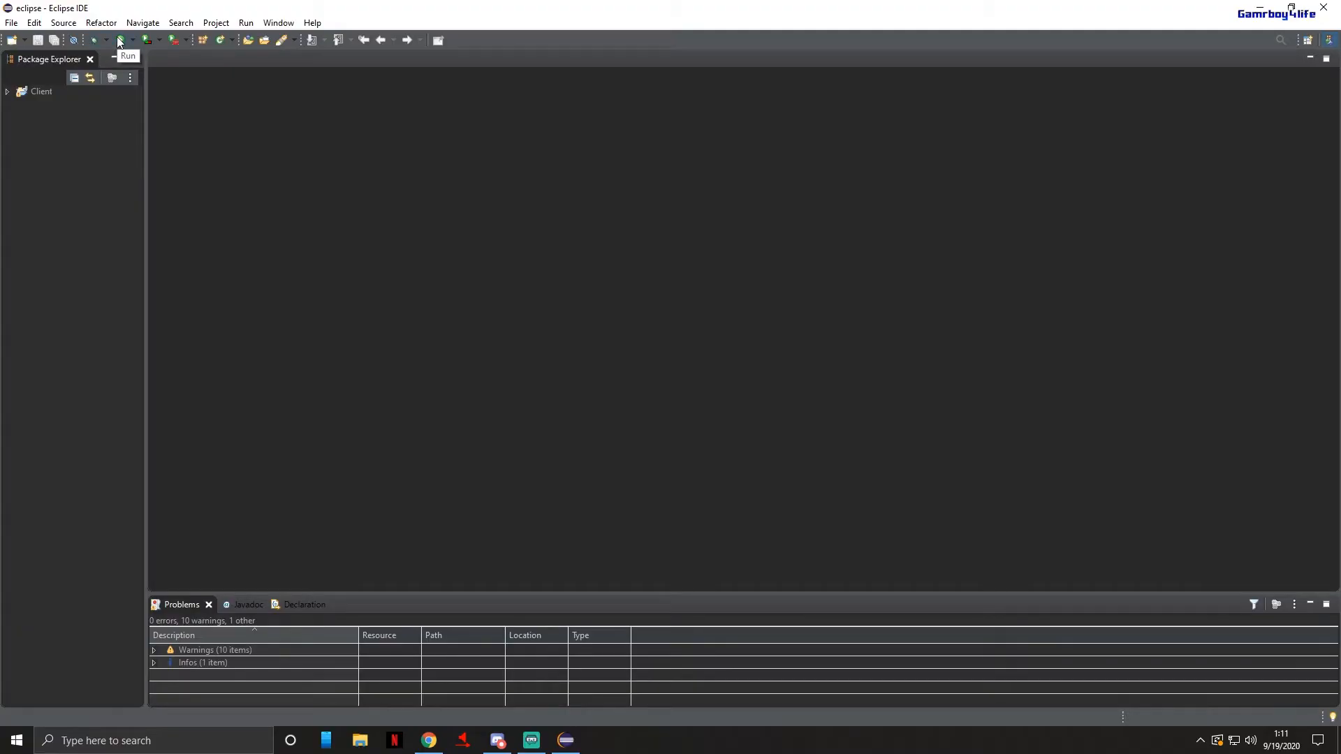
# Run the Minecraft client, test the Add server screen with 'fkdjakf;lds', then cancel back to the title screen.
pyautogui.click(119, 39)
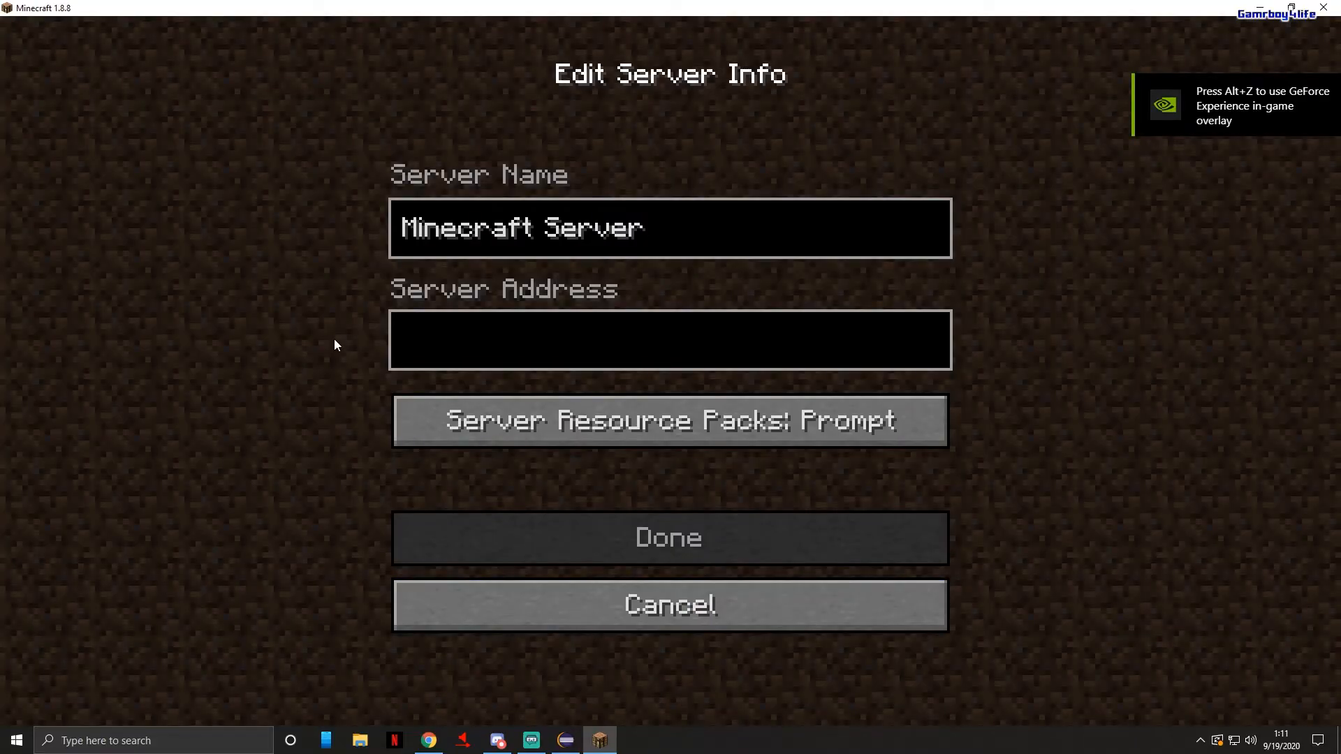
pyautogui.write('fkdjakf;lds')
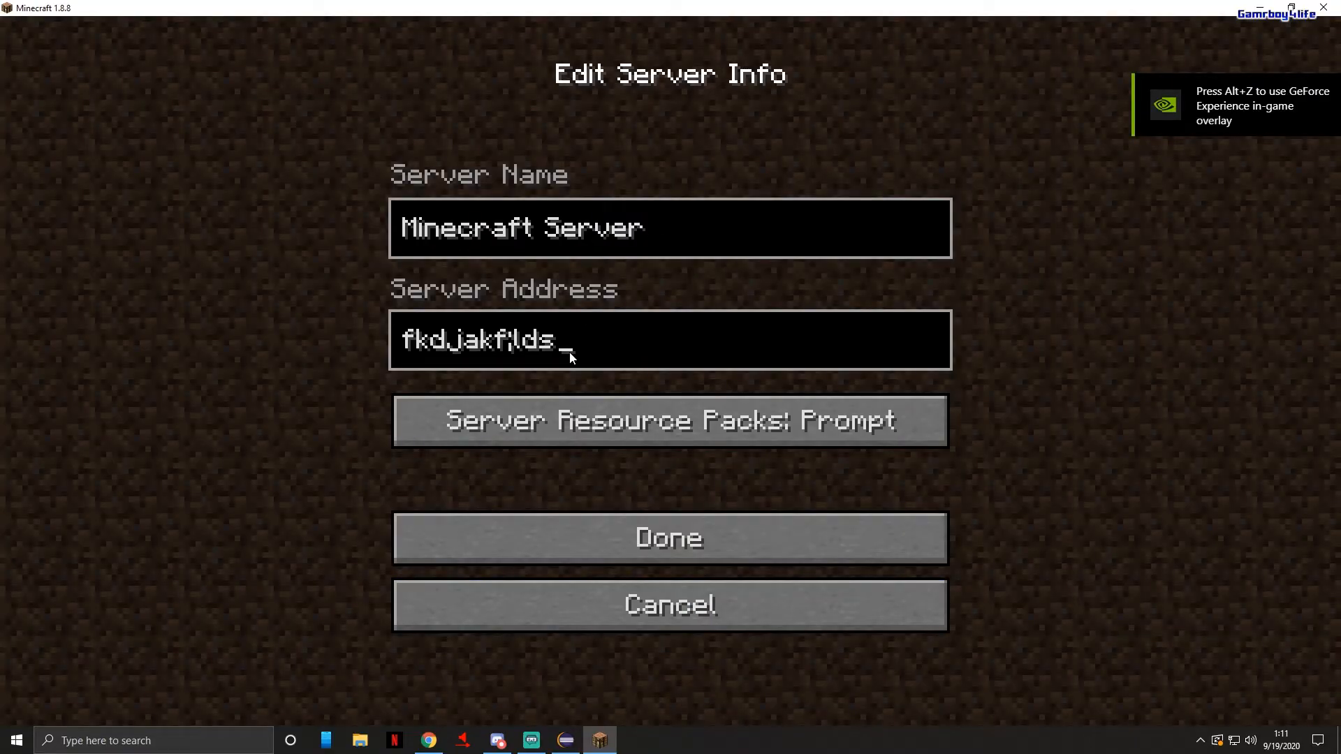
pyautogui.click(670, 537)
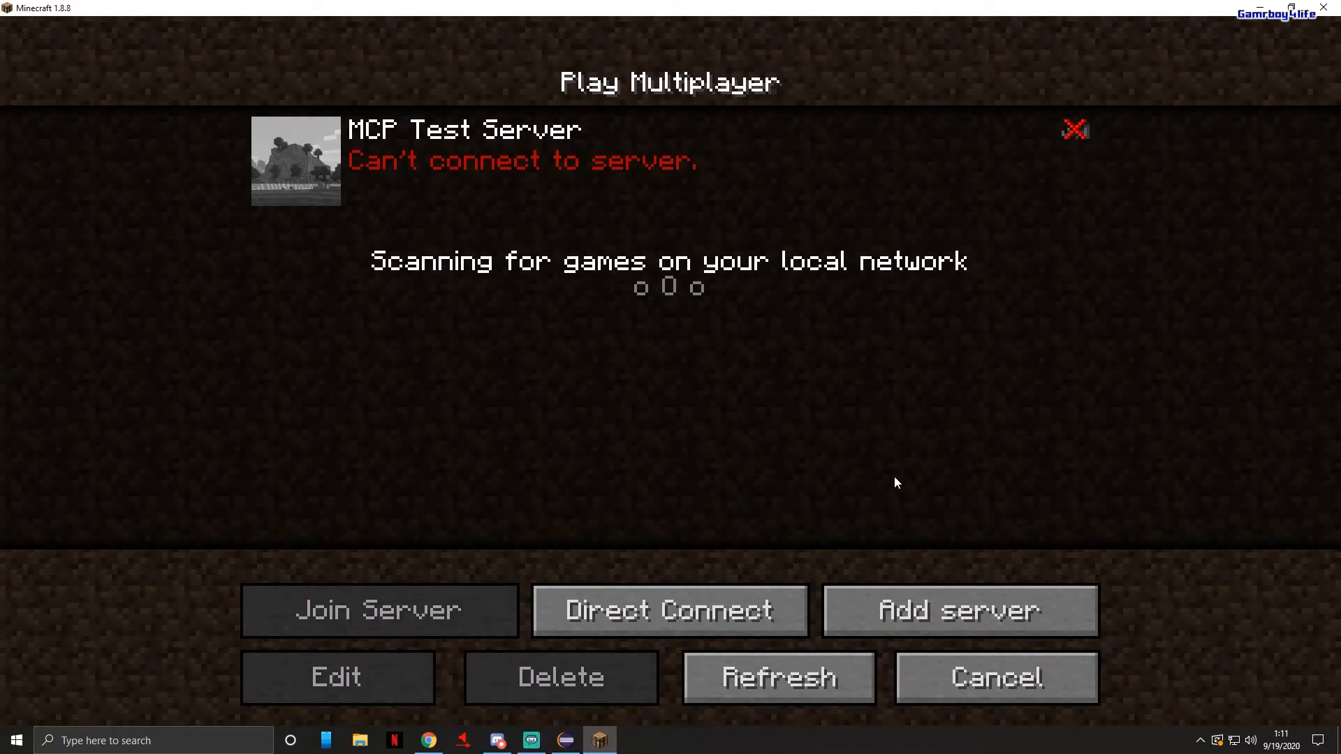
pyautogui.click(994, 677)
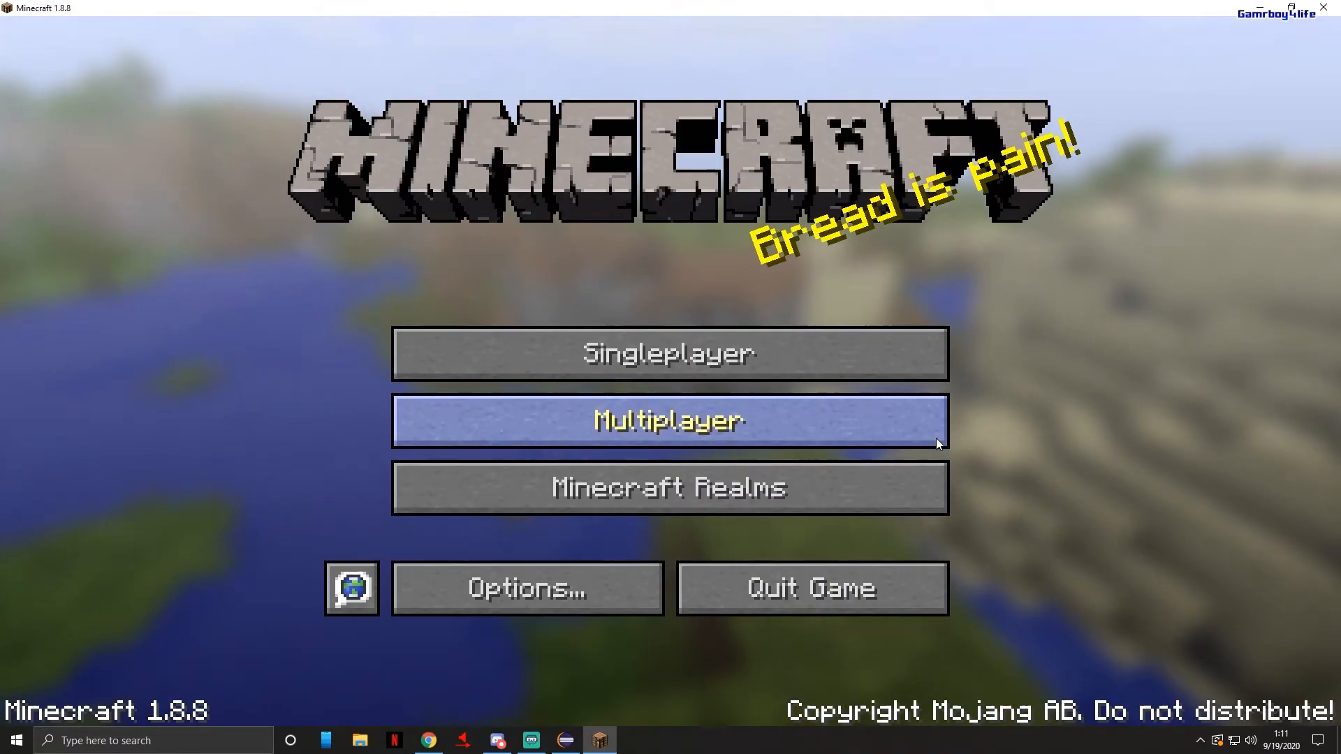
pyautogui.moveTo(670, 354)
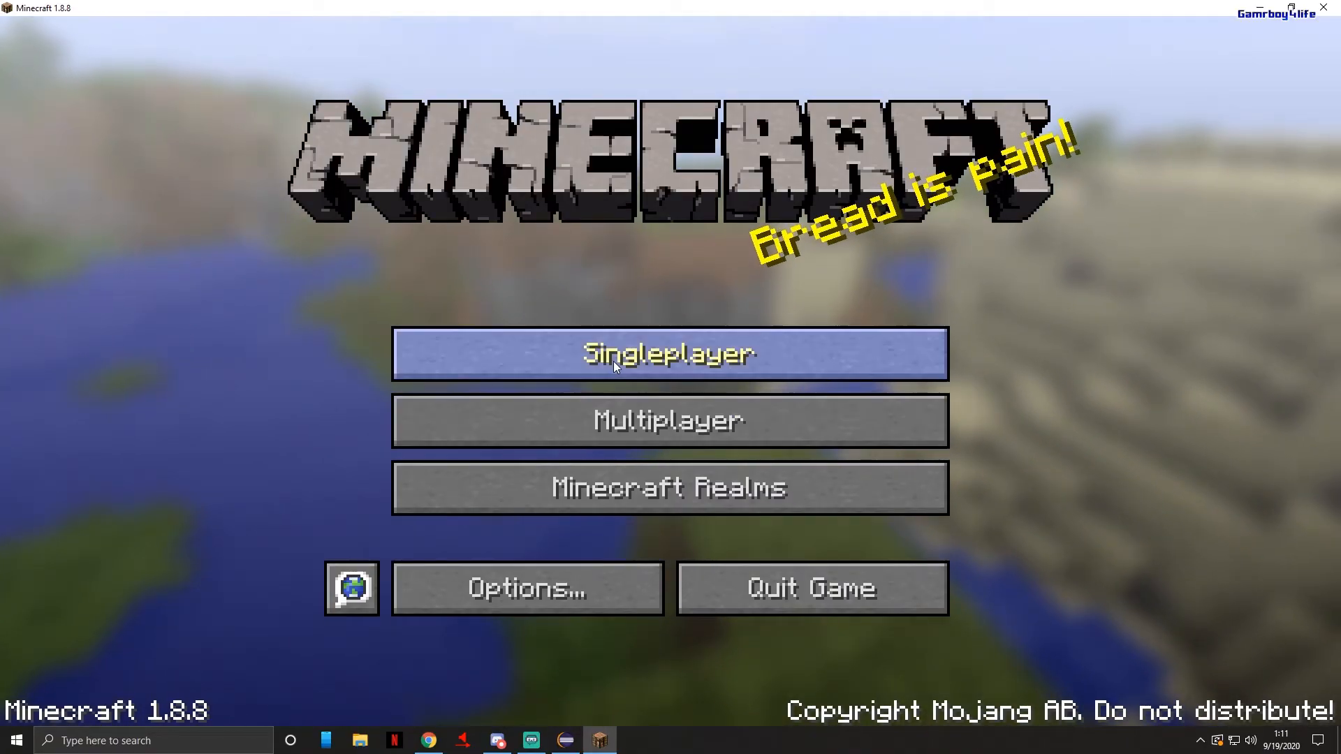
# Load the singleplayer desert world and bring up the OptiFine video settings from the pause menu.
pyautogui.click(669, 354)
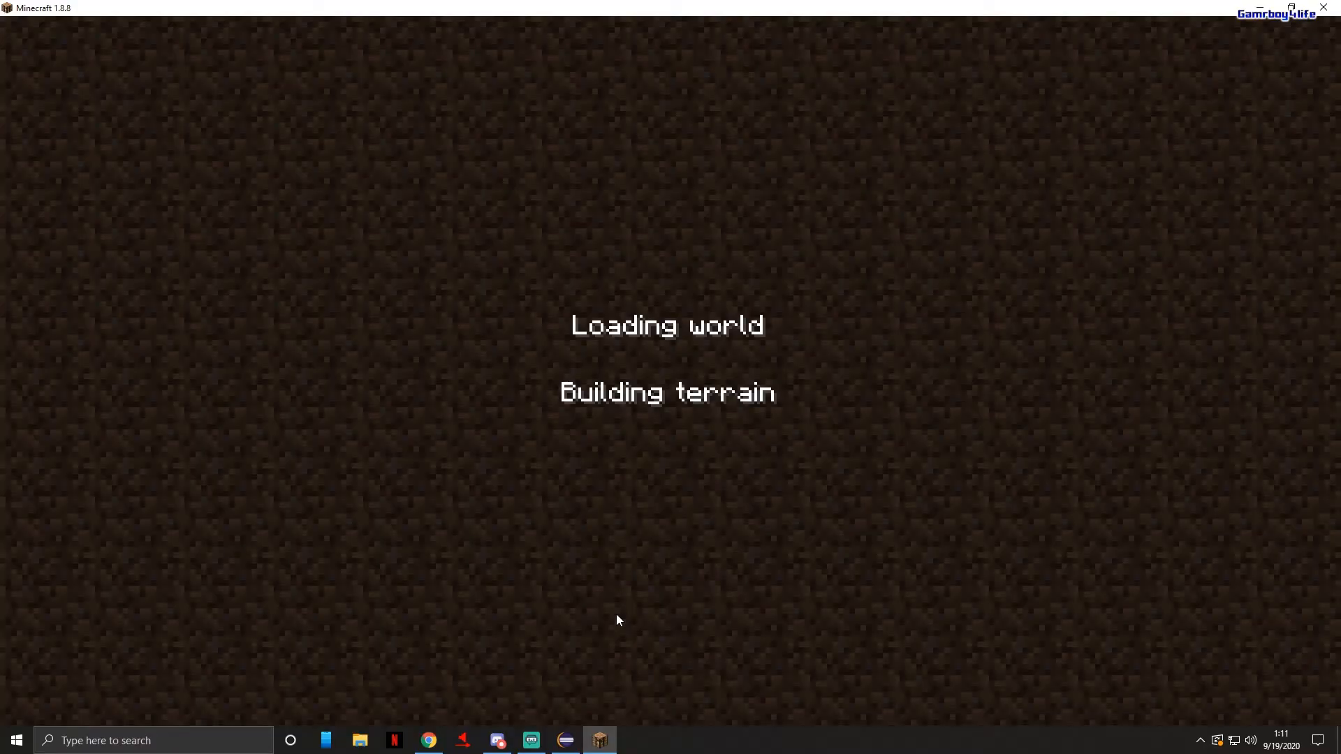
pyautogui.moveTo(663, 7)
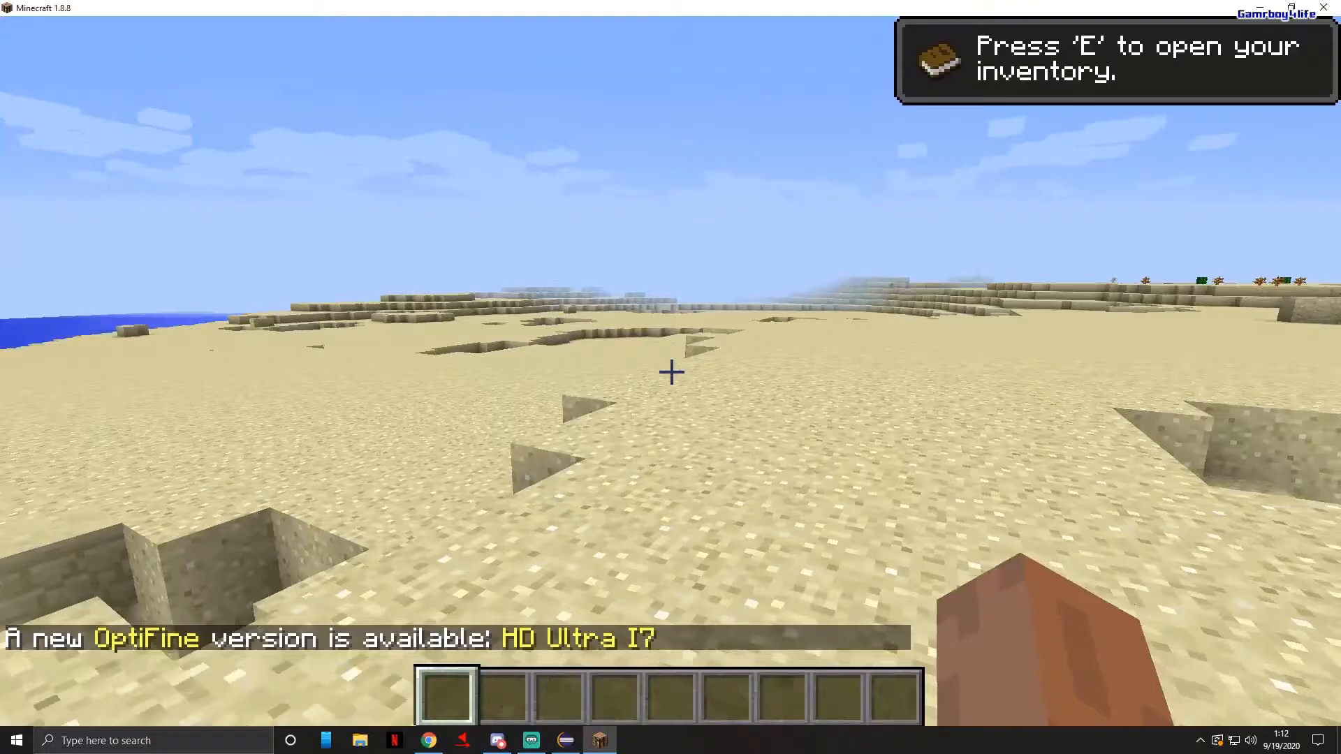
pyautogui.press('e')
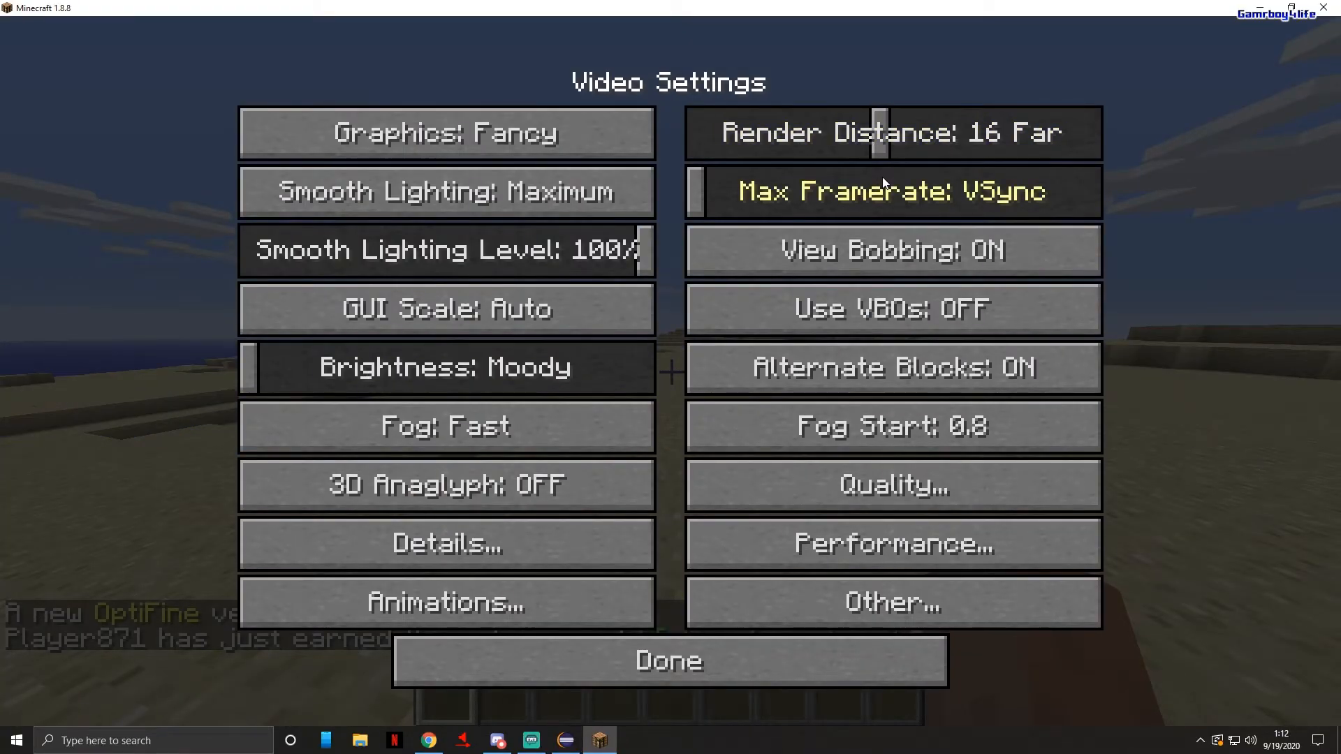
# In Controls, rebind Zoom to LMENU and Sprint to Button 3, then resume play.
pyautogui.click(667, 659)
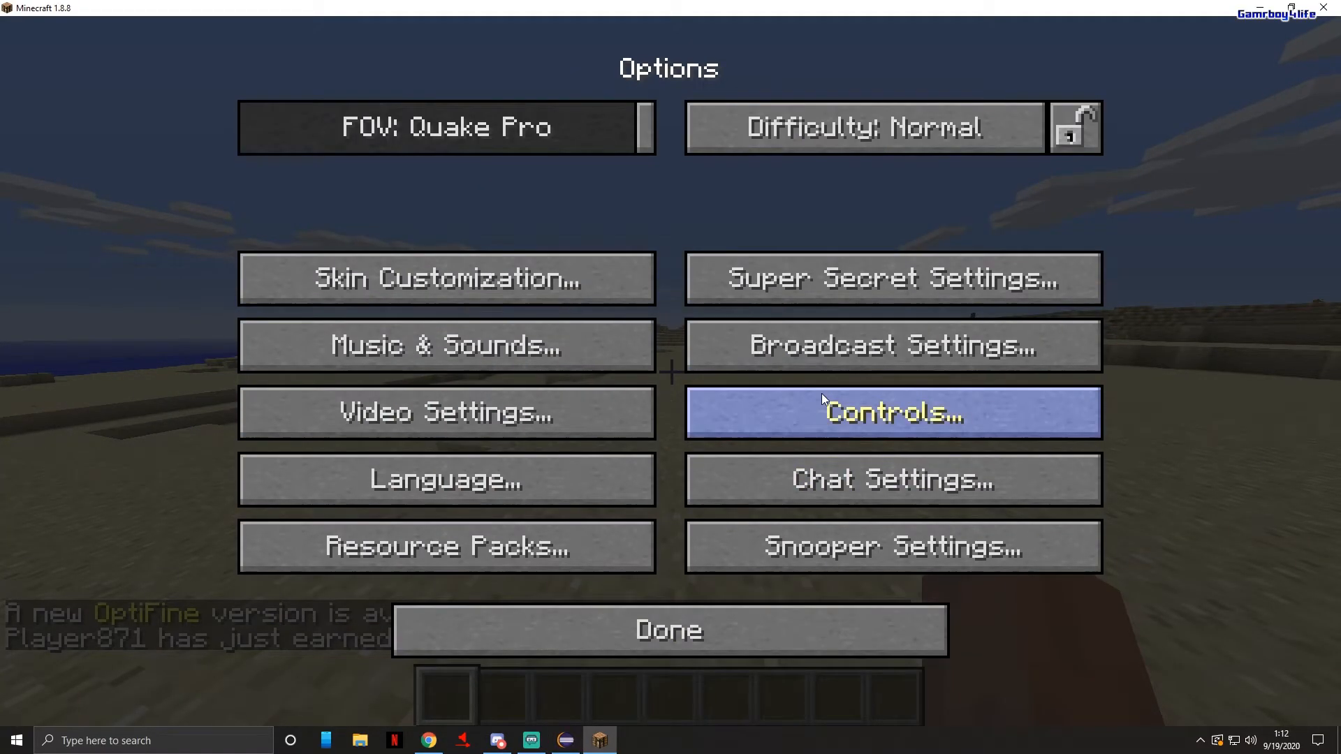
pyautogui.click(891, 412)
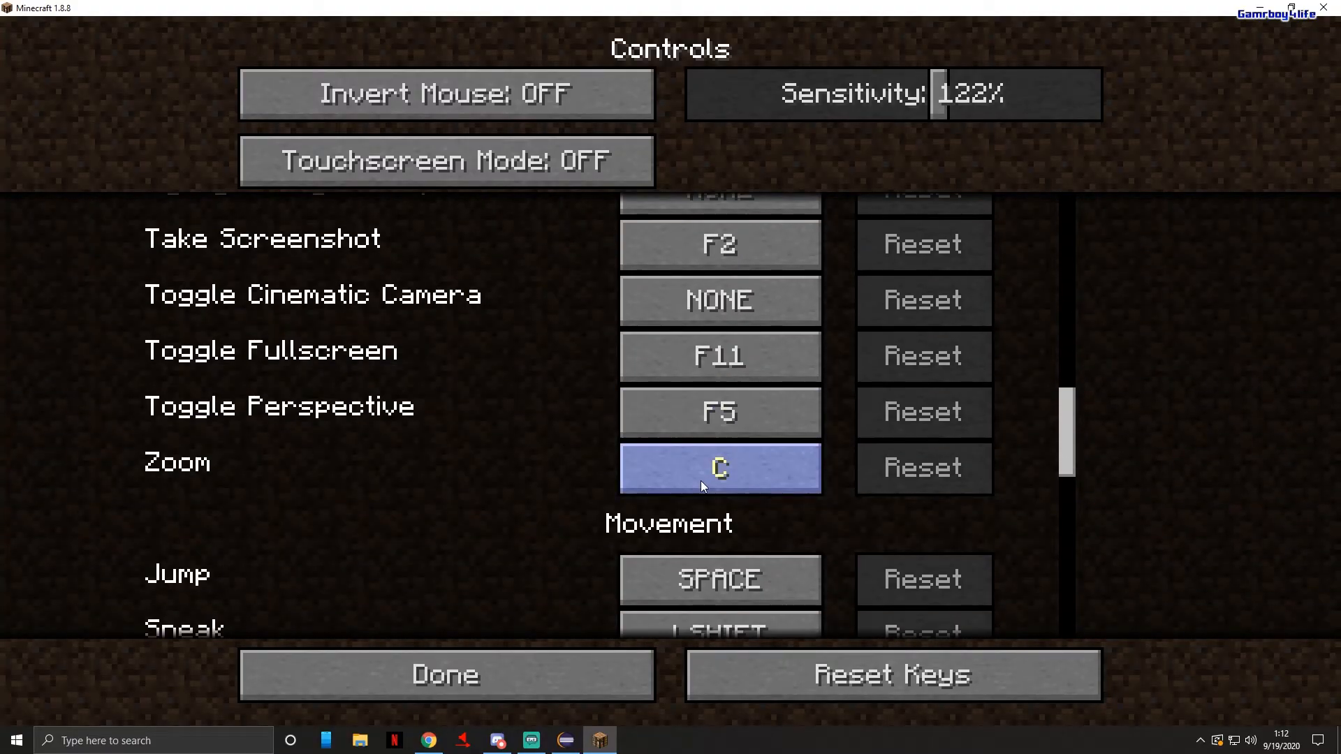
pyautogui.click(718, 468)
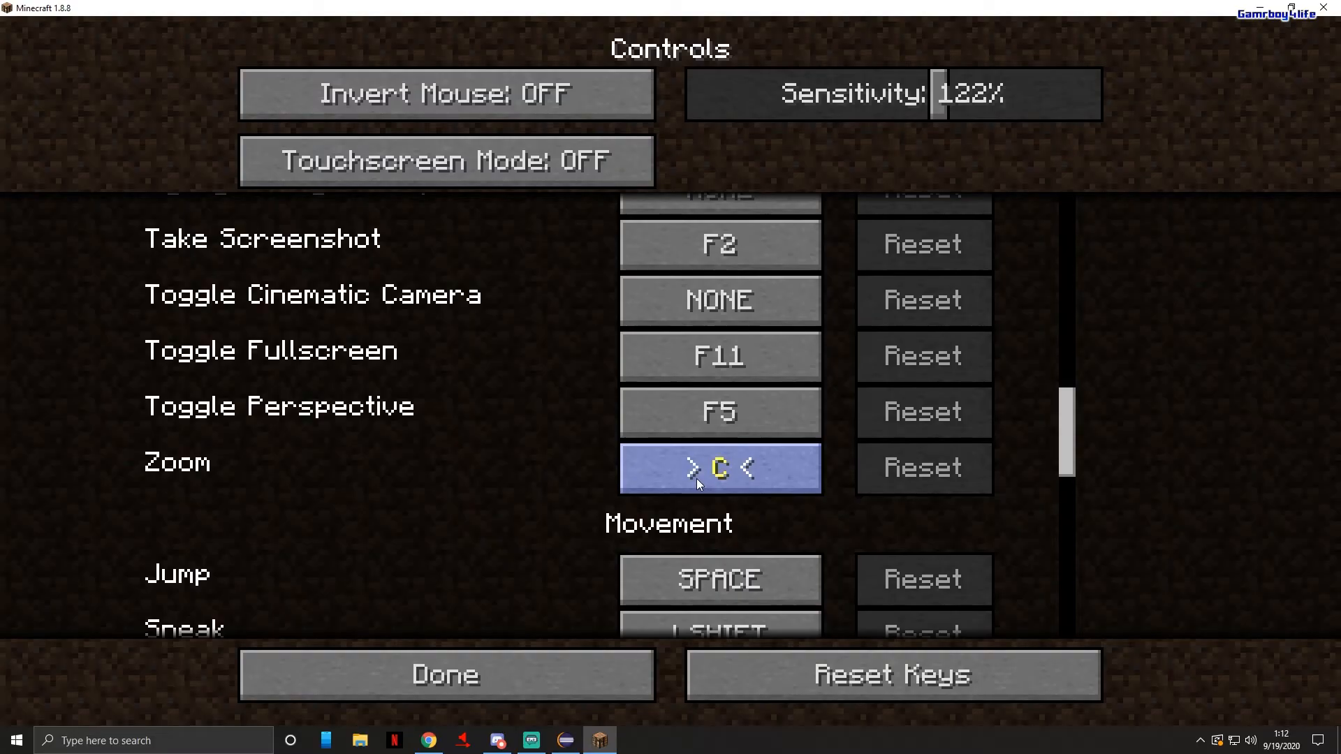
pyautogui.press('alt')
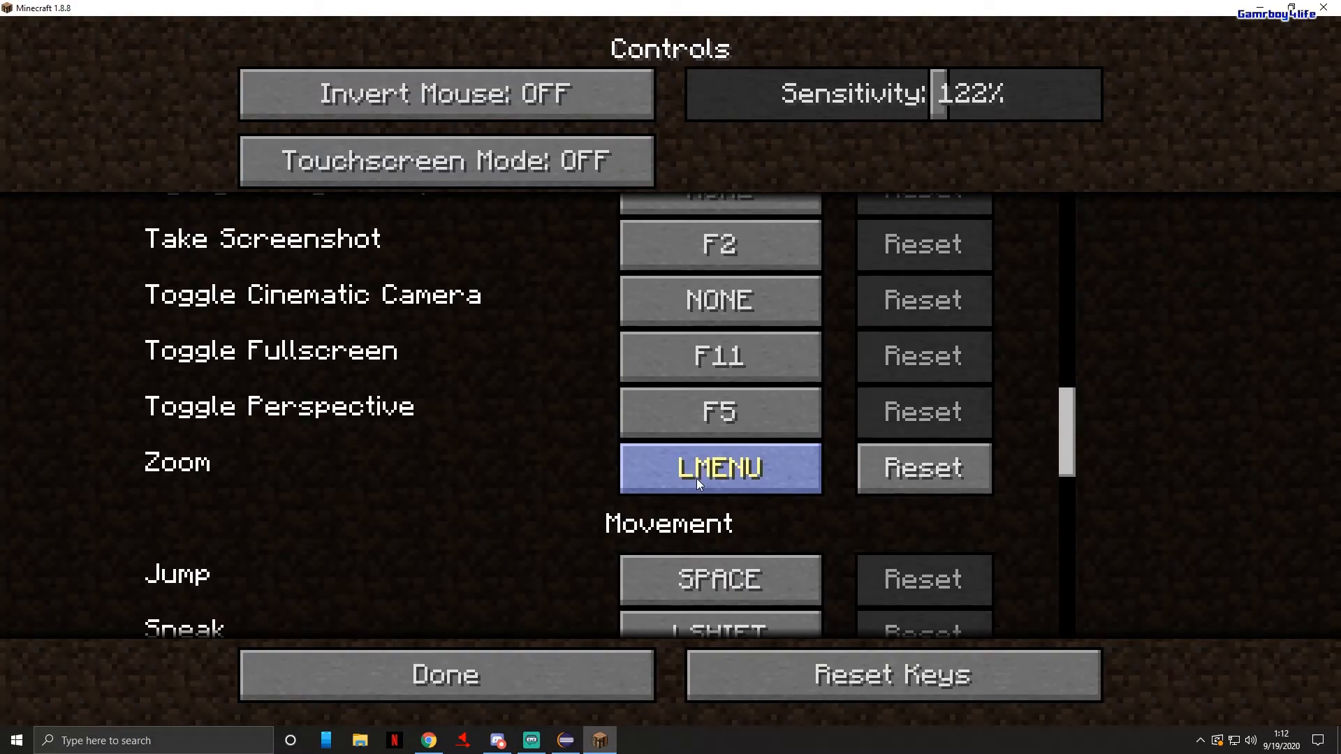
pyautogui.scroll(-3)
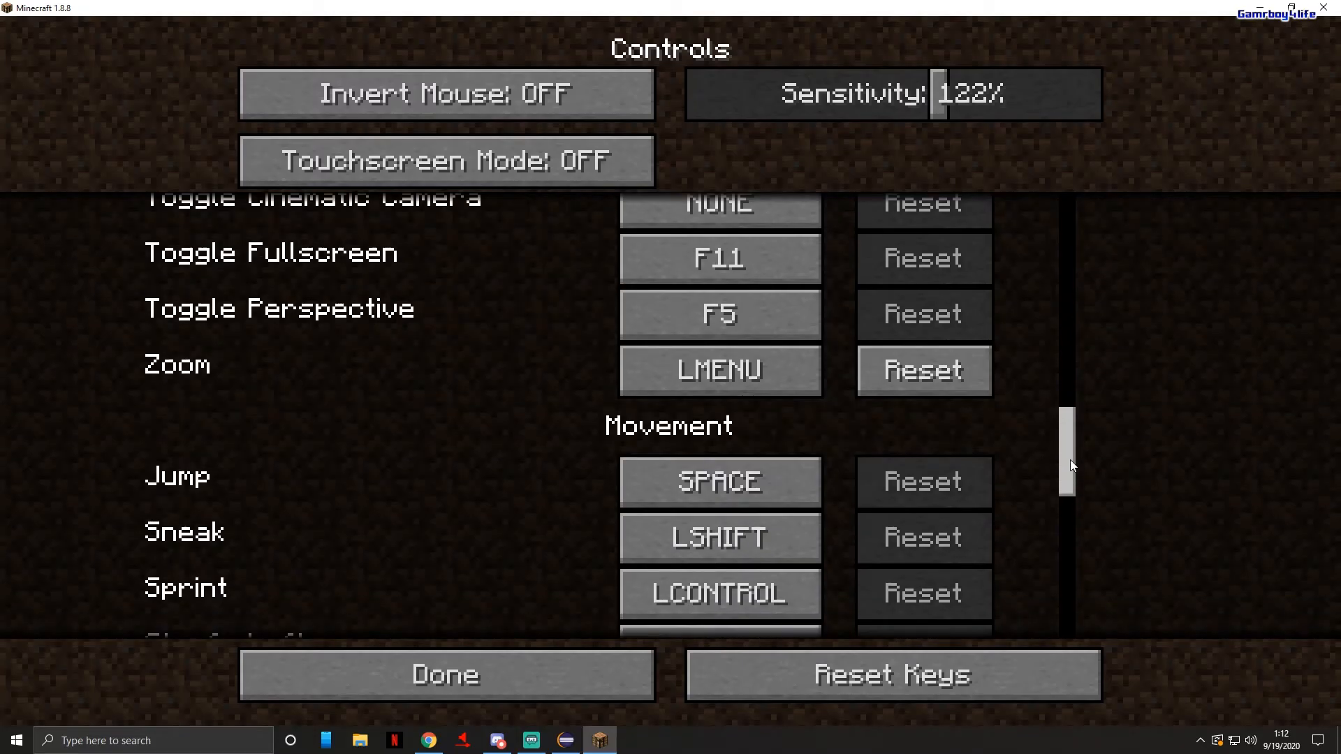
pyautogui.scroll(-3)
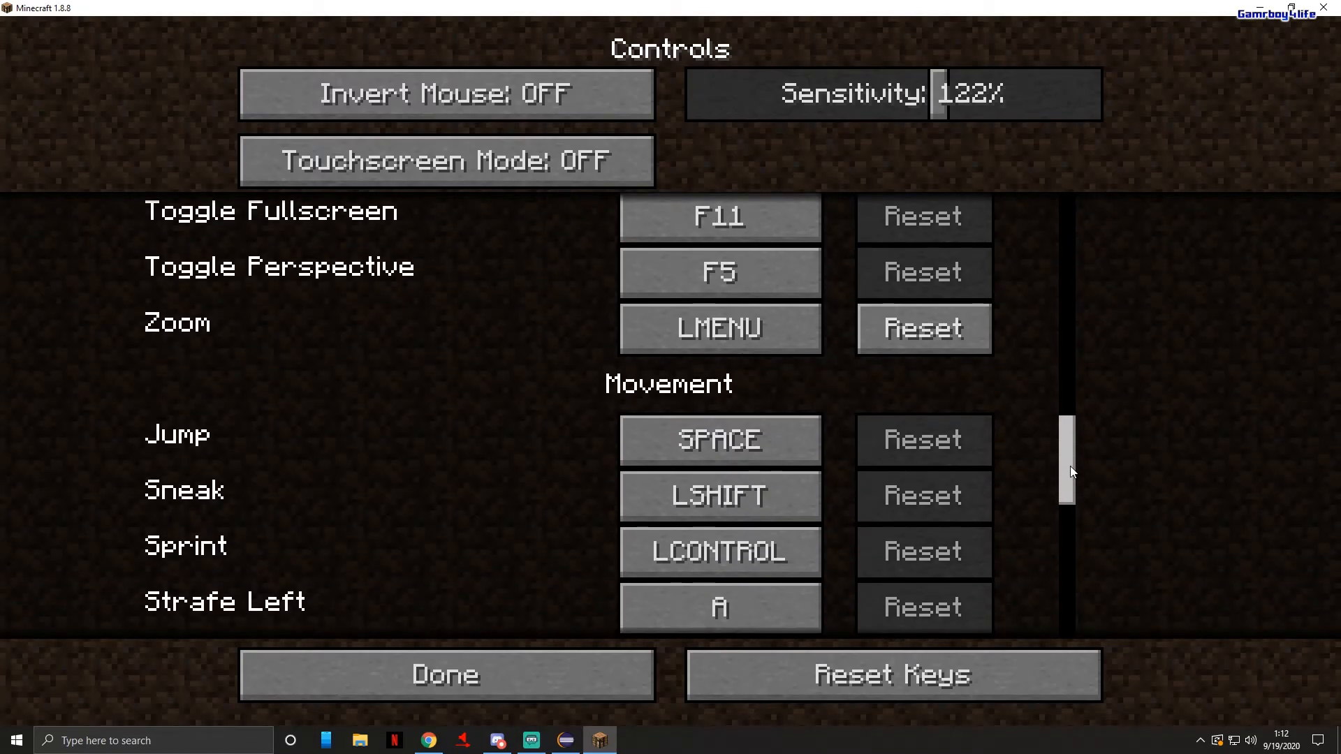
pyautogui.scroll(-3)
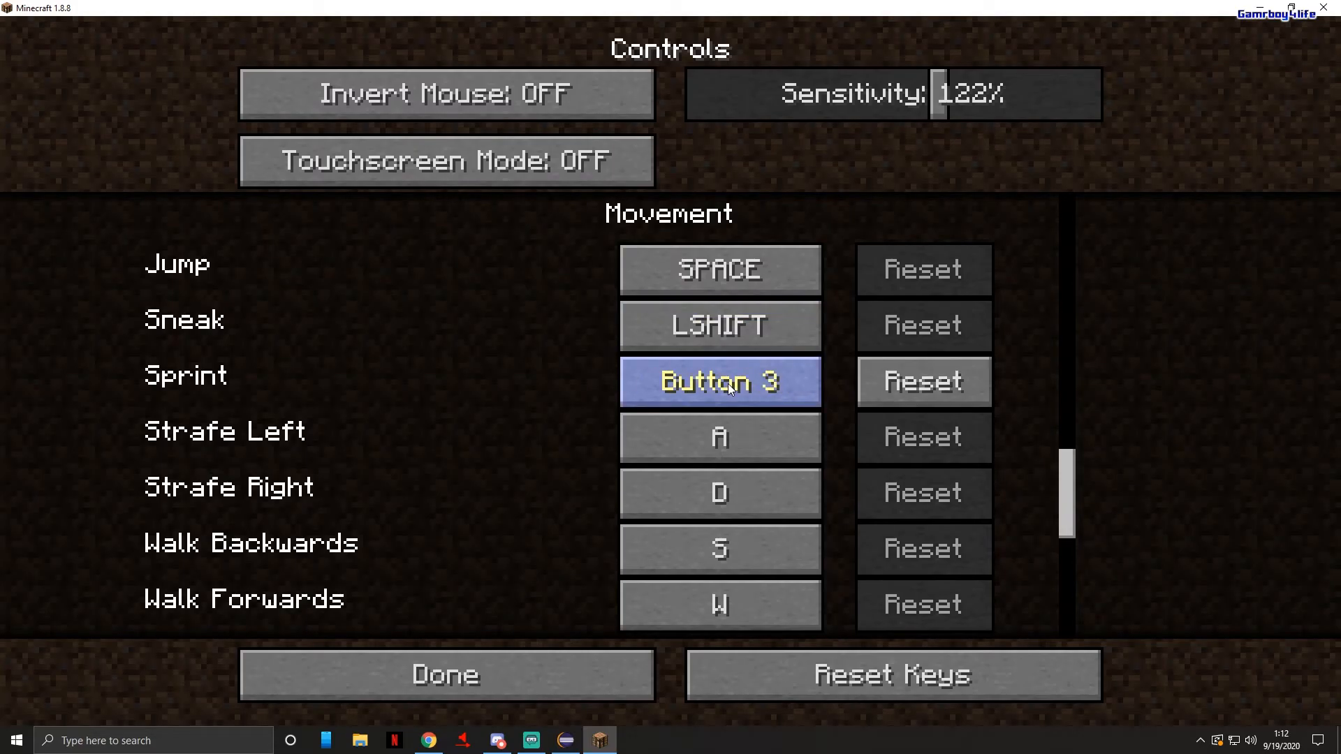
pyautogui.click(444, 675)
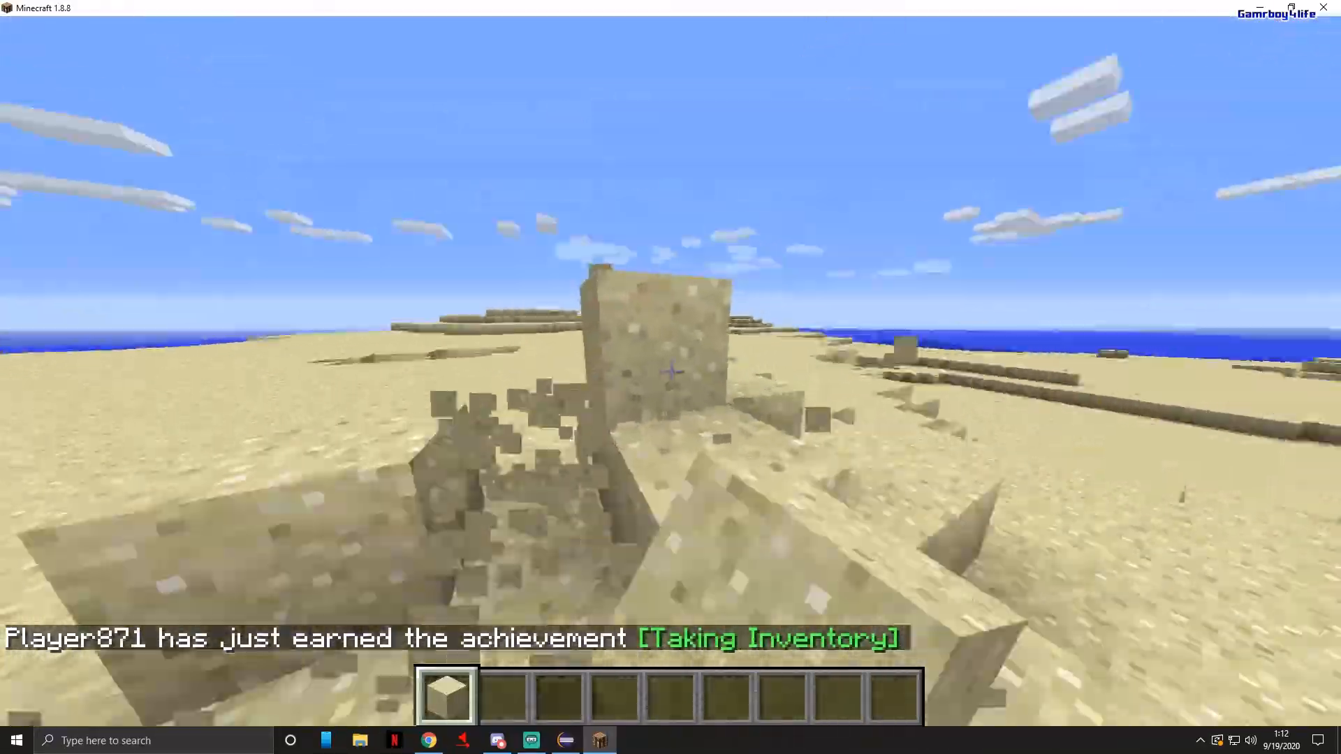
# Save the world and quit to title, then quit the game.
pyautogui.press('Escape')
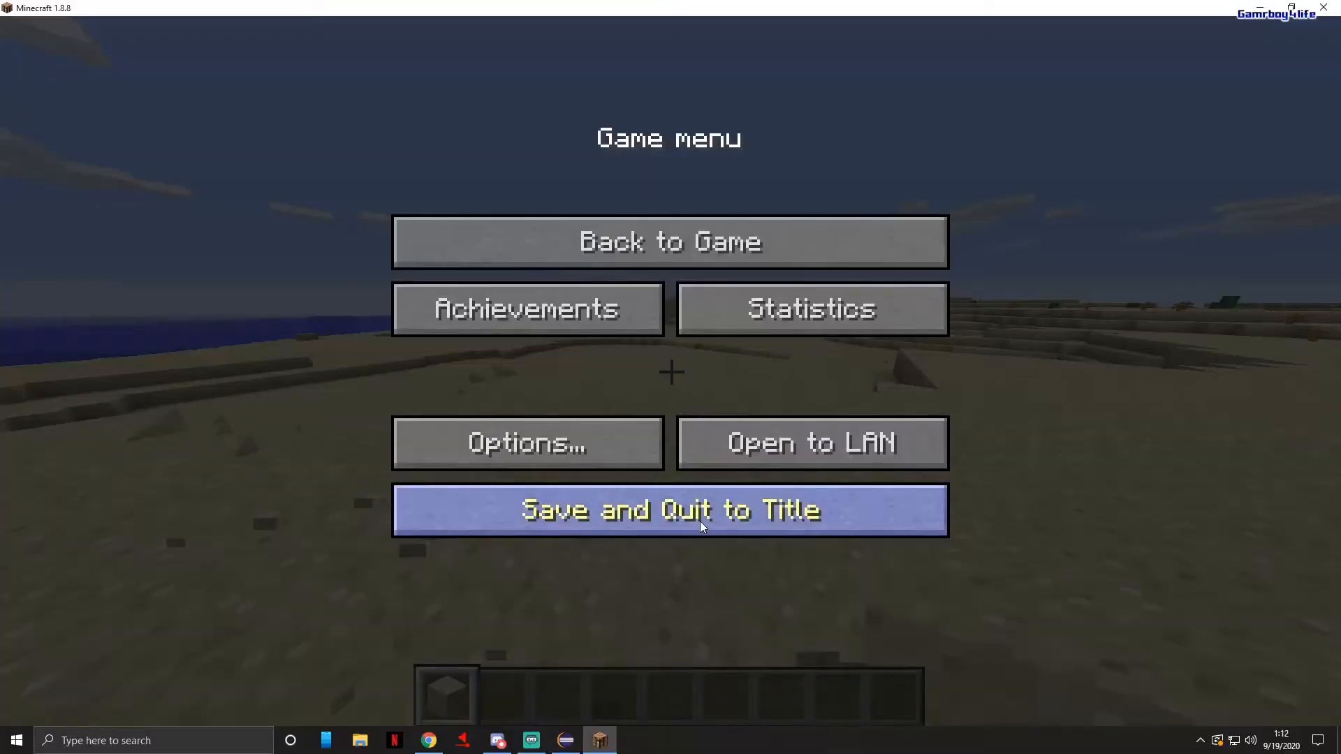
pyautogui.click(670, 509)
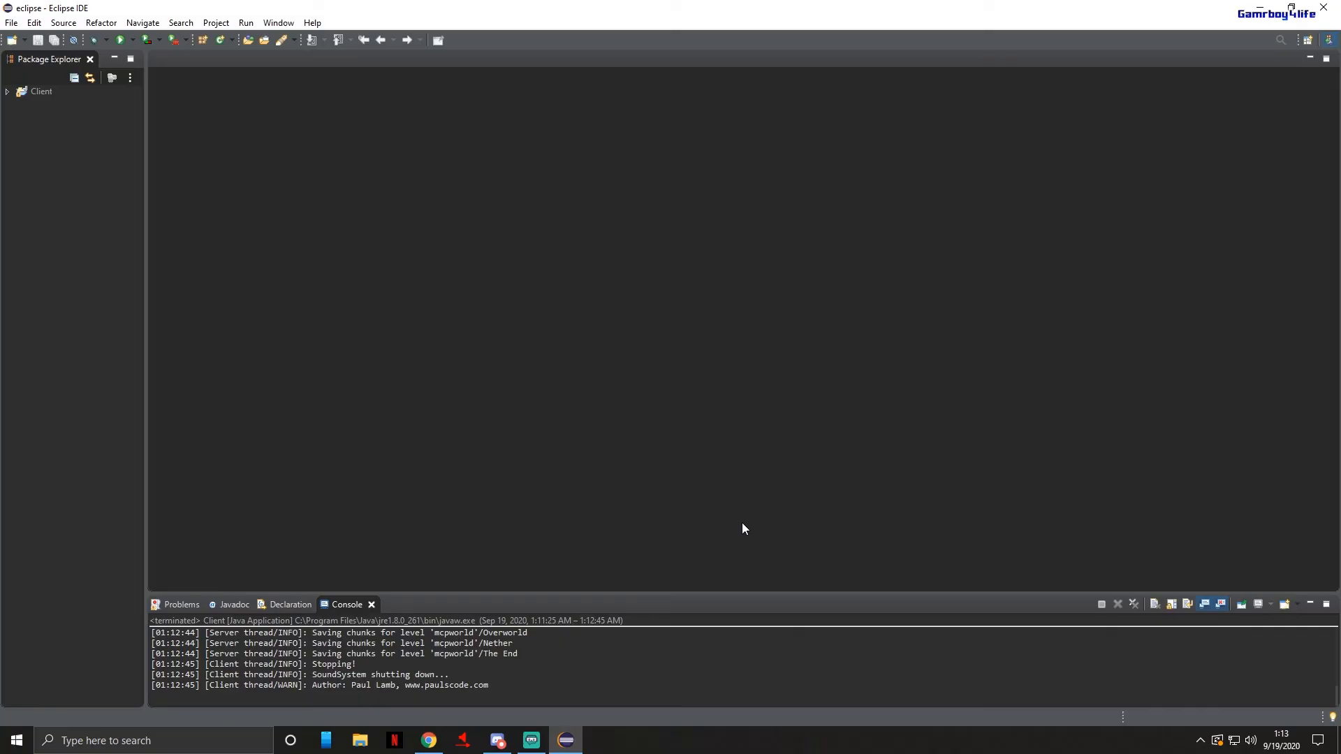
pyautogui.moveTo(660, 489)
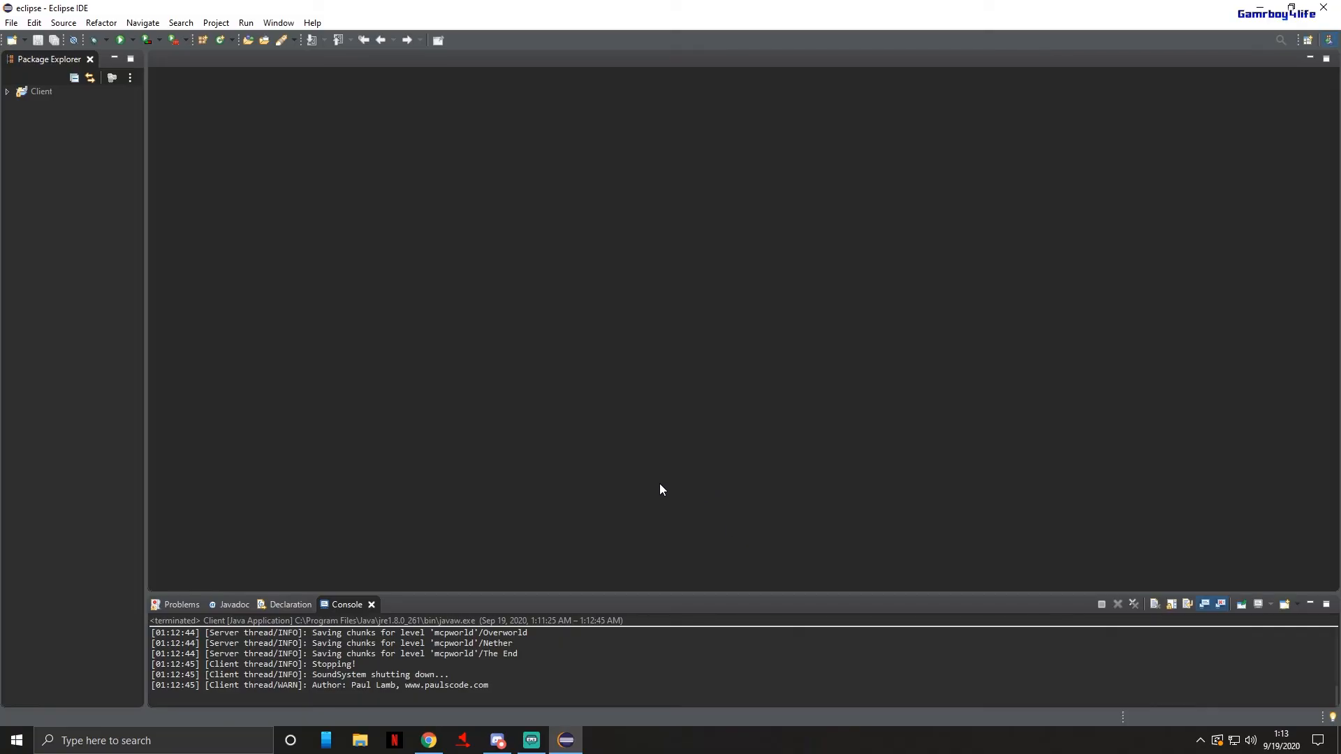
pyautogui.moveTo(633, 502)
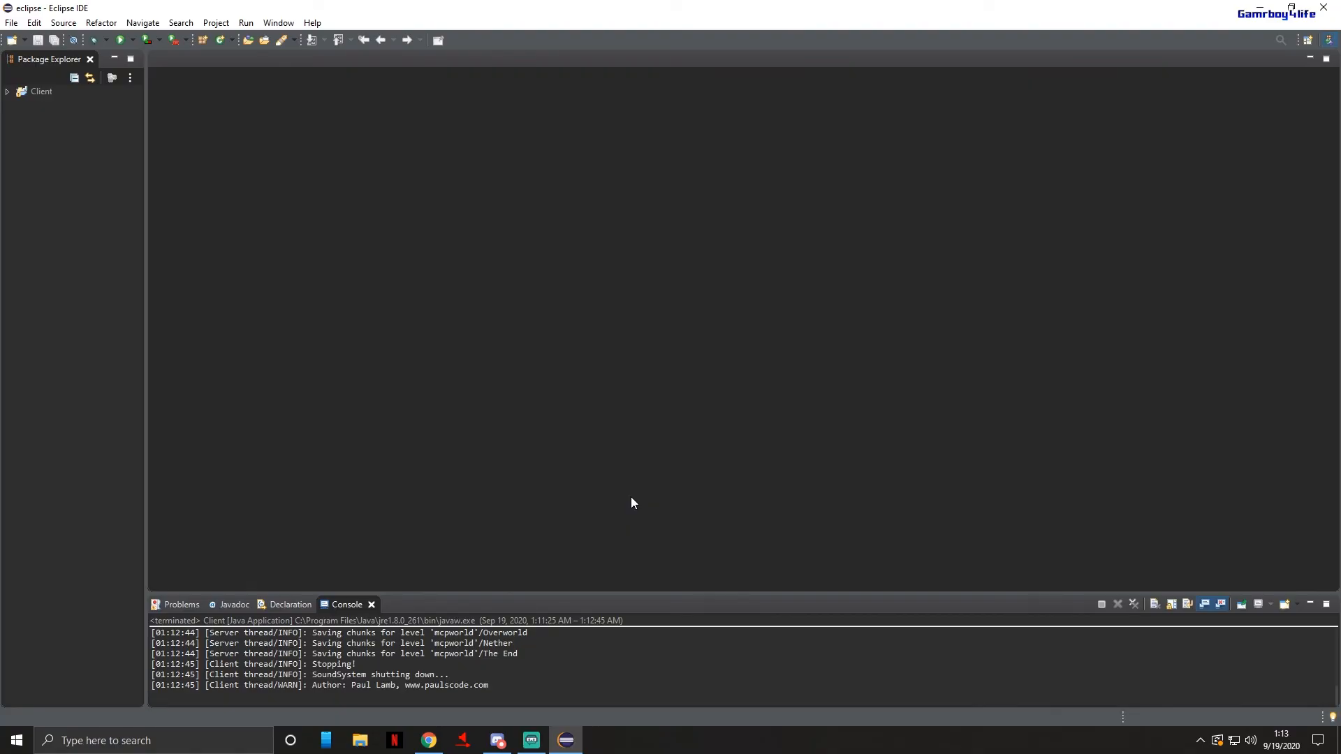
pyautogui.moveTo(411, 475)
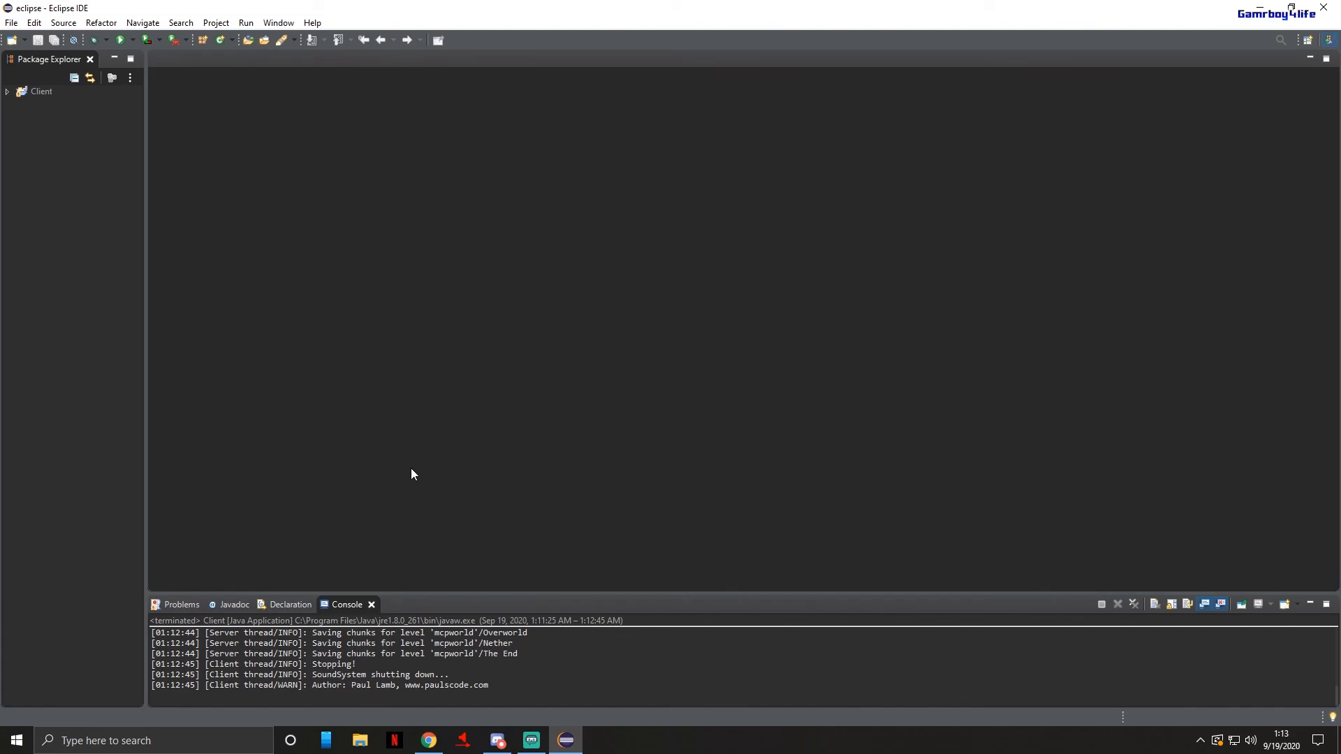